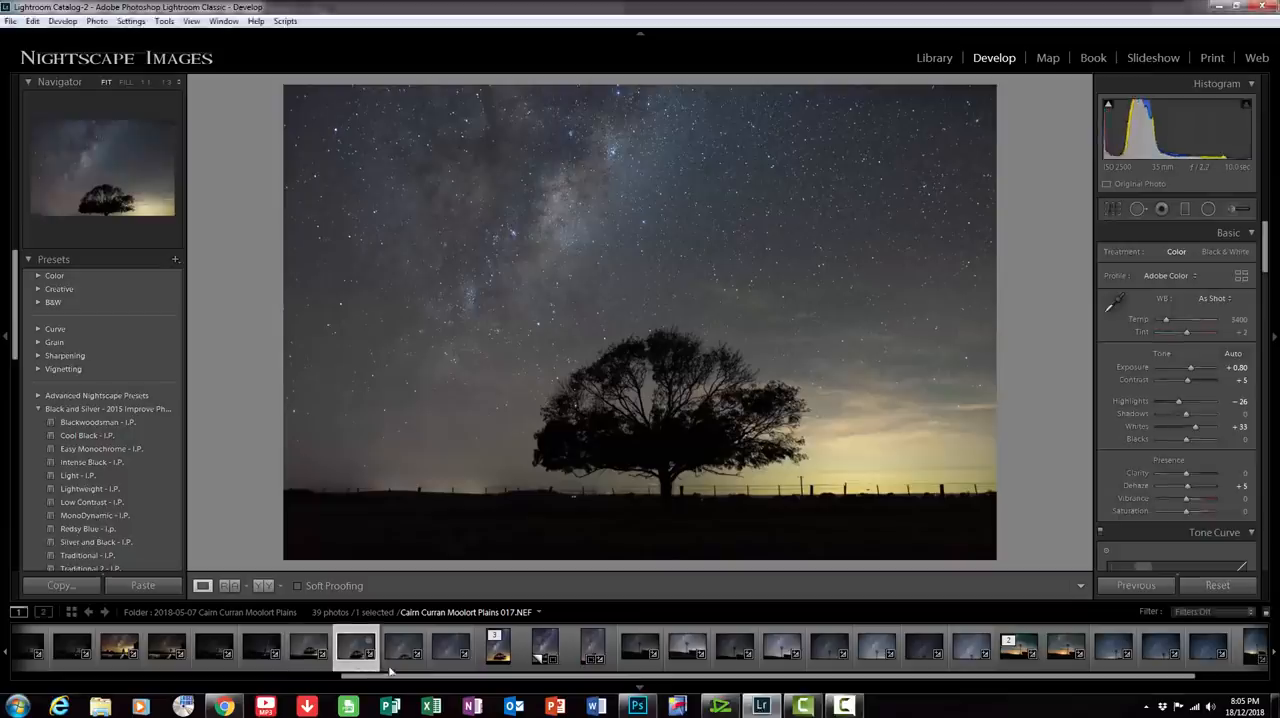
Step: Review the four panorama frames 016–019 in the filmstrip, ending on tree shot 016
click(403, 648)
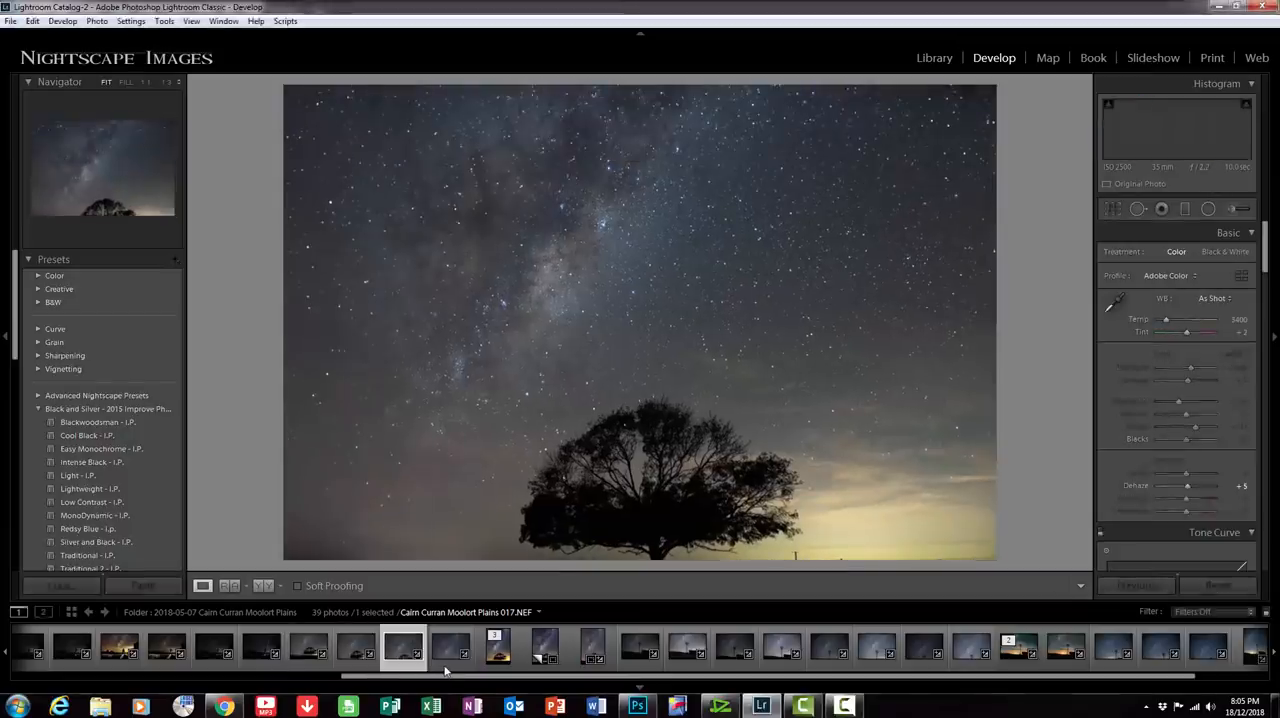
click(450, 648)
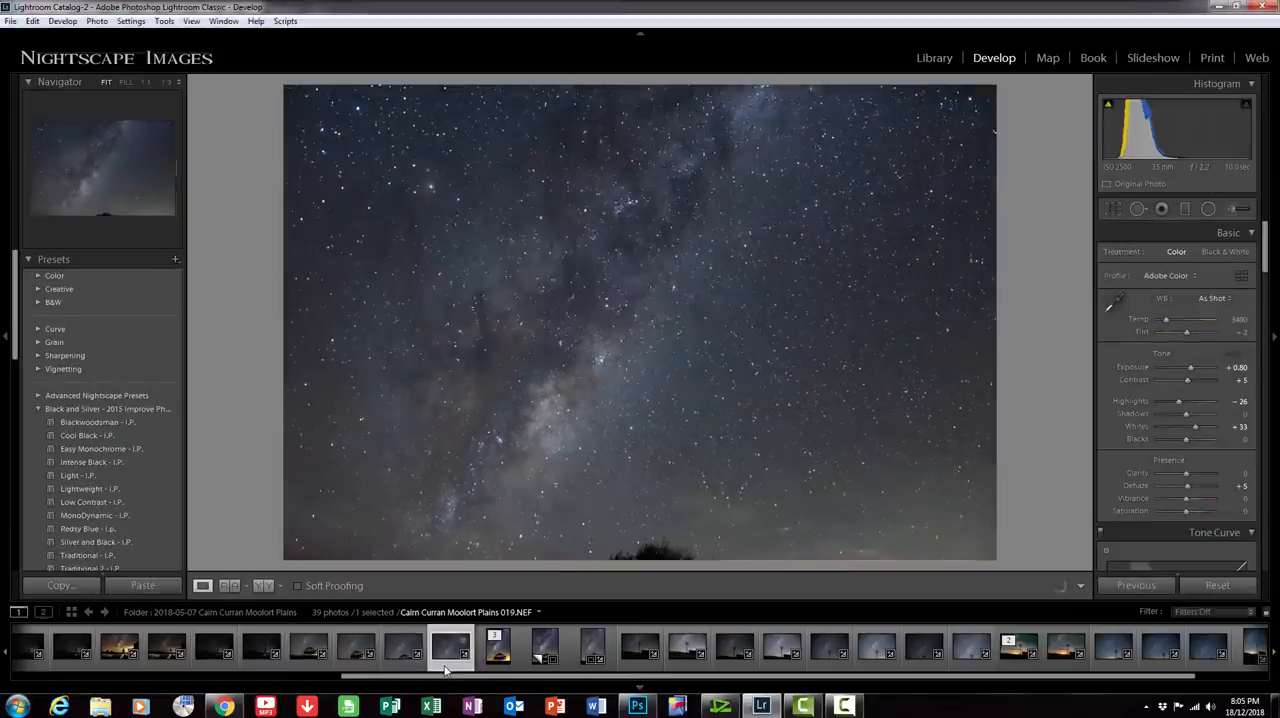
click(308, 647)
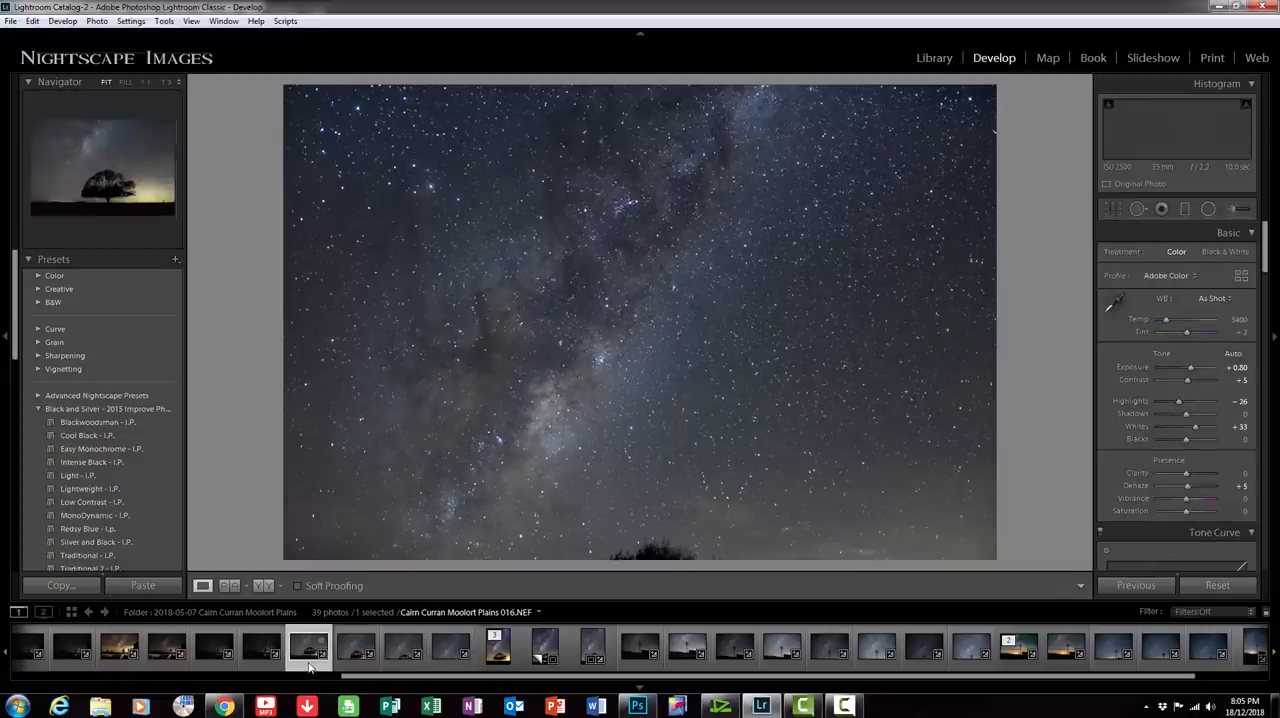
click(308, 648)
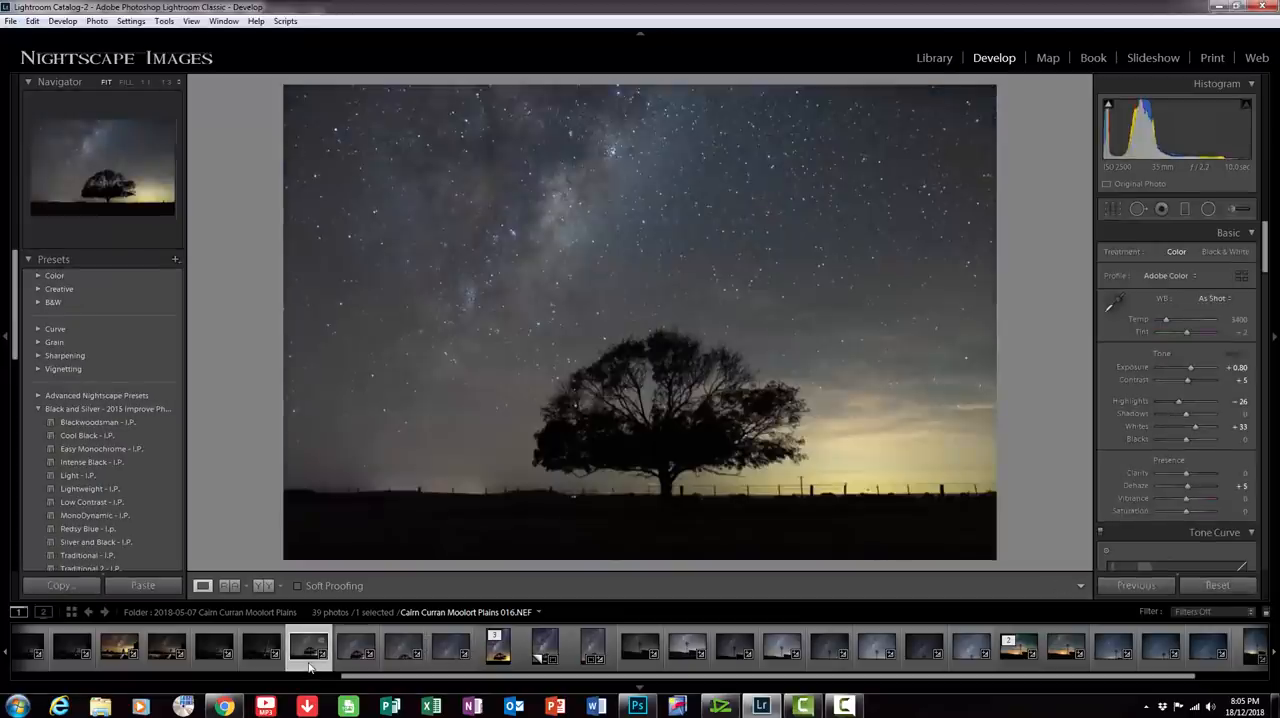
click(357, 648)
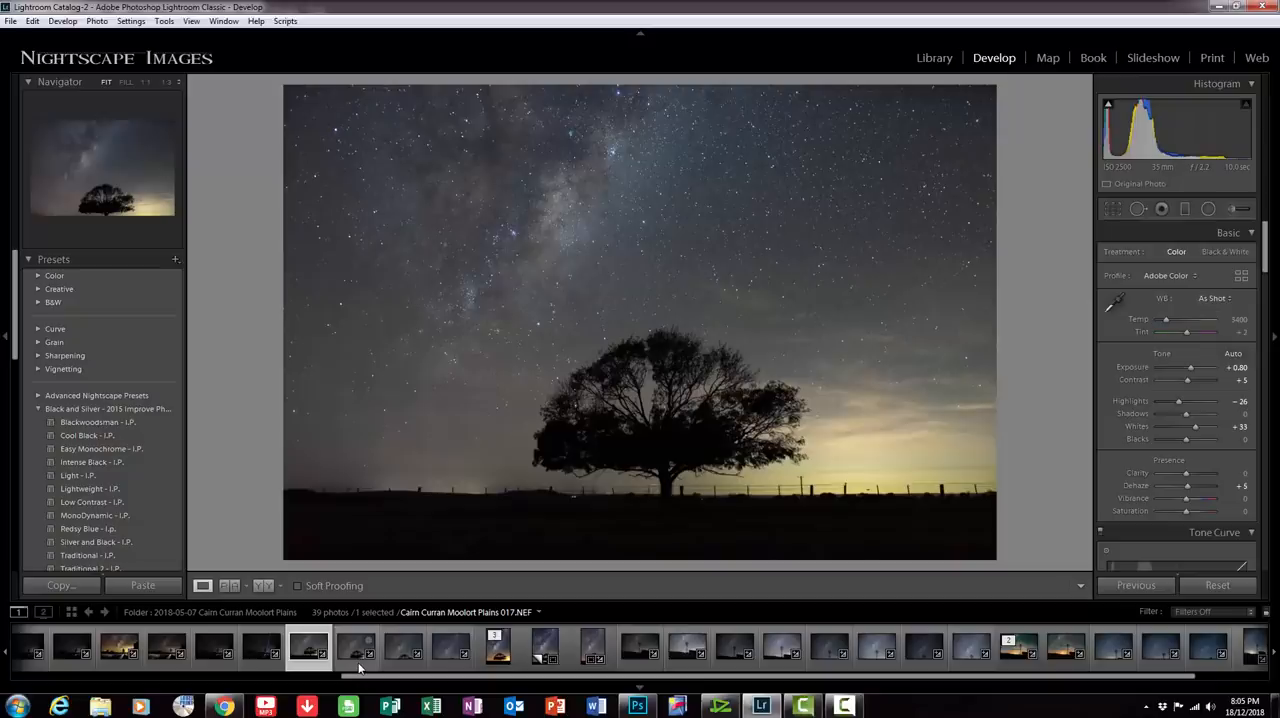
click(356, 647)
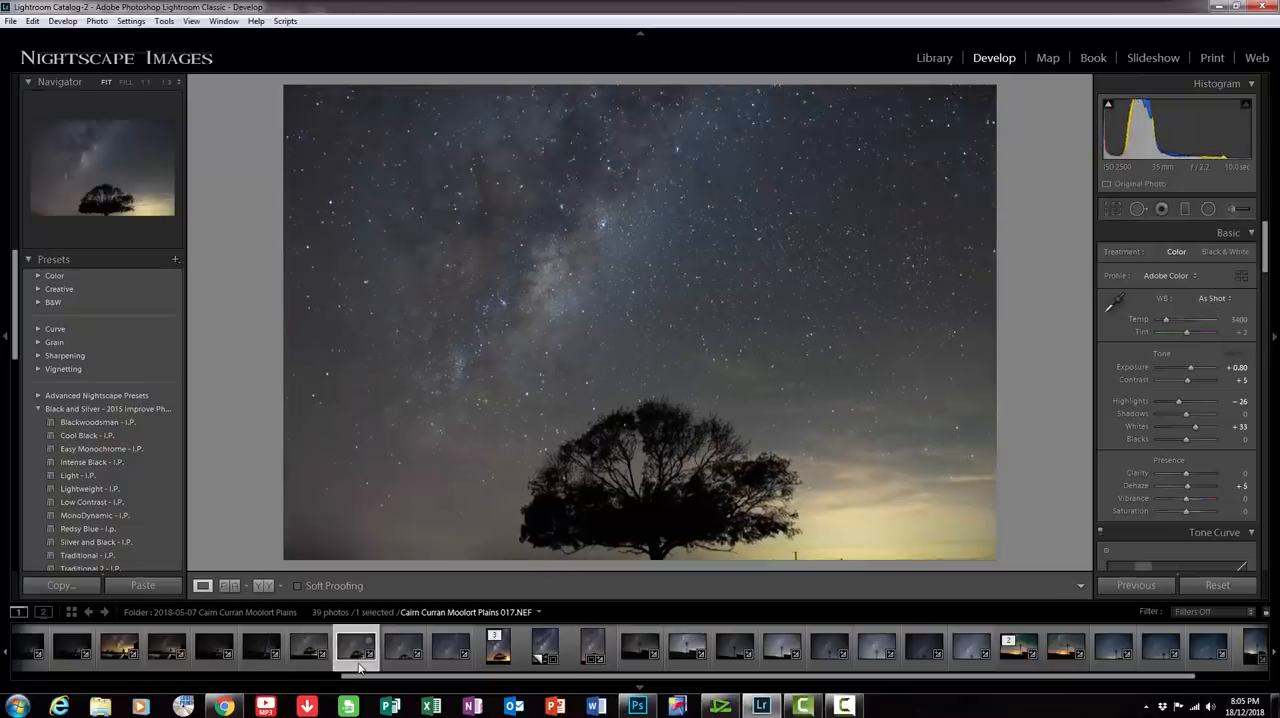
click(402, 648)
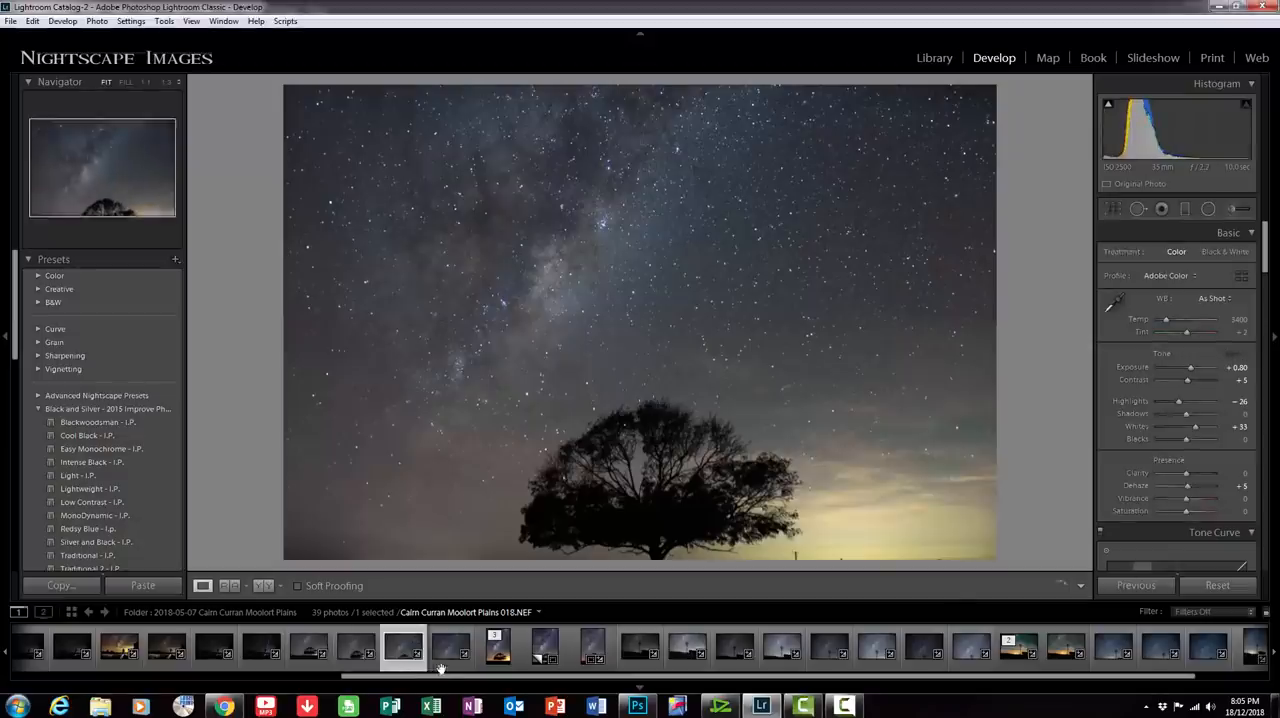
click(449, 648)
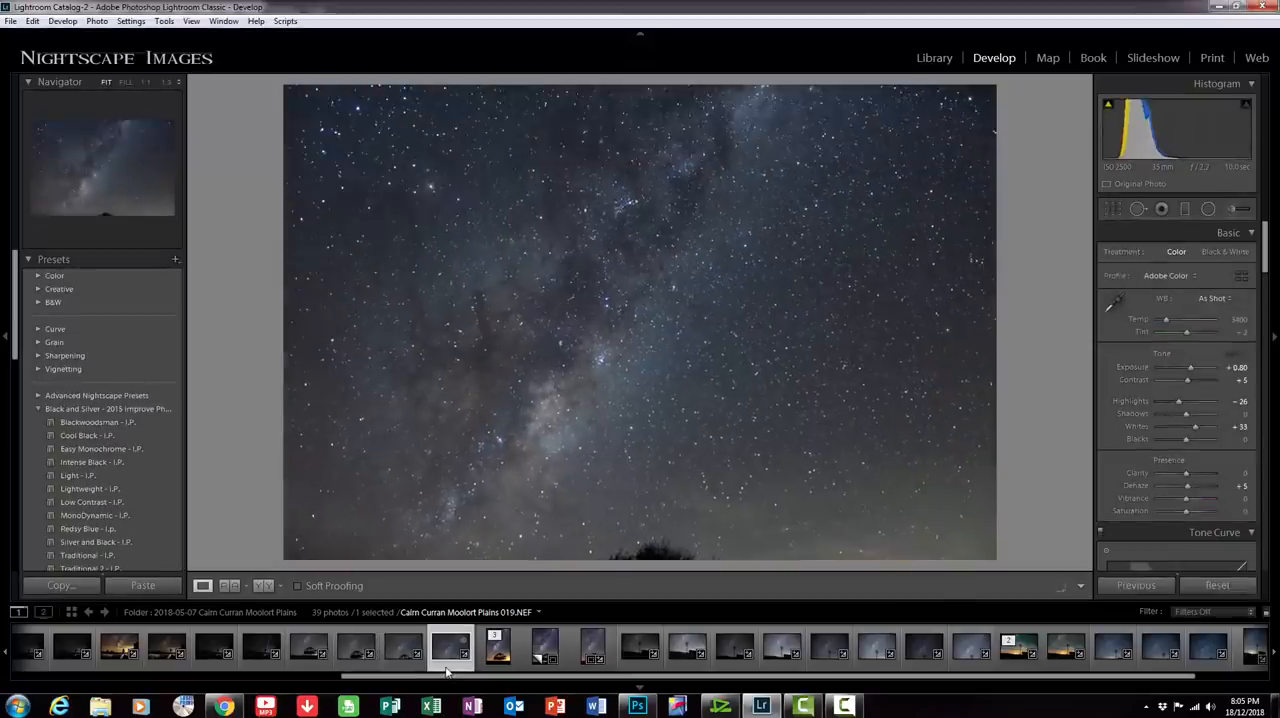
click(310, 645)
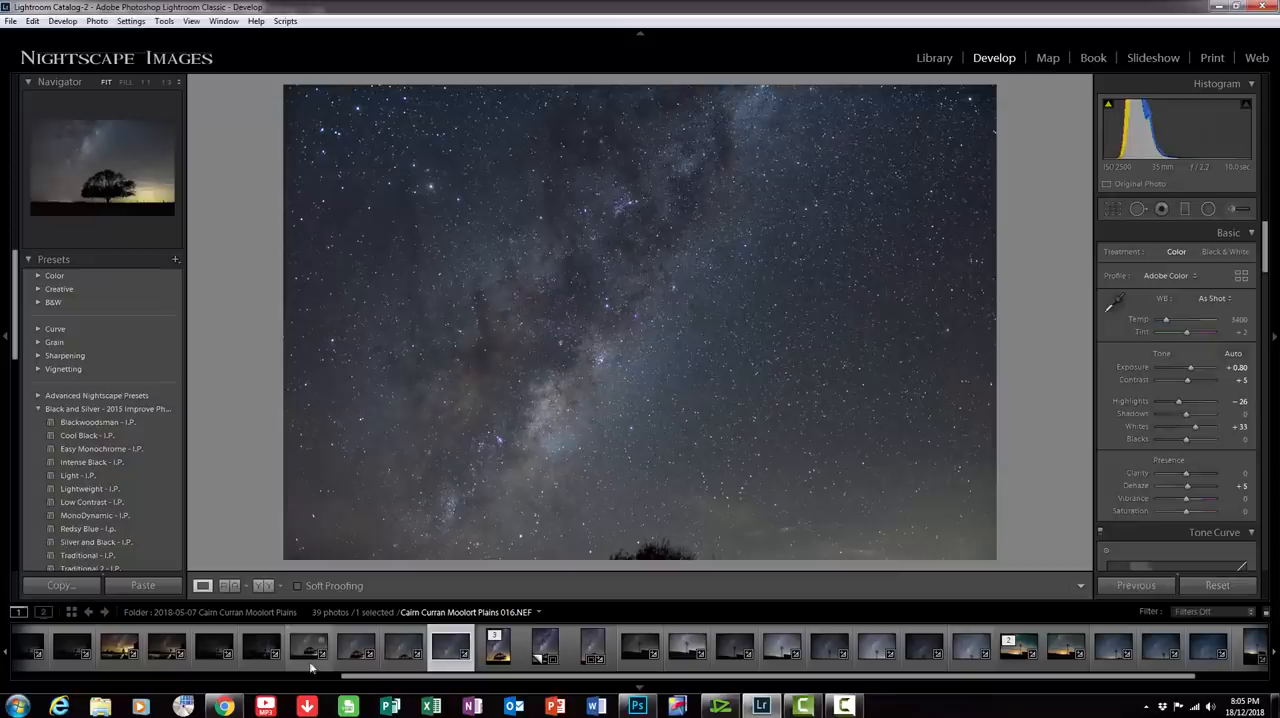
click(307, 647)
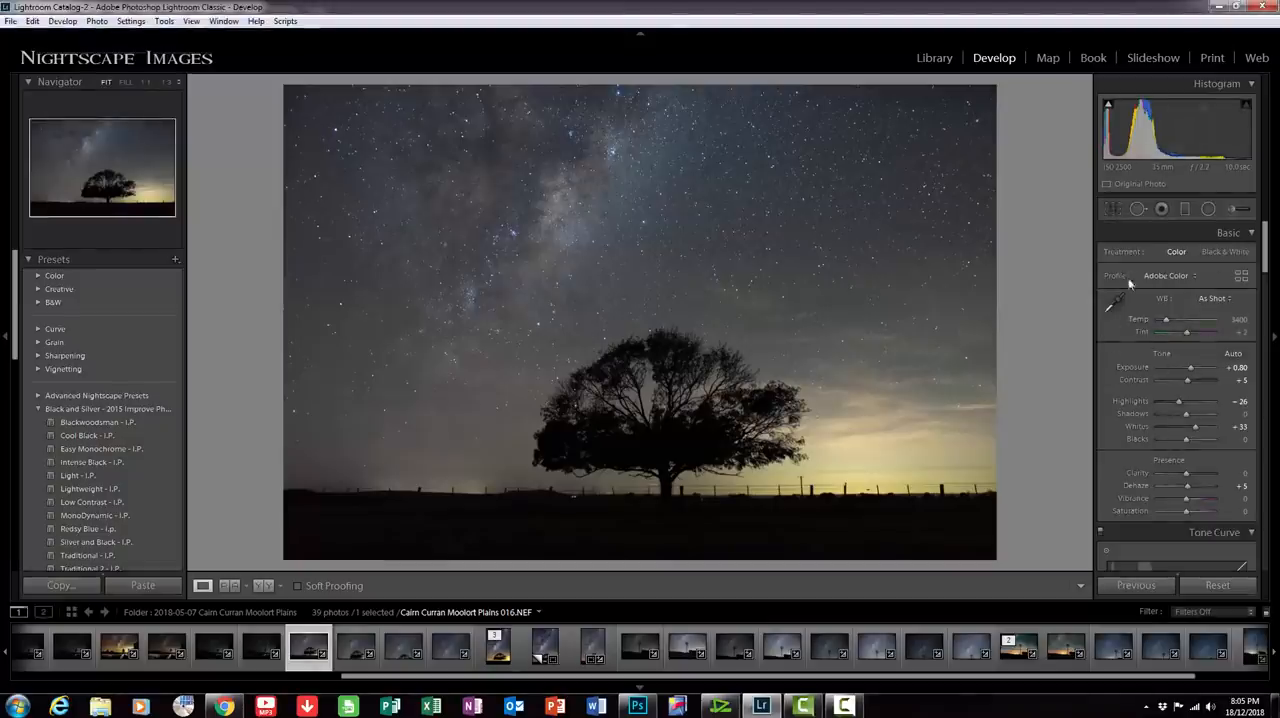
mouse_move(1160, 375)
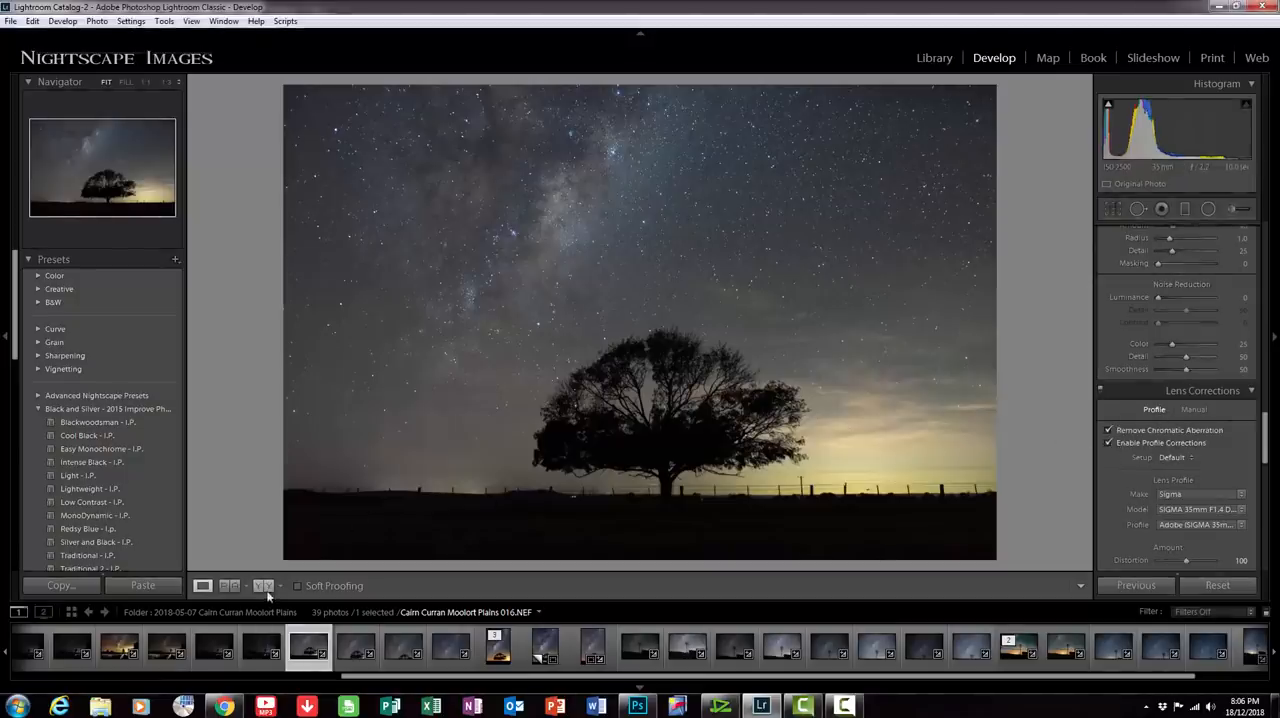
Step: Show photo 016 in a side-by-side Left/Right Before/After view
click(263, 585)
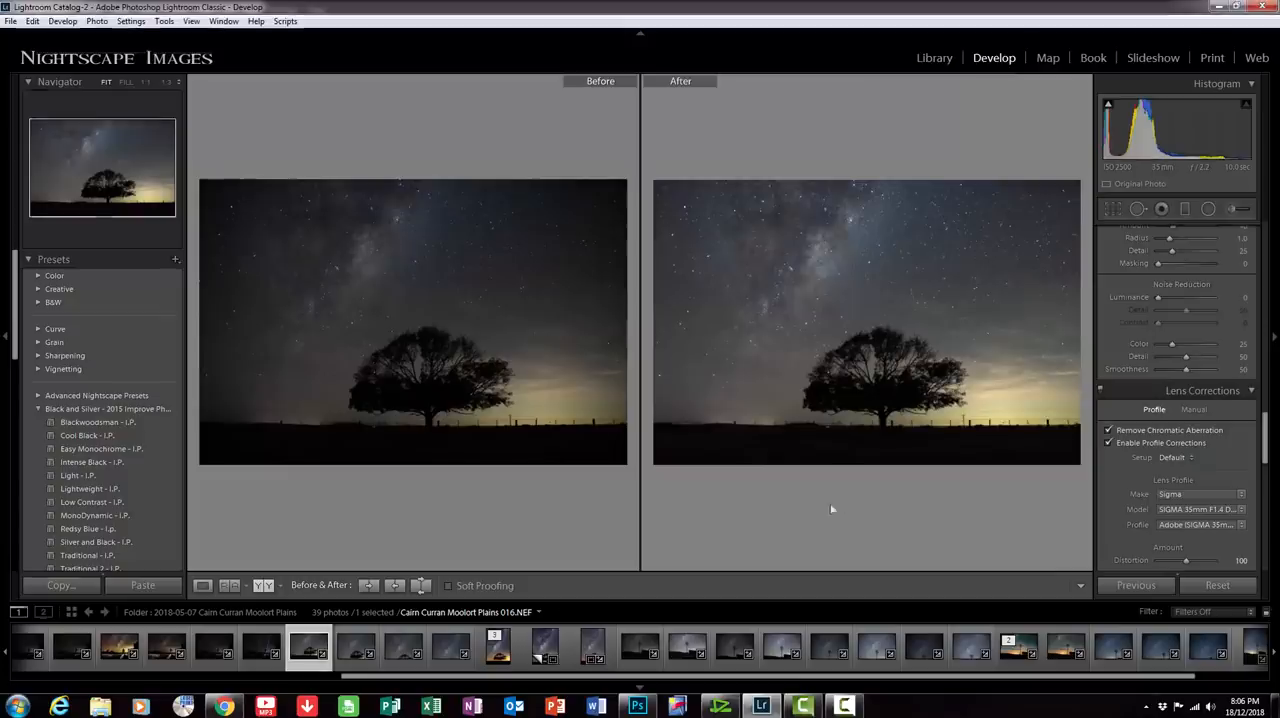
Step: Compare photo 017 before and after, then return to single-photo Loupe view
click(356, 647)
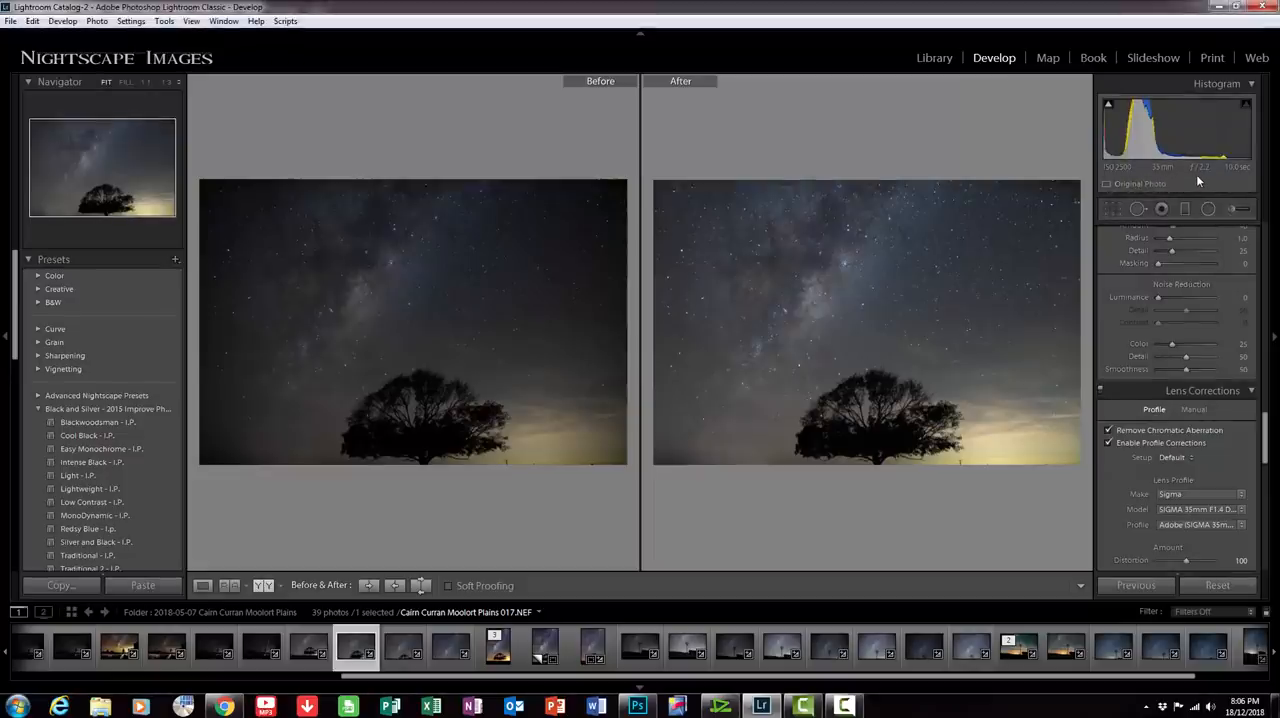
mouse_move(1230, 182)
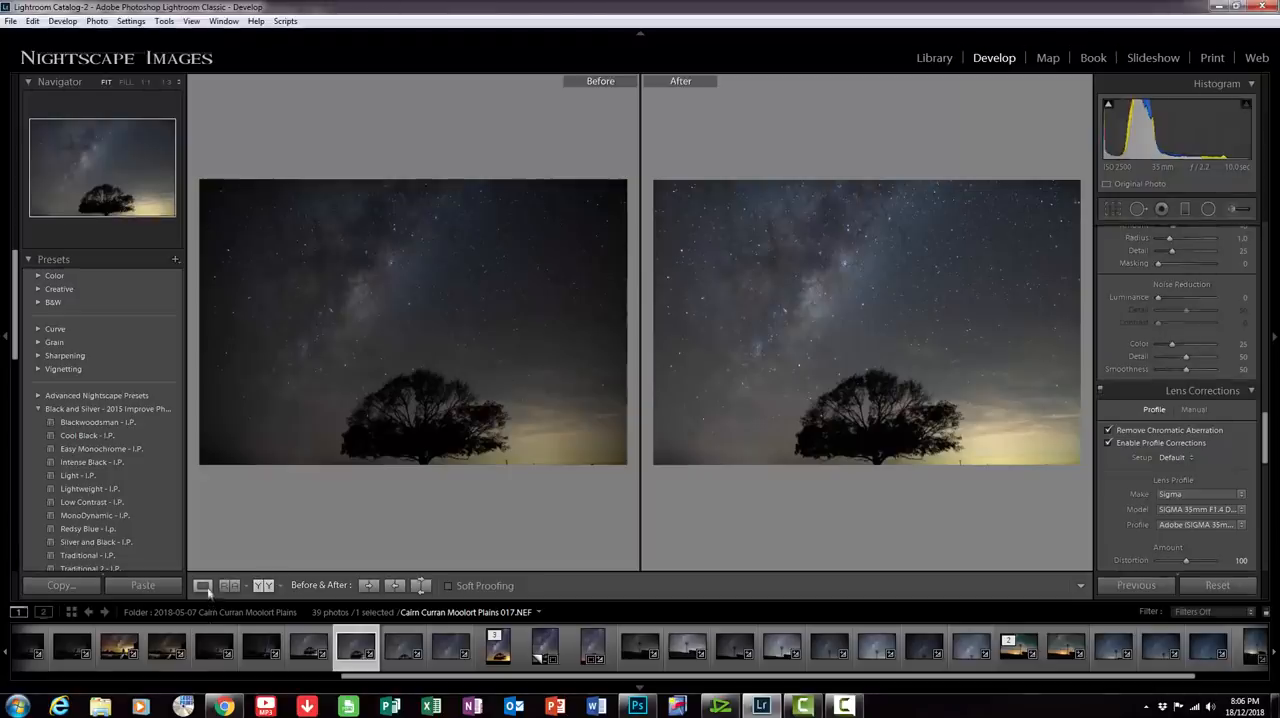
click(202, 585)
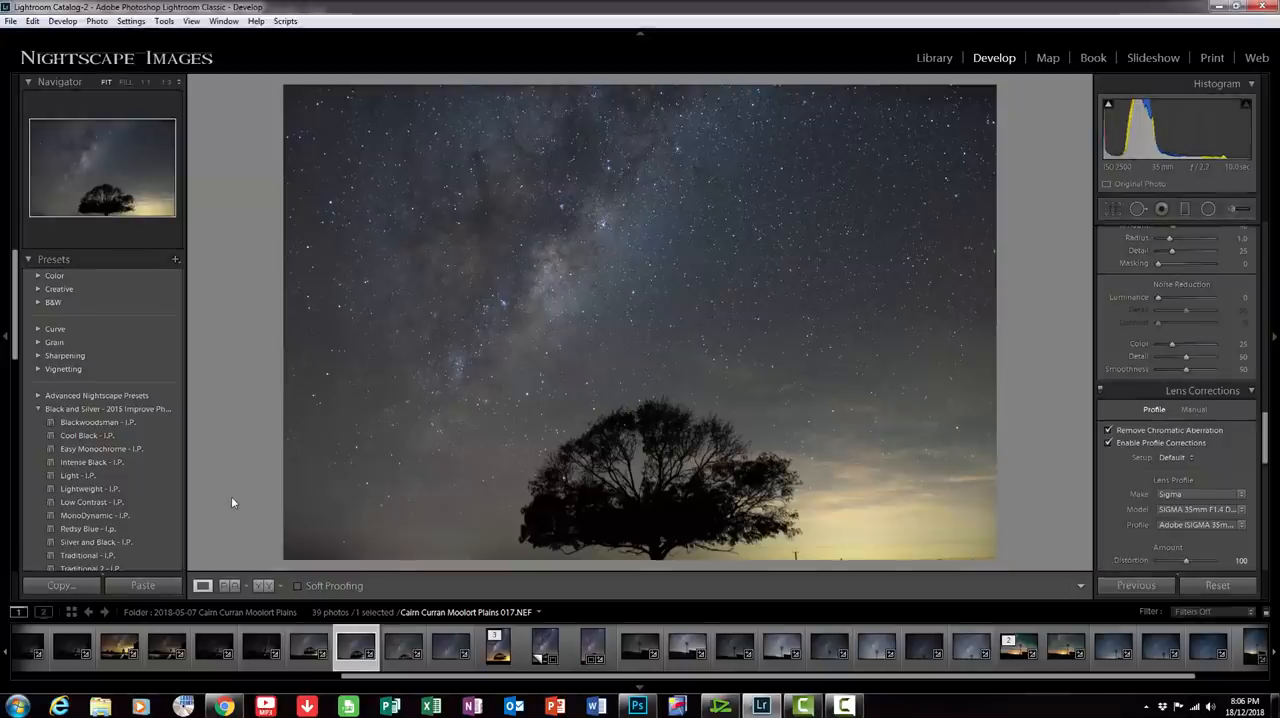
Step: Select photos 016 through 019 and launch Photo Merge > Panorama
click(307, 648)
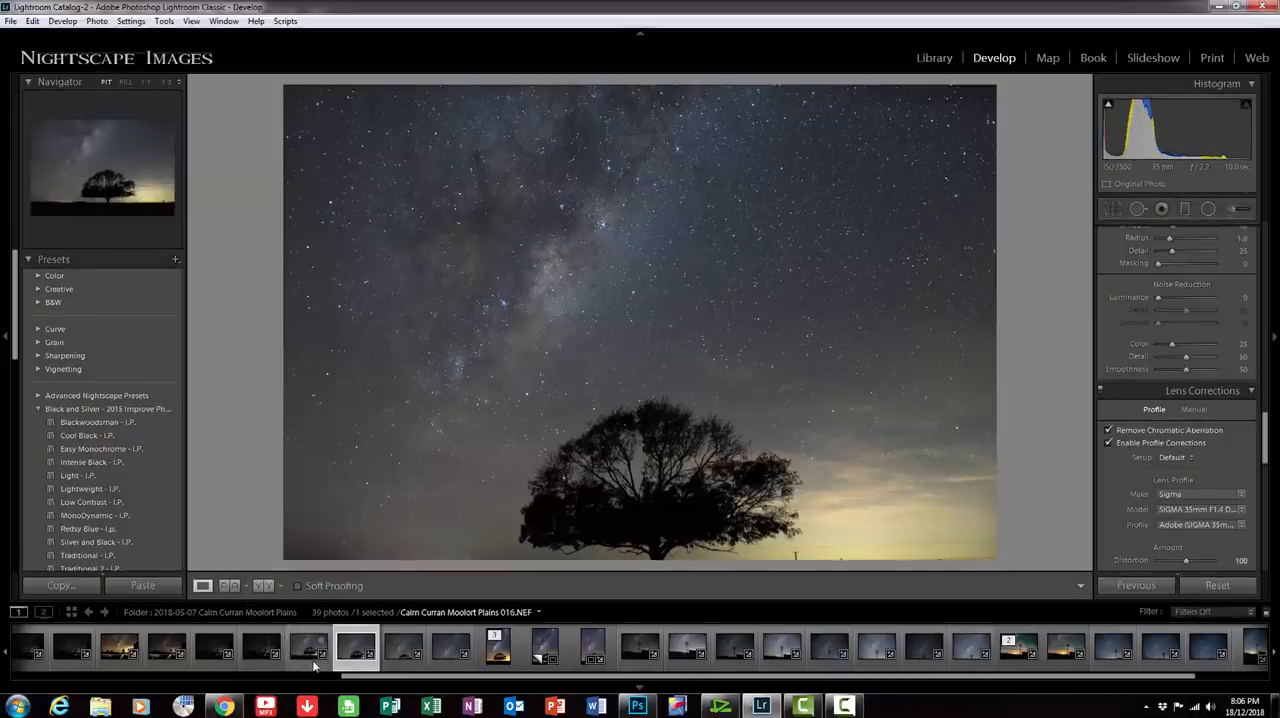
click(308, 648)
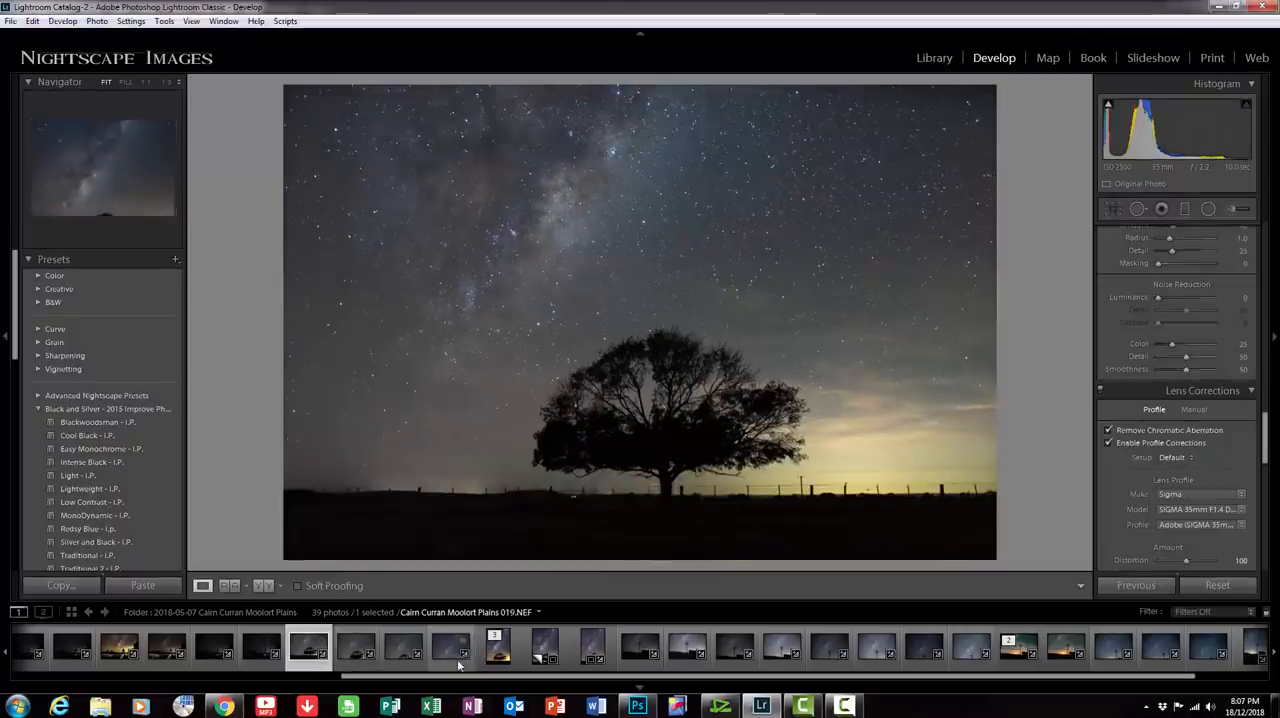
click(450, 648)
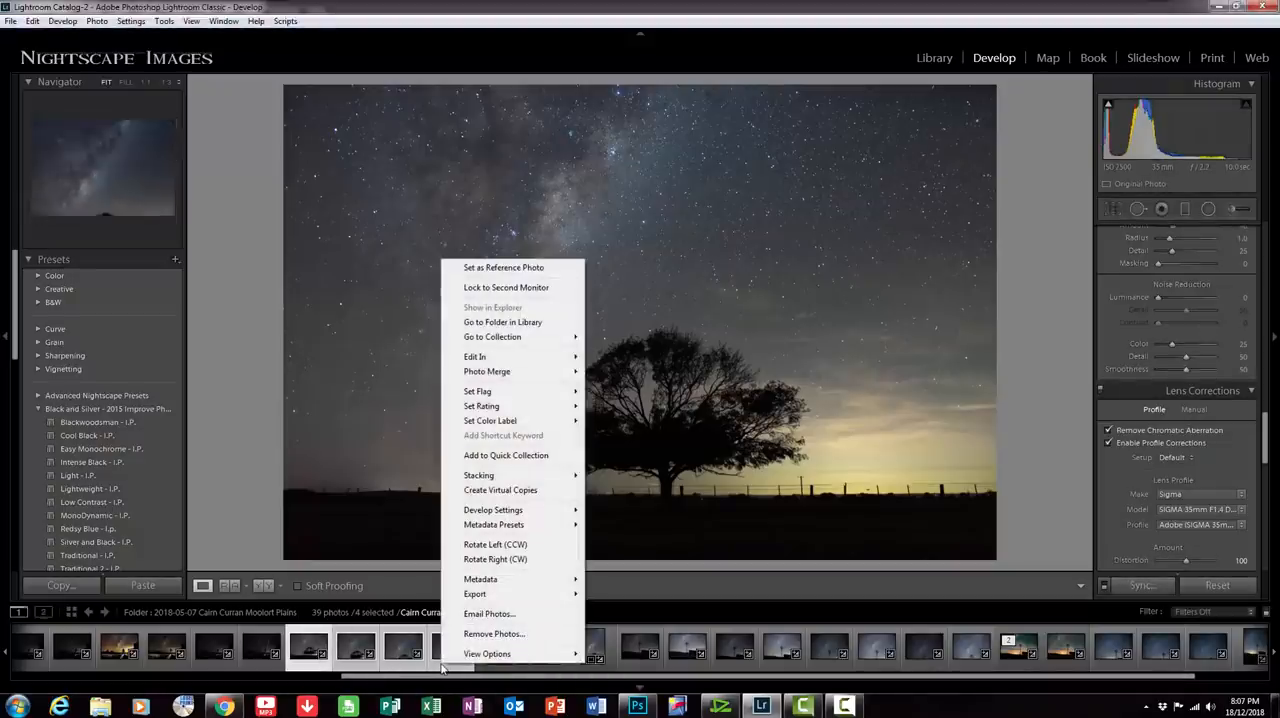
mouse_move(487, 371)
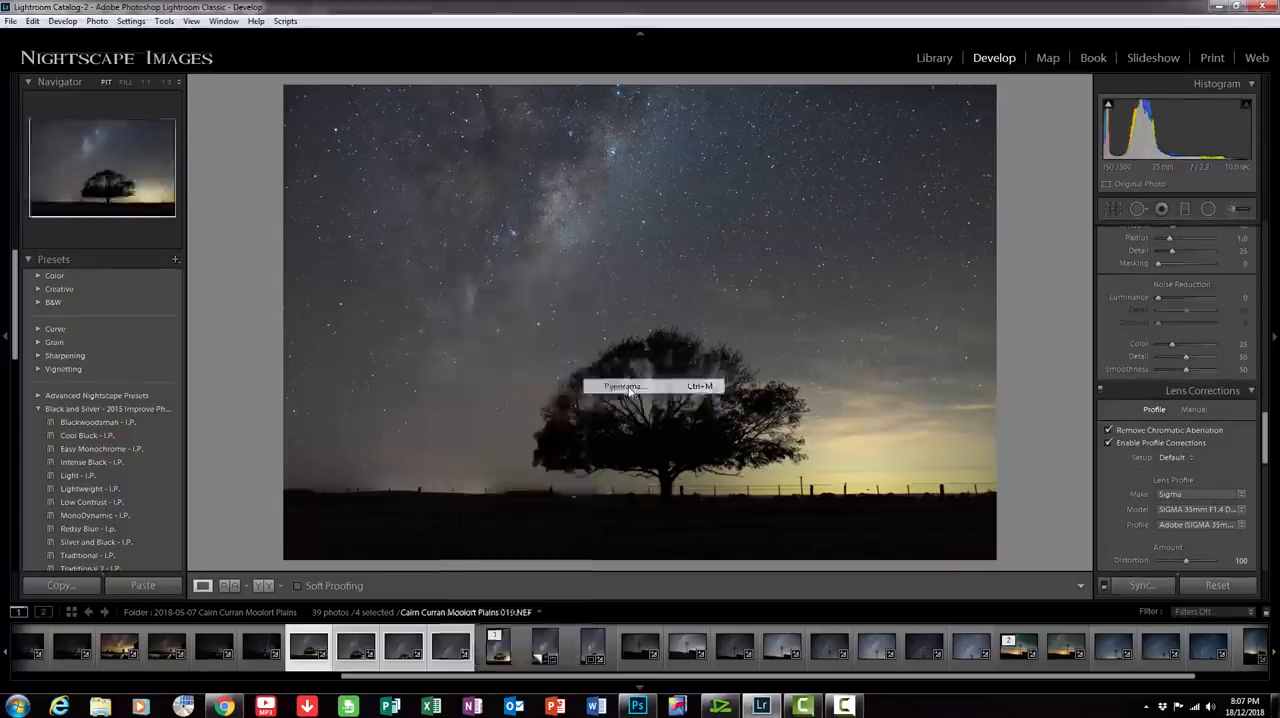
click(622, 386)
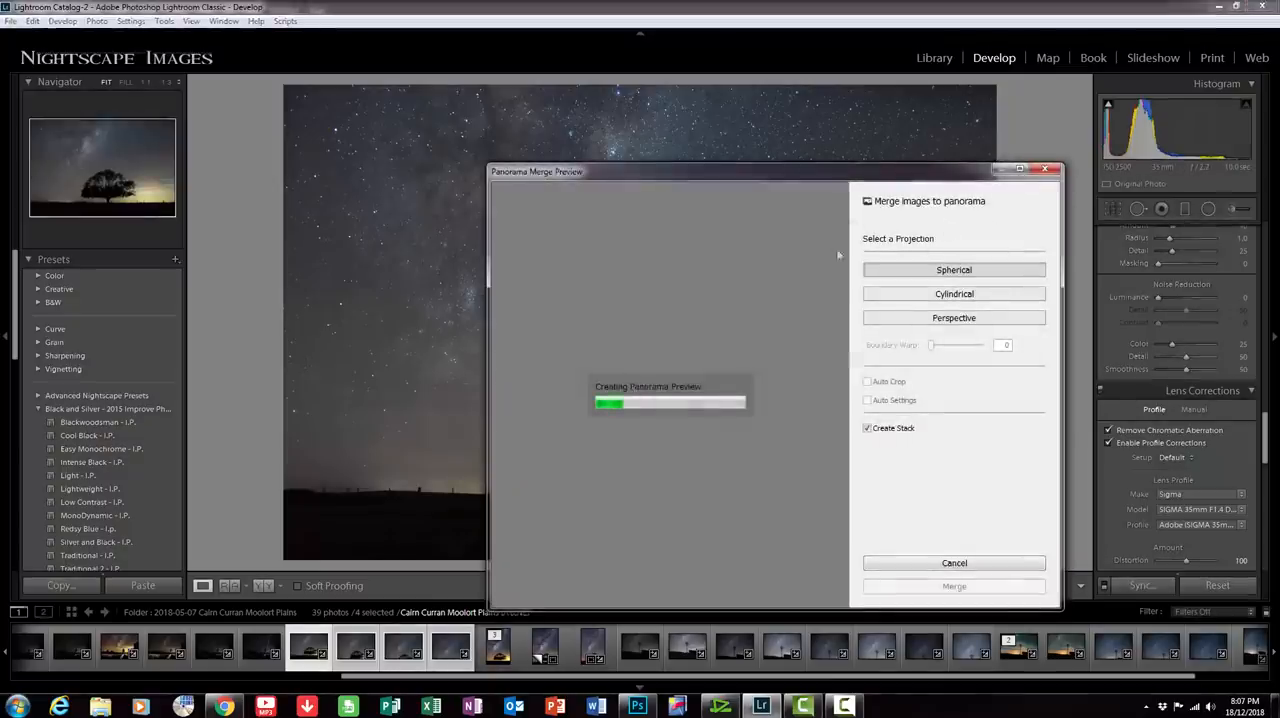
mouse_move(953, 270)
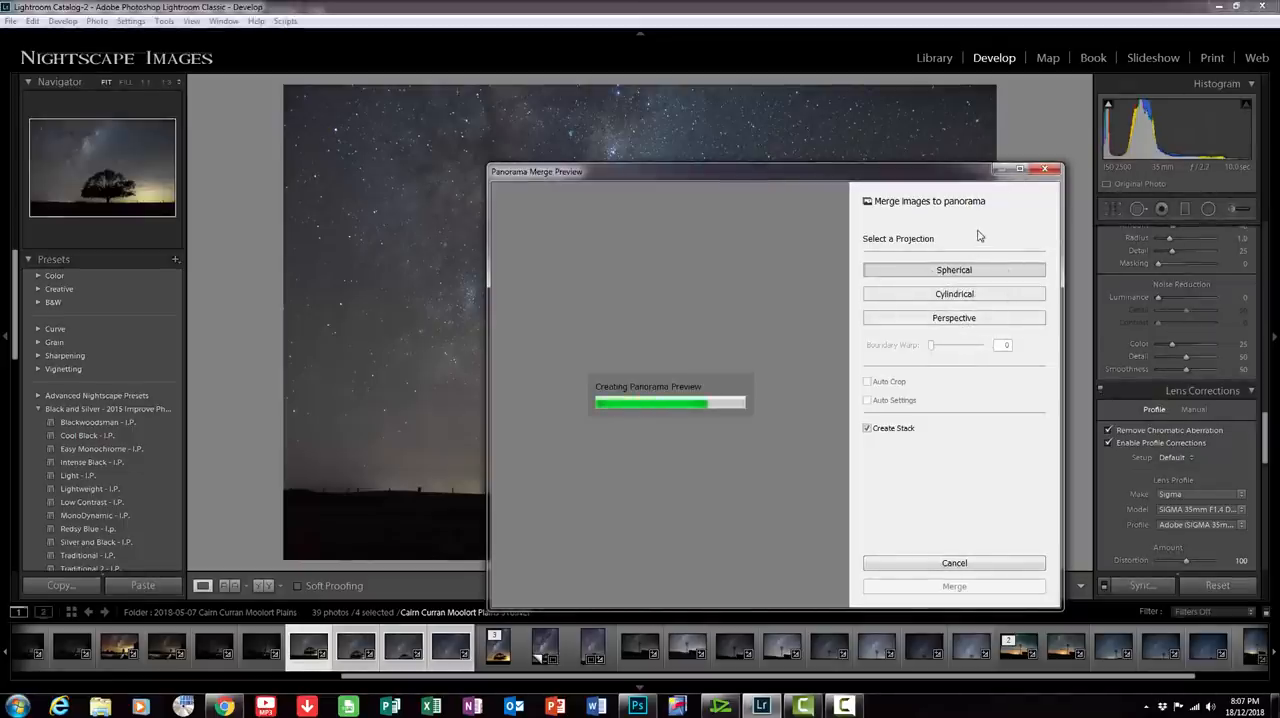
mouse_move(720, 412)
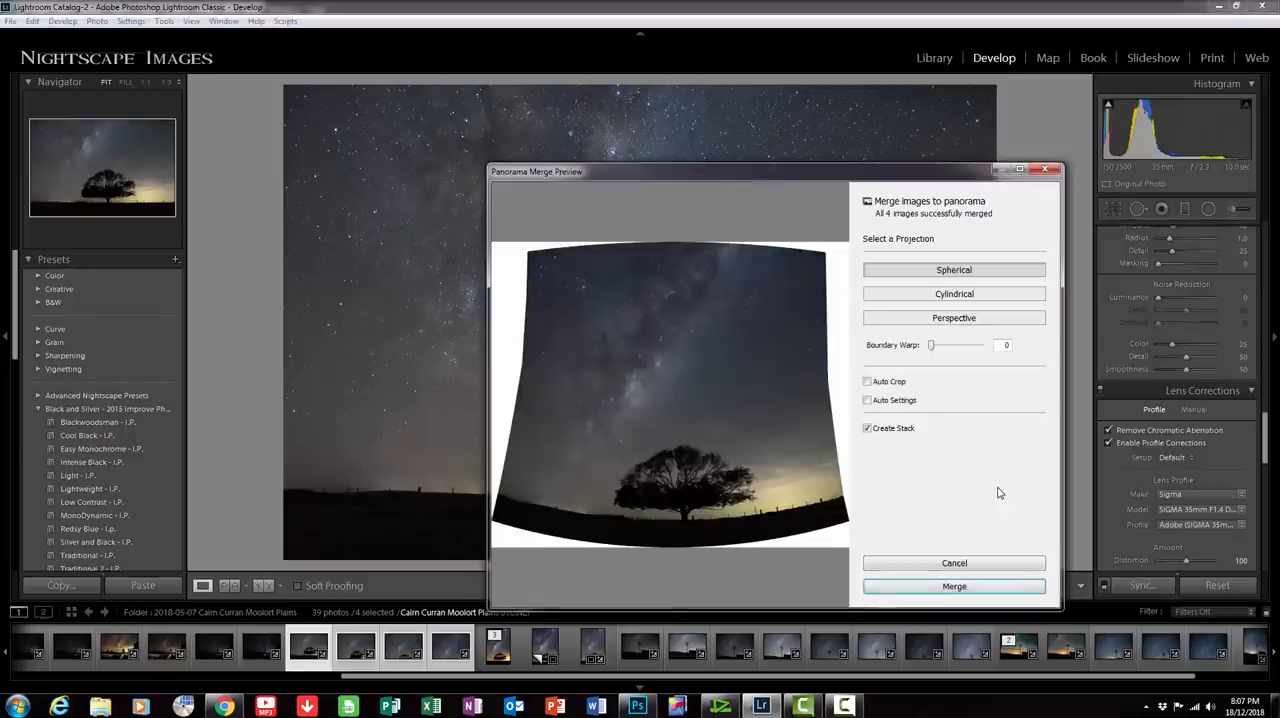
mouse_move(926, 390)
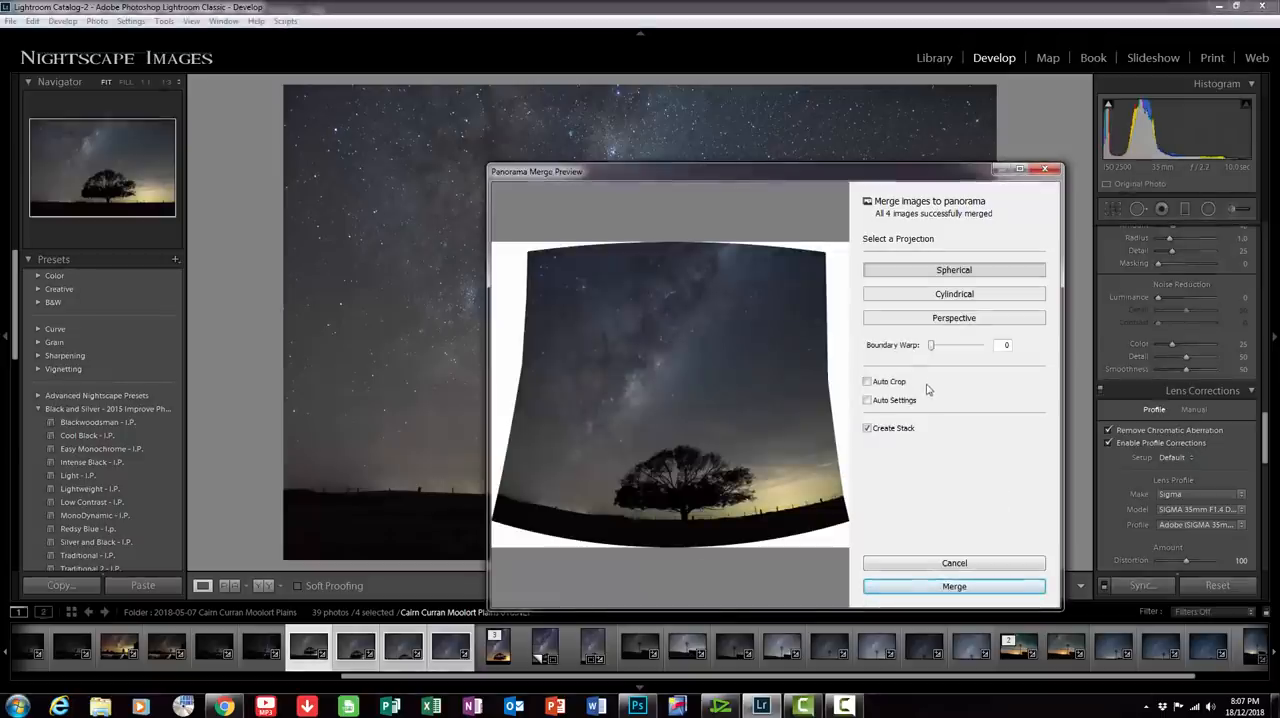
Step: Try higher Boundary Warp values in the merge preview, then reset it to 0
drag(932, 345, 935, 345)
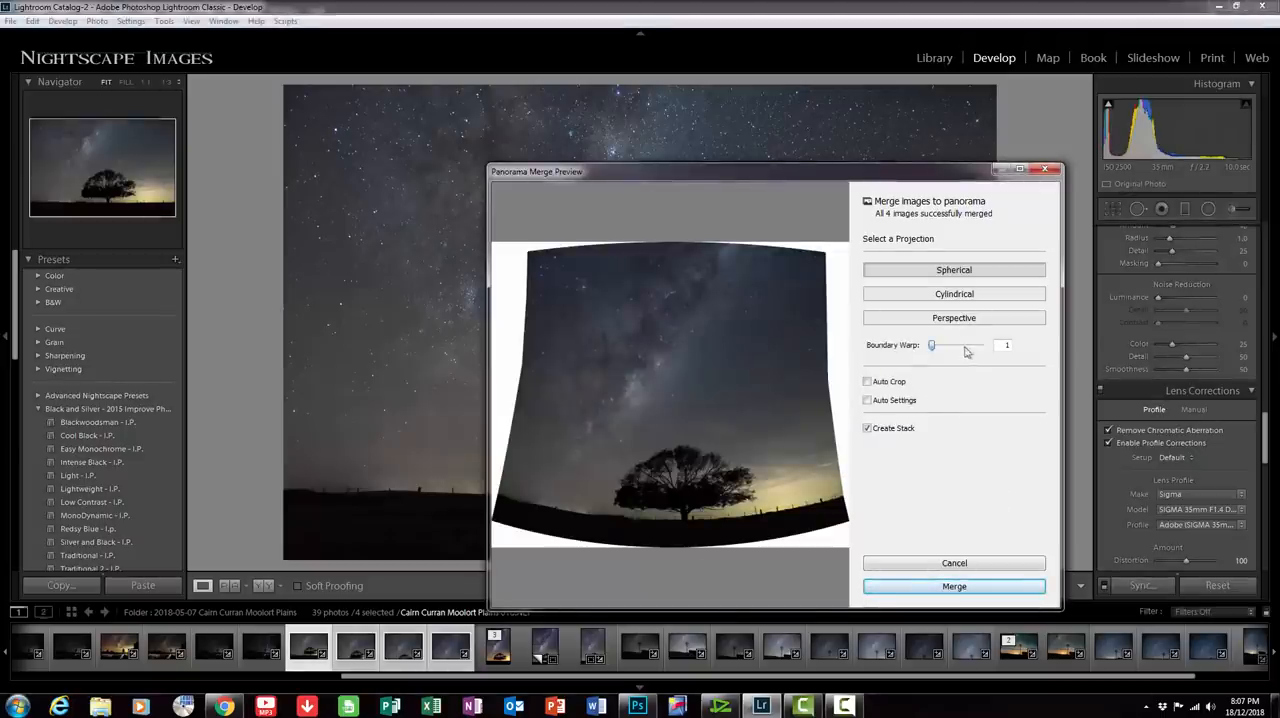
drag(932, 345, 966, 345)
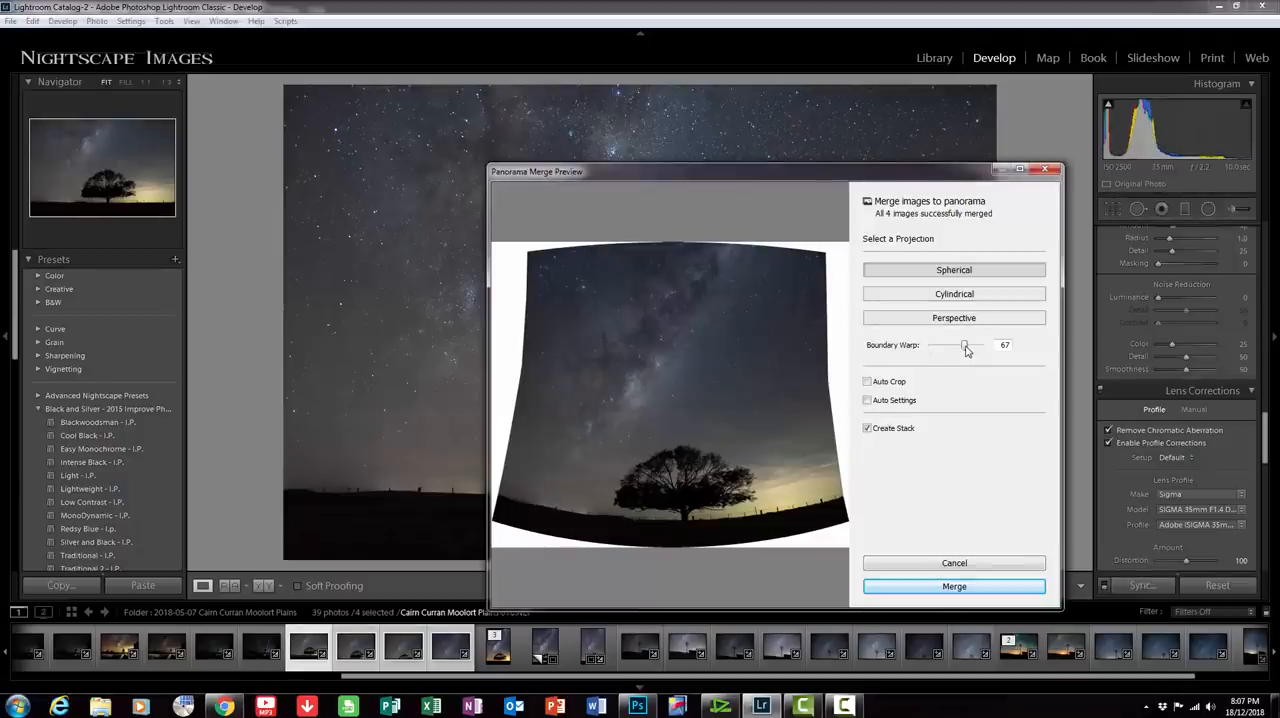
drag(965, 345, 980, 345)
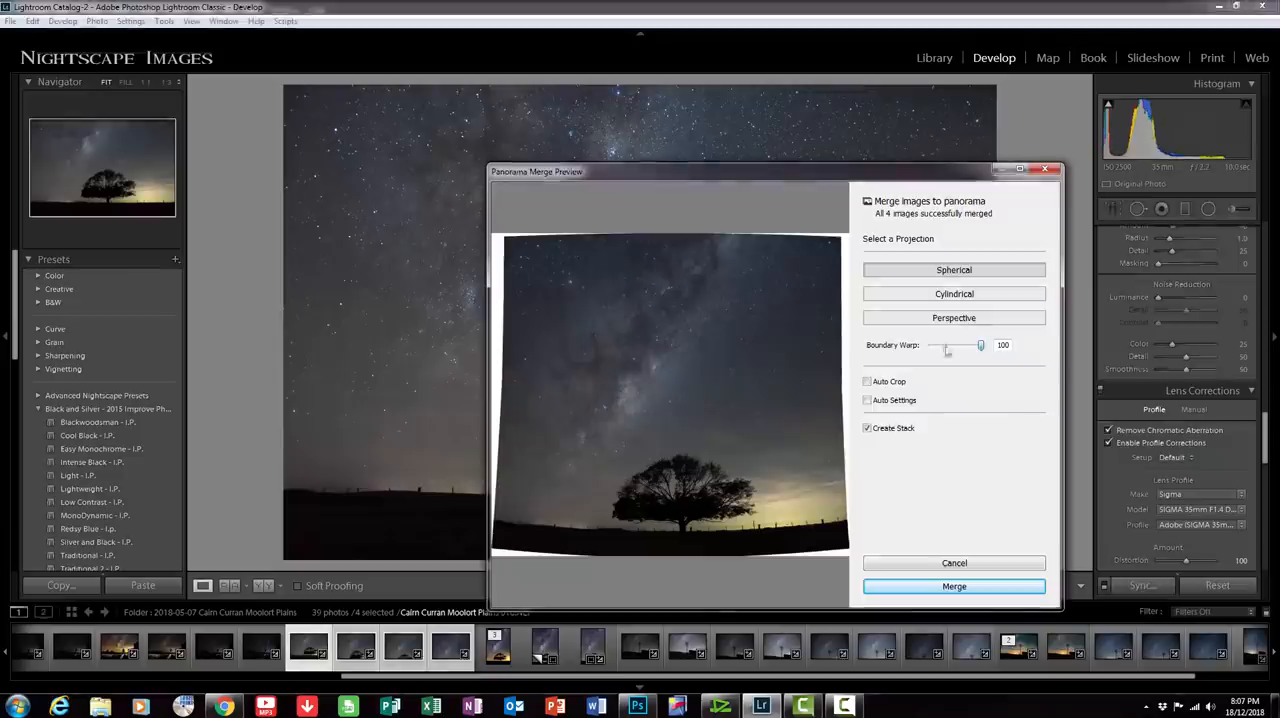
mouse_move(978, 345)
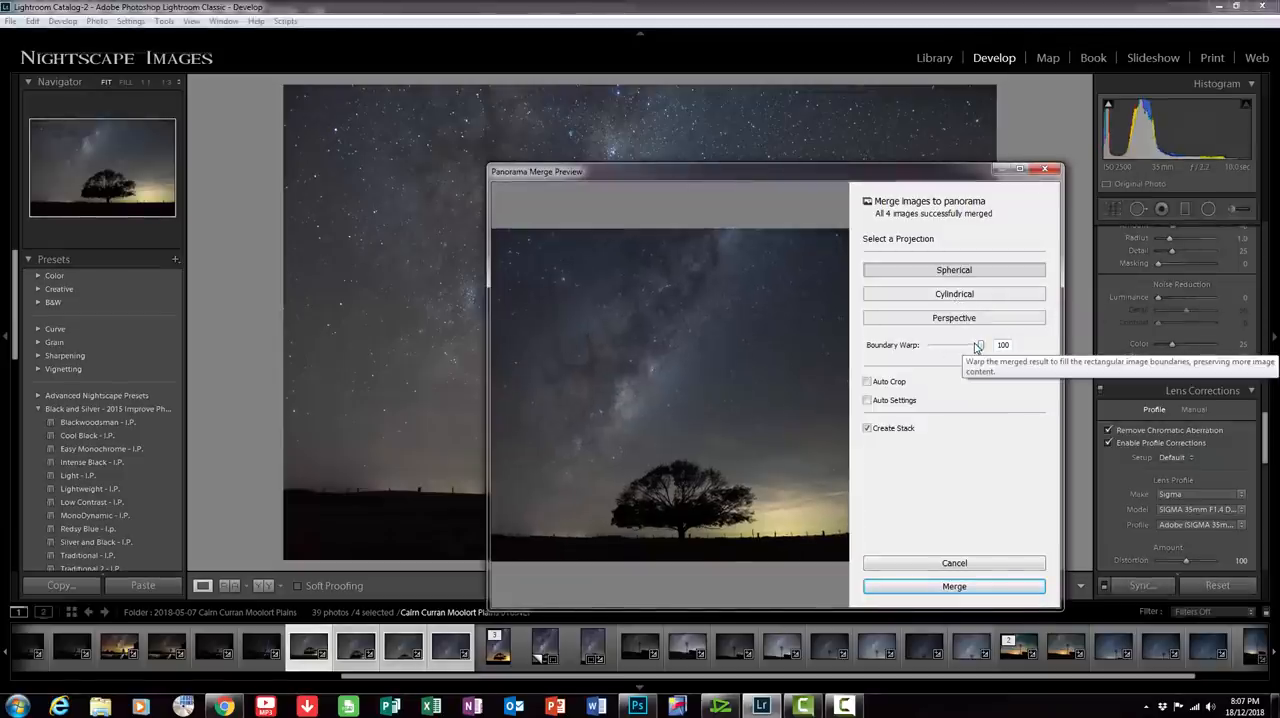
drag(977, 344, 930, 344)
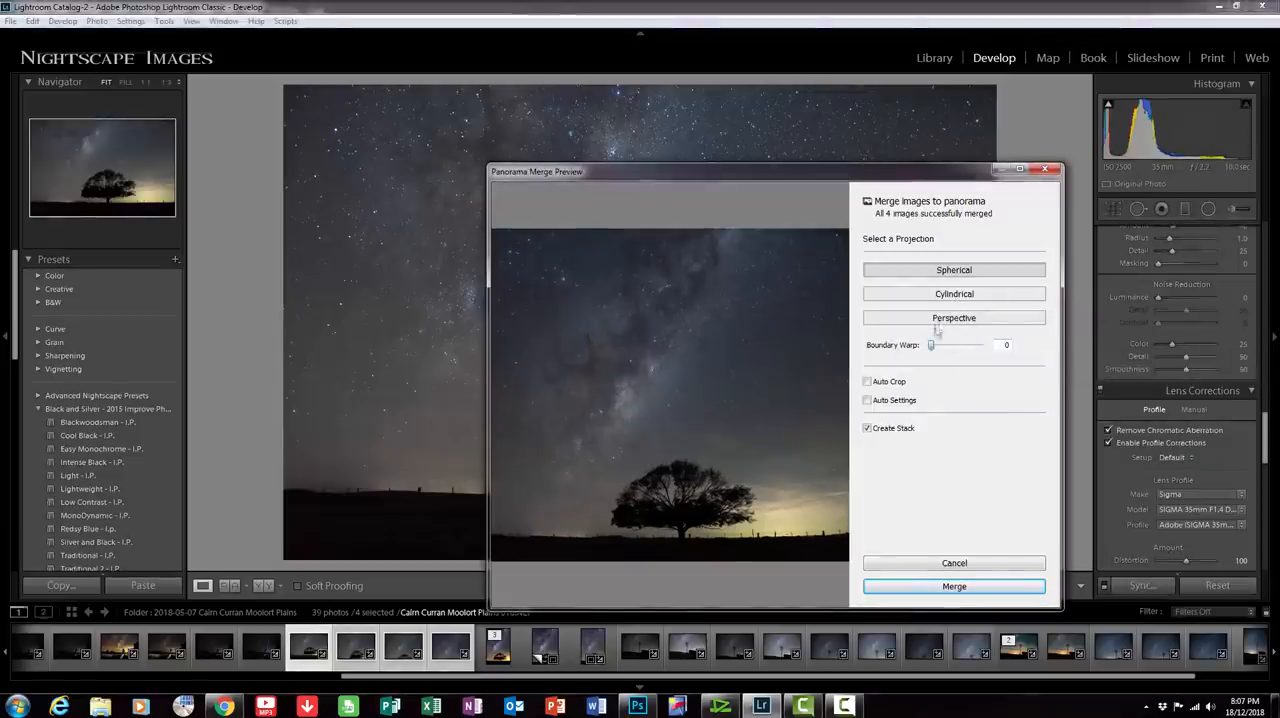
Step: Preview the panorama with Cylindrical projection, then switch to Perspective
click(953, 293)
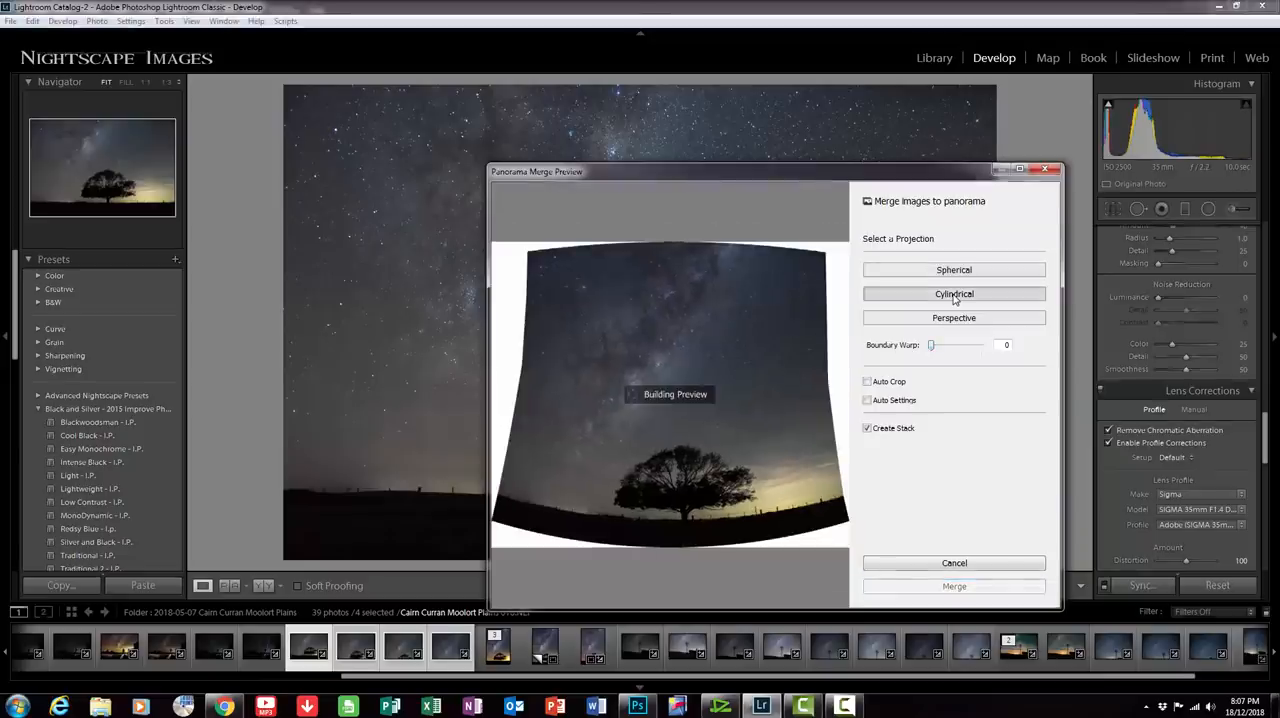
mouse_move(967, 381)
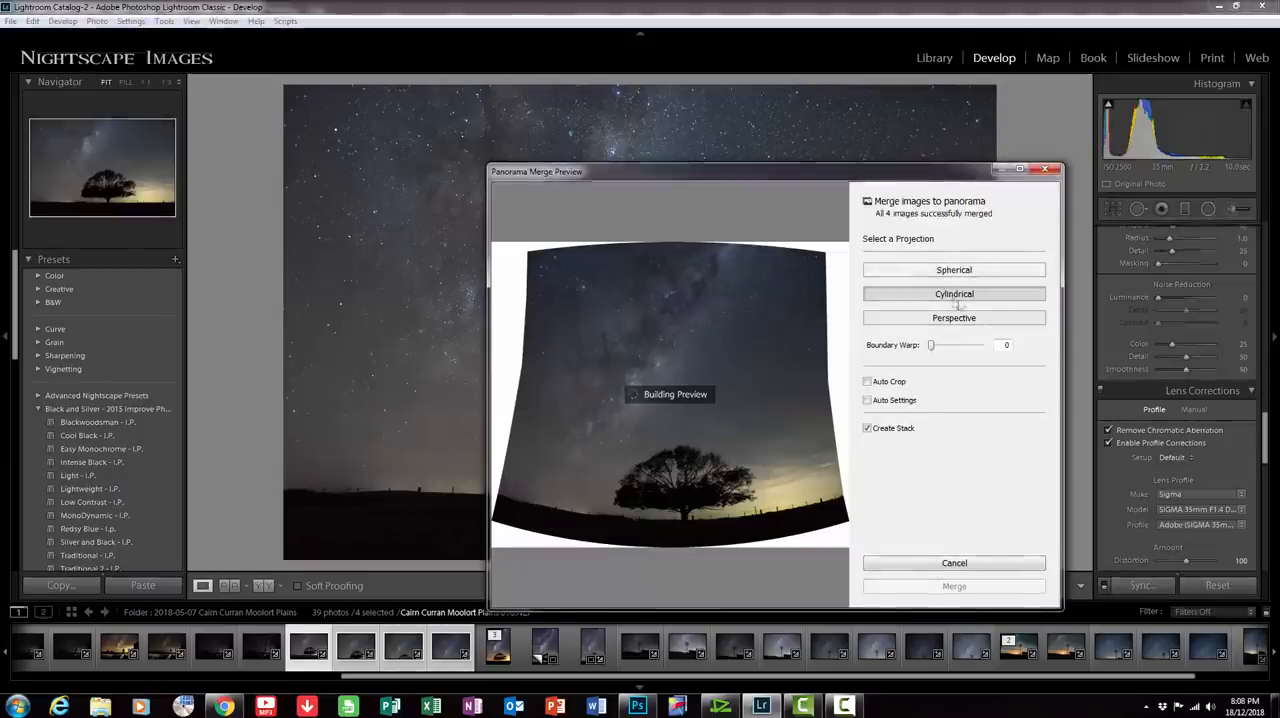
mouse_move(980, 237)
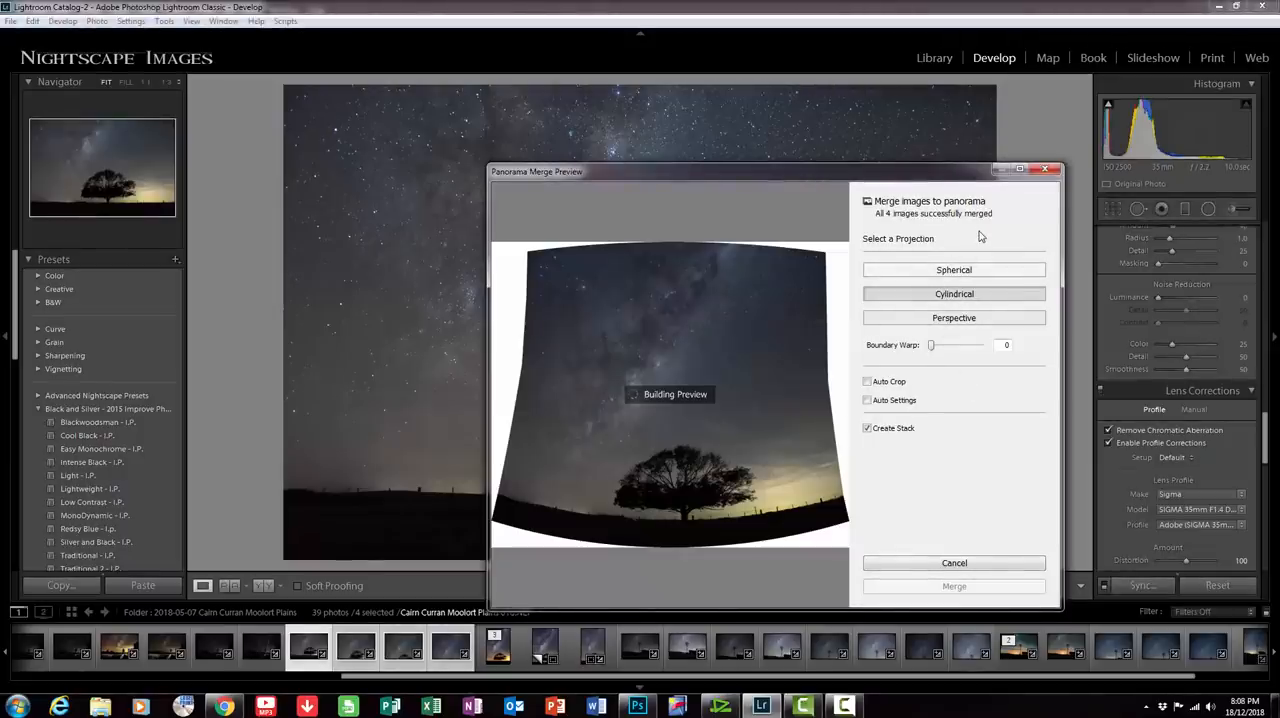
click(953, 317)
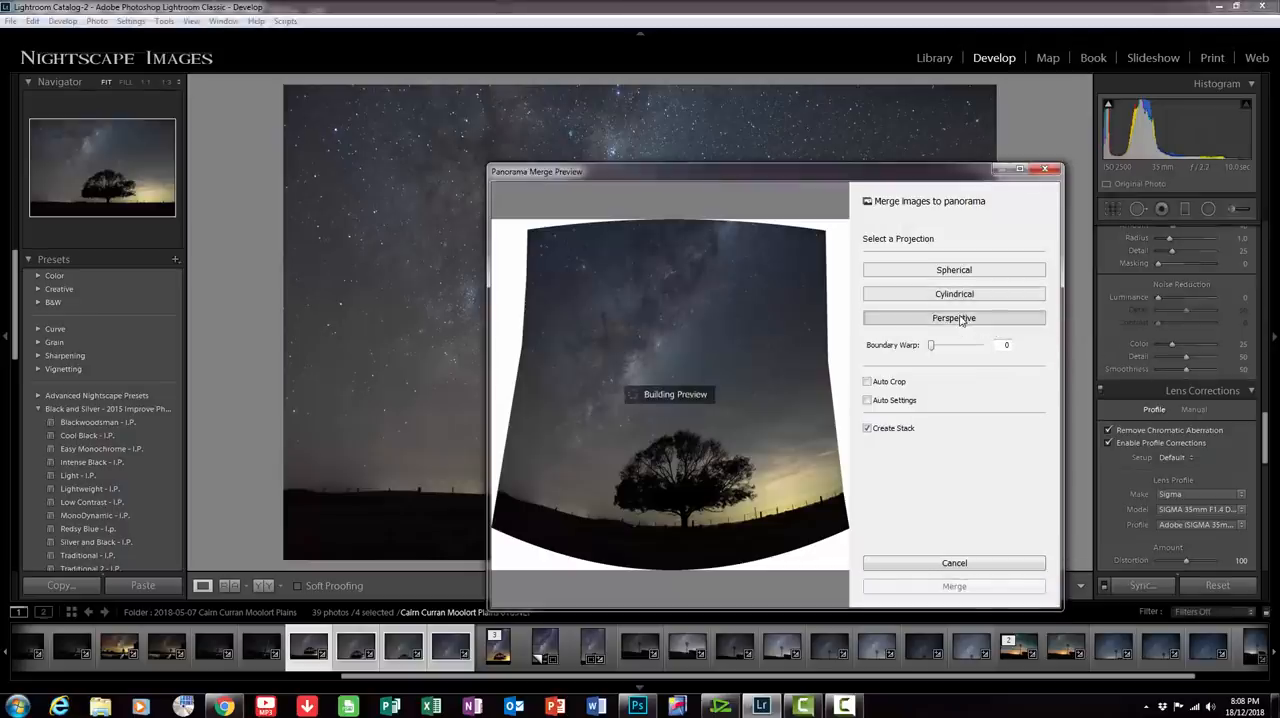
mouse_move(966, 392)
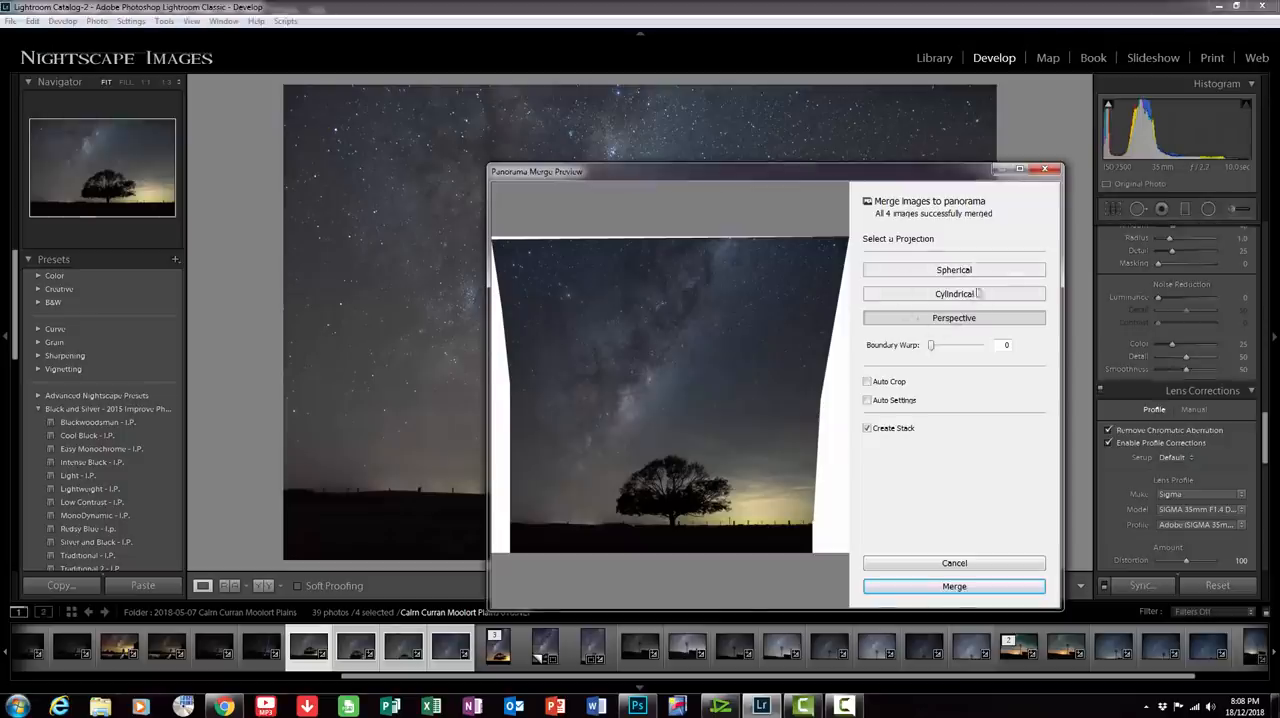
mouse_move(938, 371)
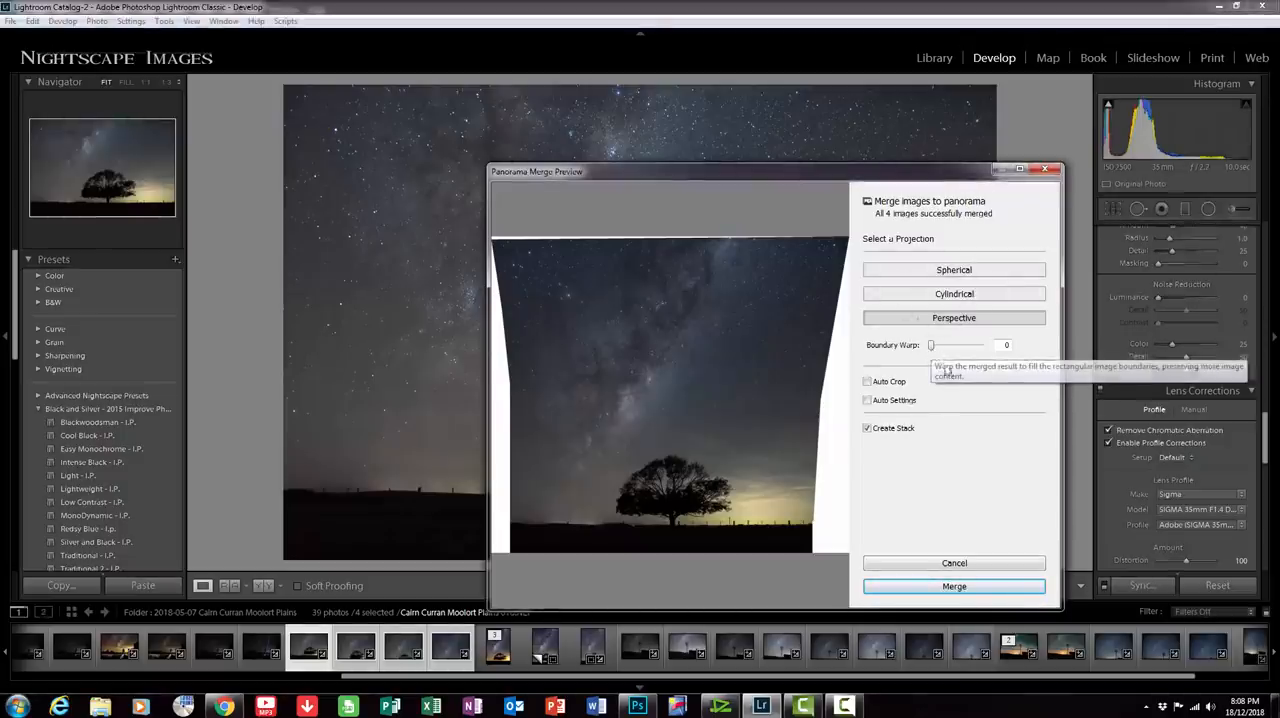
mouse_move(869, 381)
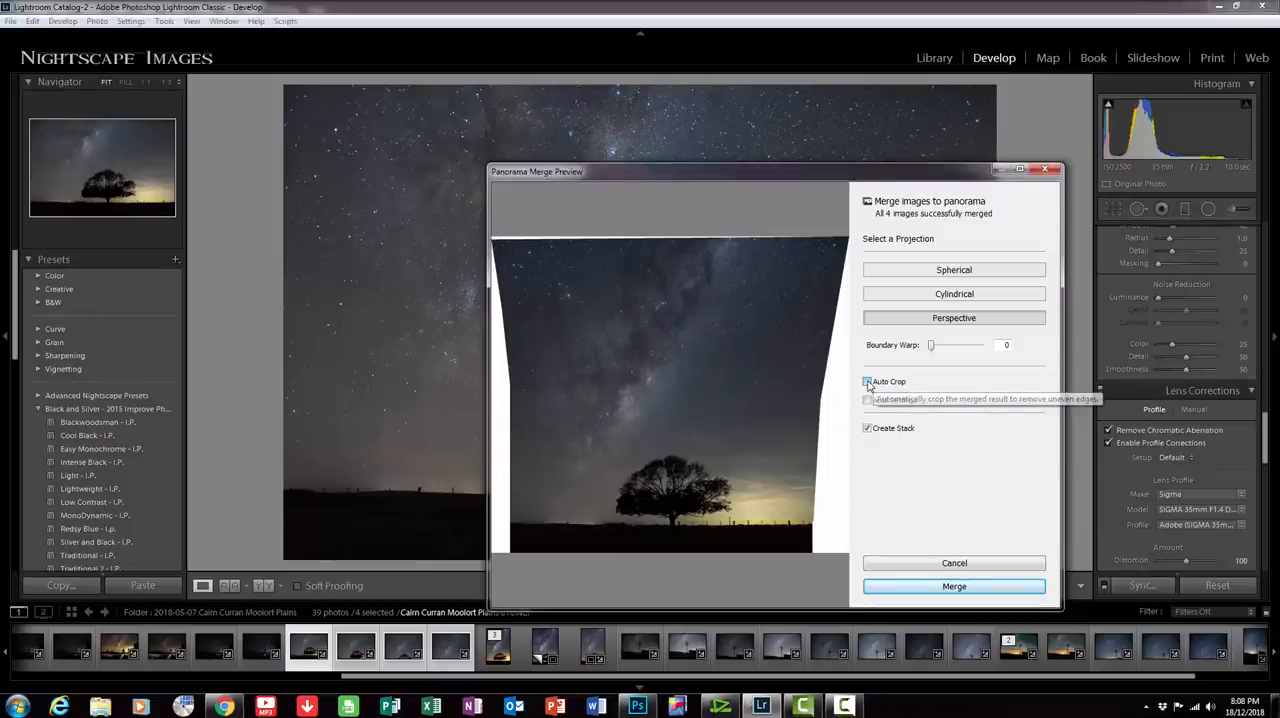
click(867, 381)
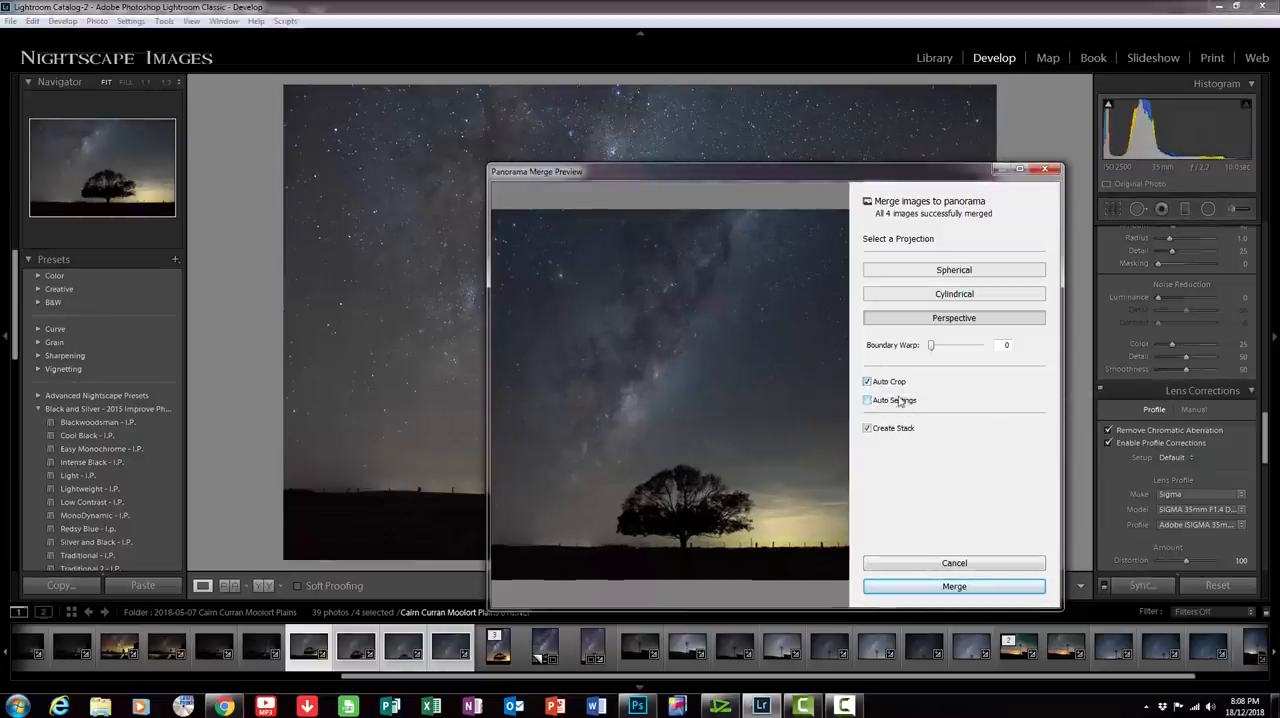
click(867, 381)
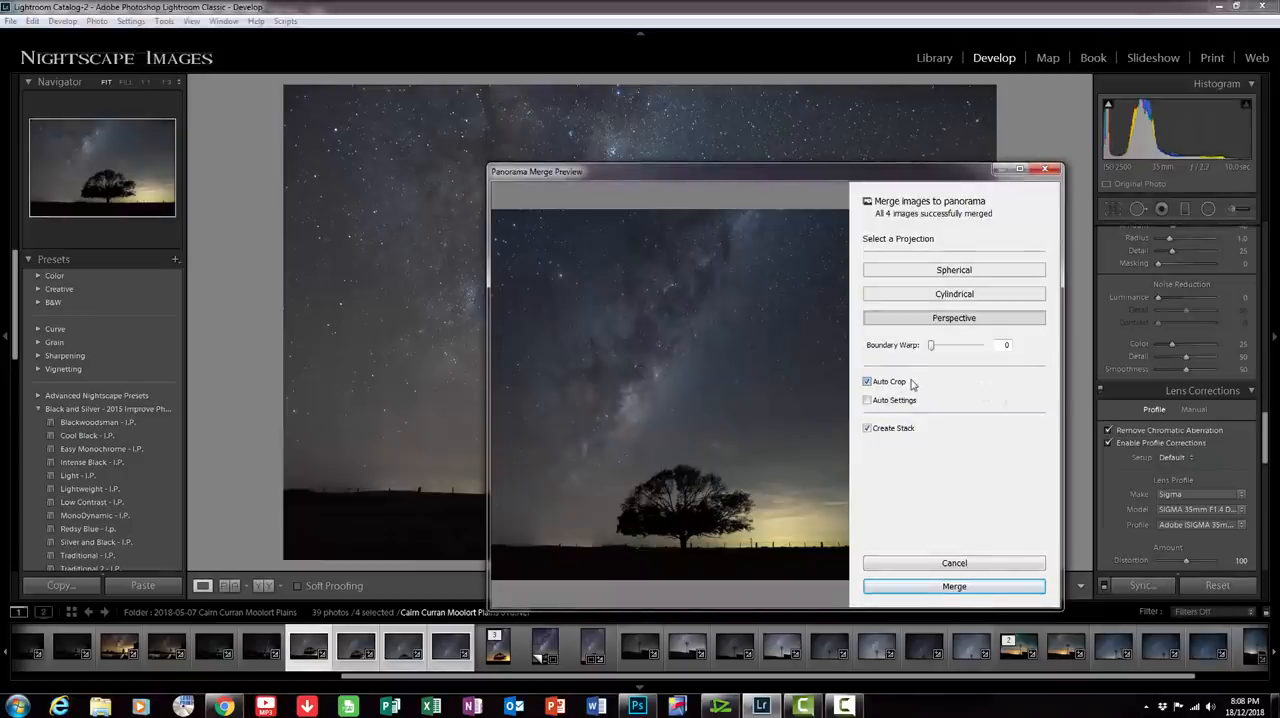
drag(931, 345, 938, 345)
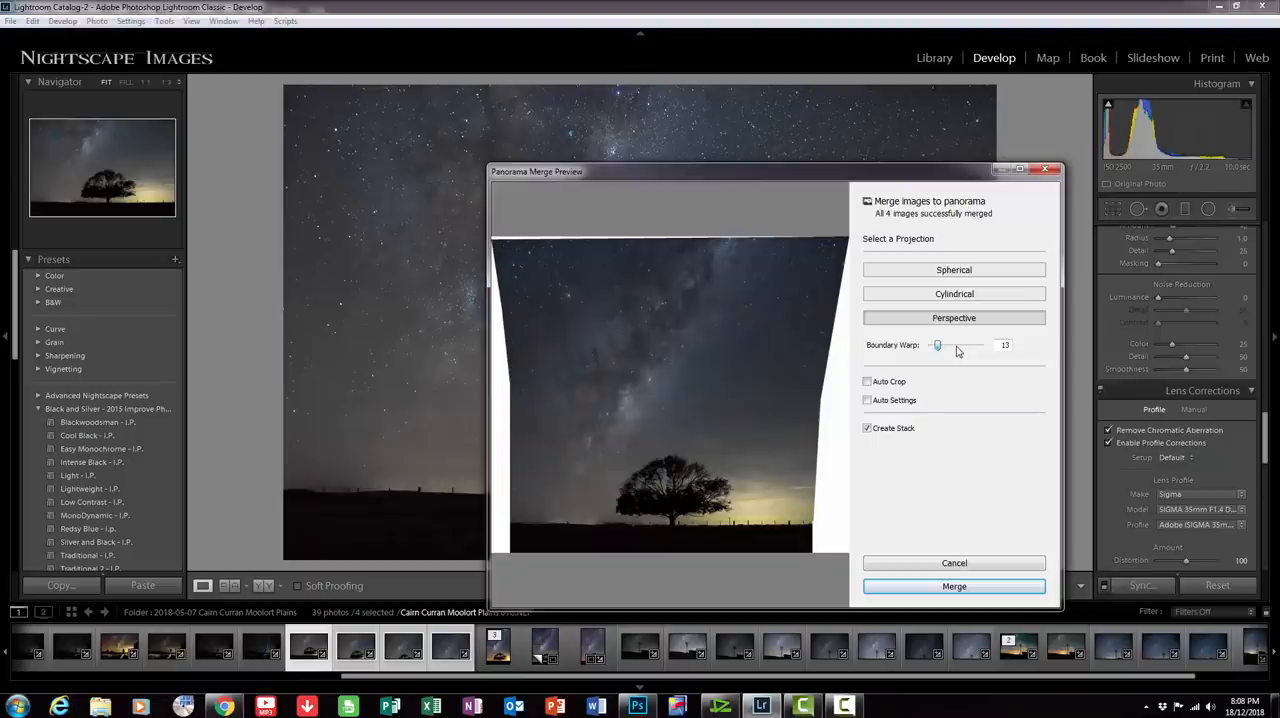
drag(937, 345, 956, 345)
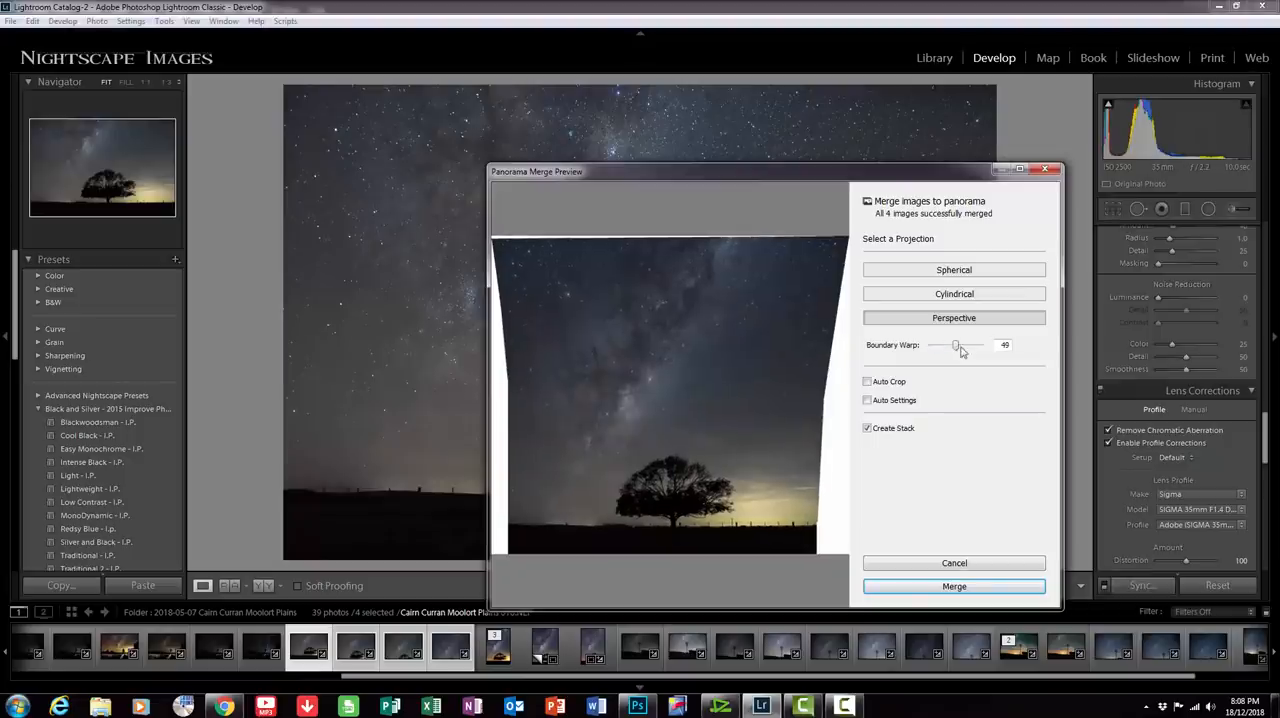
drag(955, 345, 967, 345)
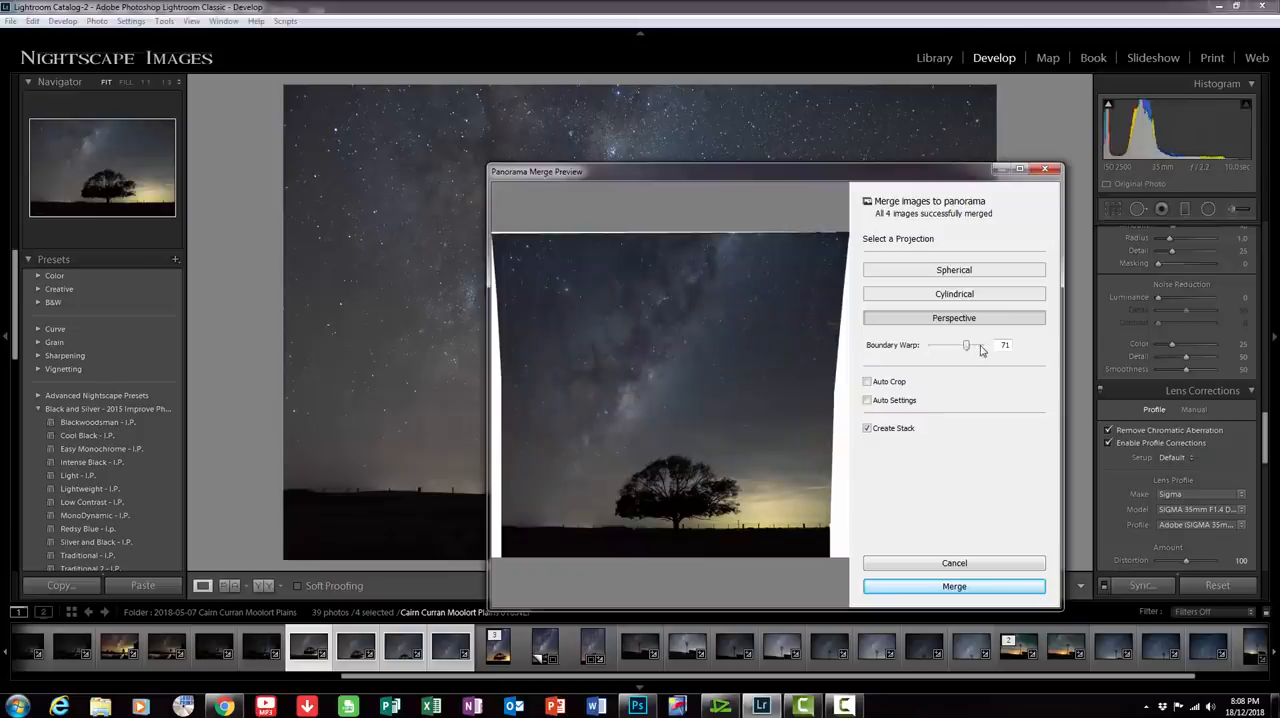
drag(965, 345, 980, 345)
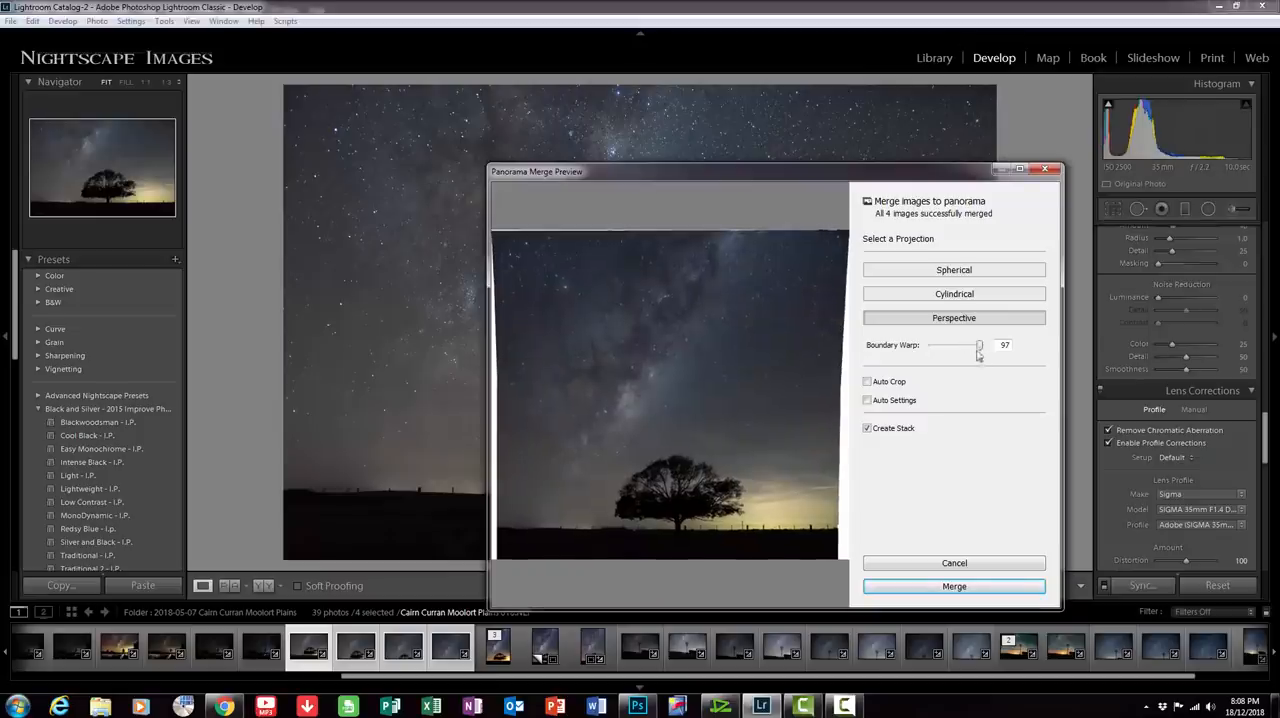
drag(979, 345, 1008, 345)
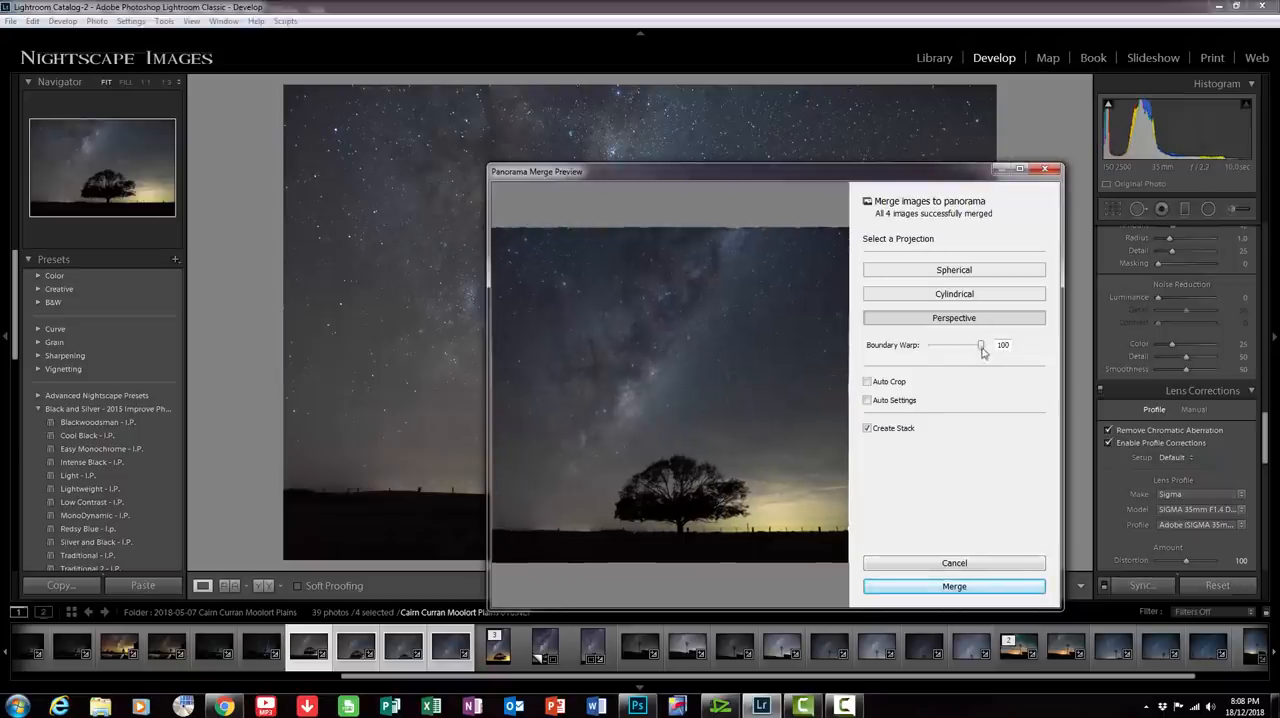
drag(980, 345, 930, 345)
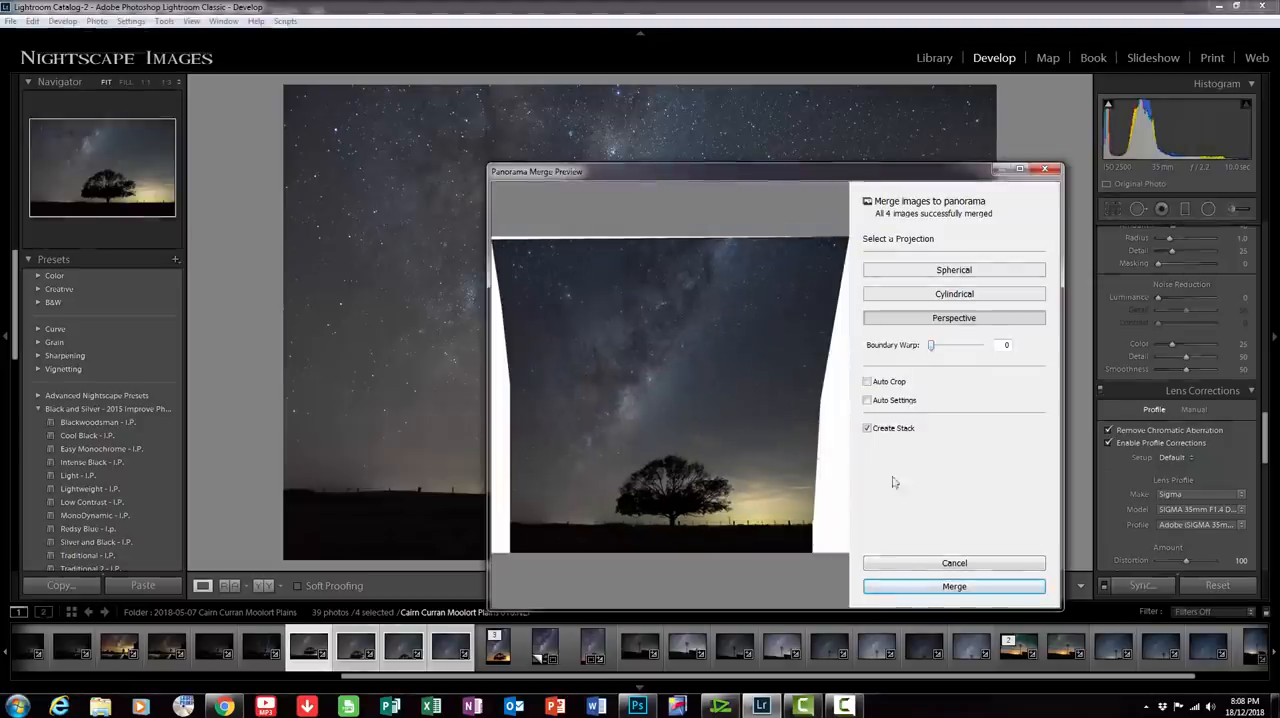
mouse_move(895, 508)
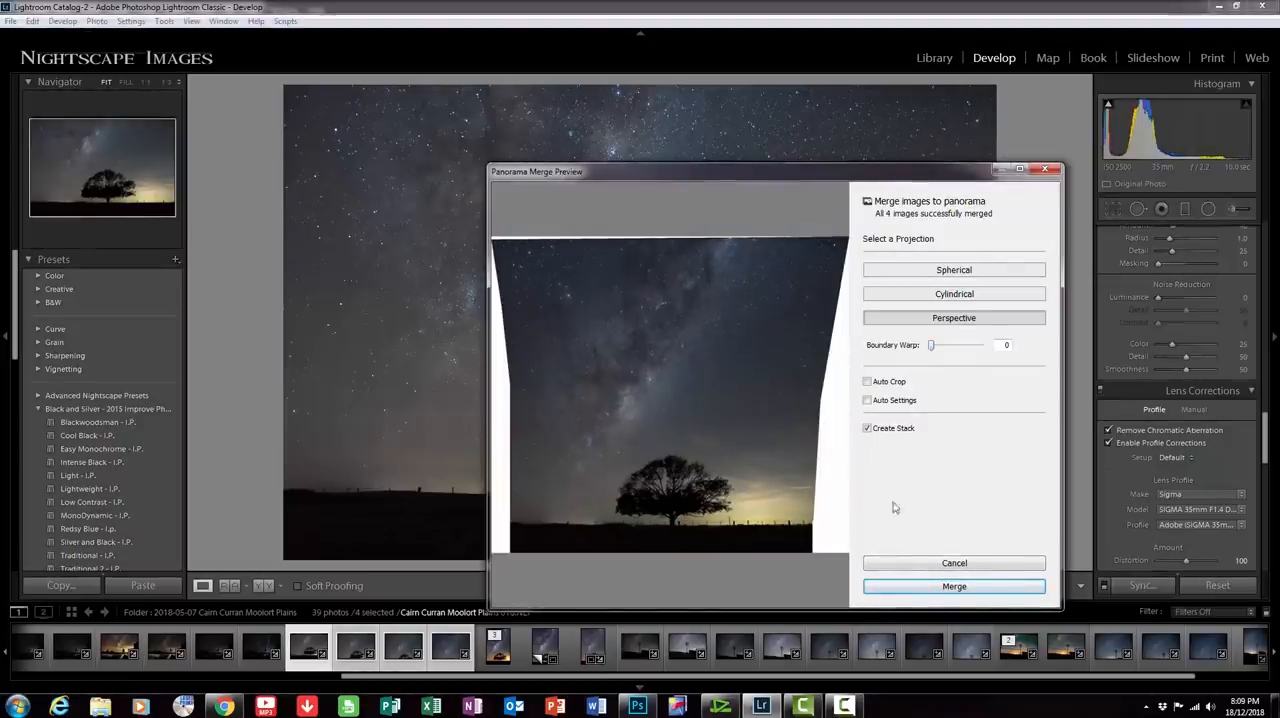
mouse_move(955, 389)
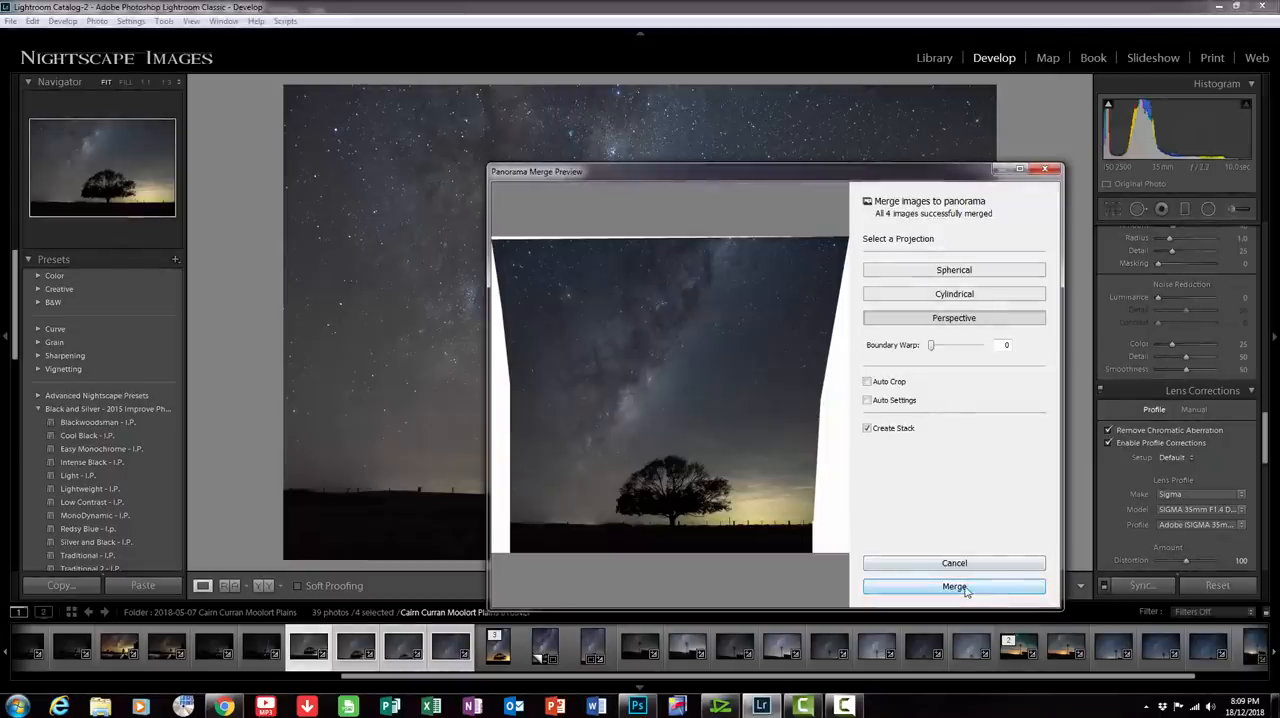
Step: Merge the perspective preview into the final panorama image
click(953, 586)
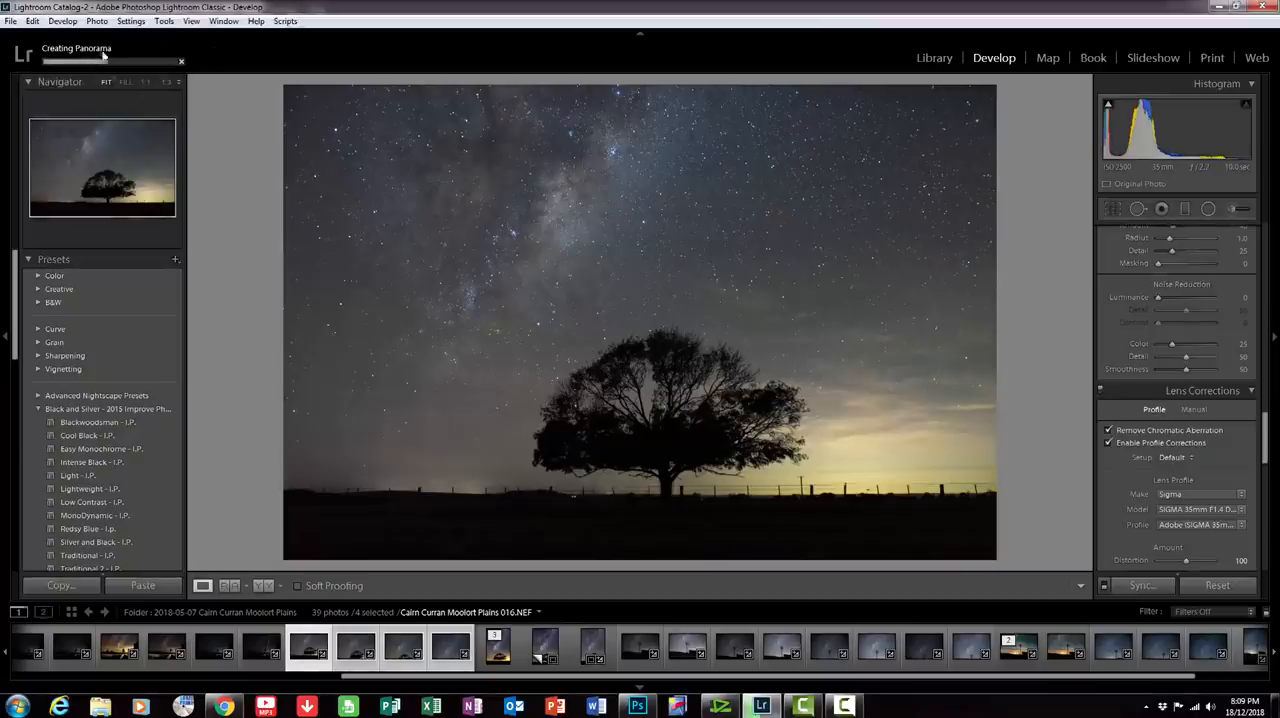
mouse_move(795, 62)
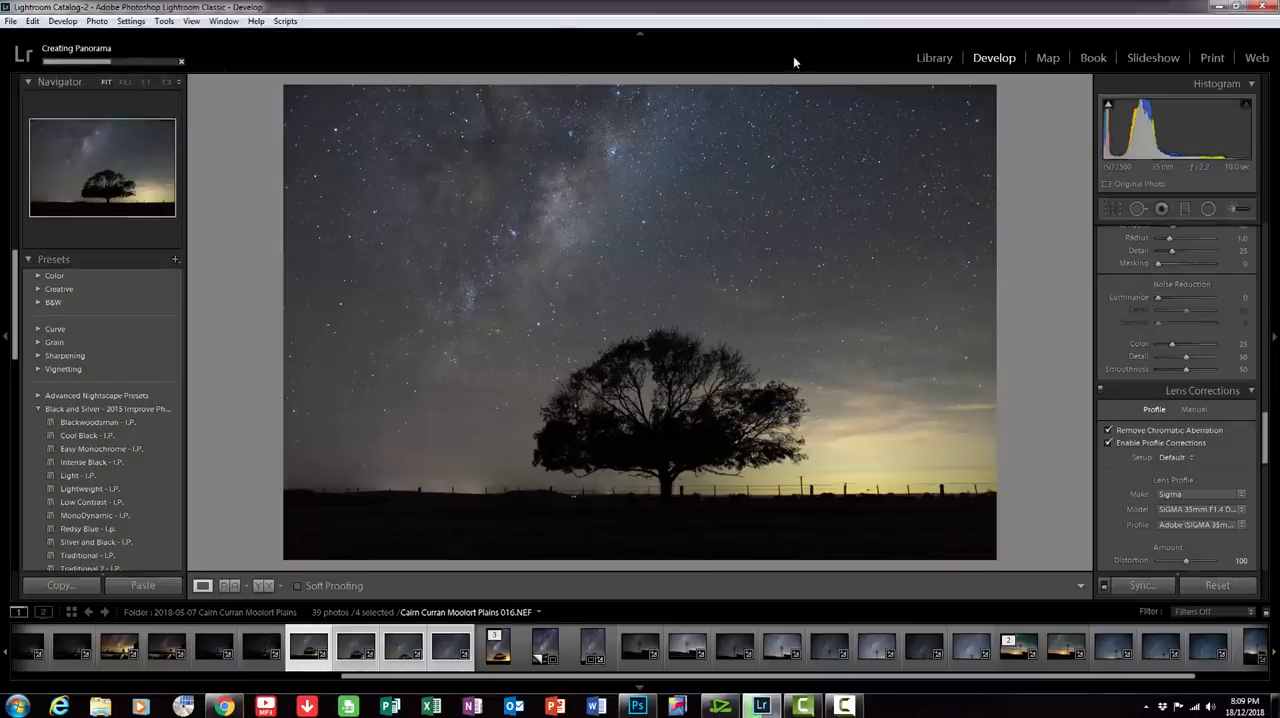
mouse_move(1047, 270)
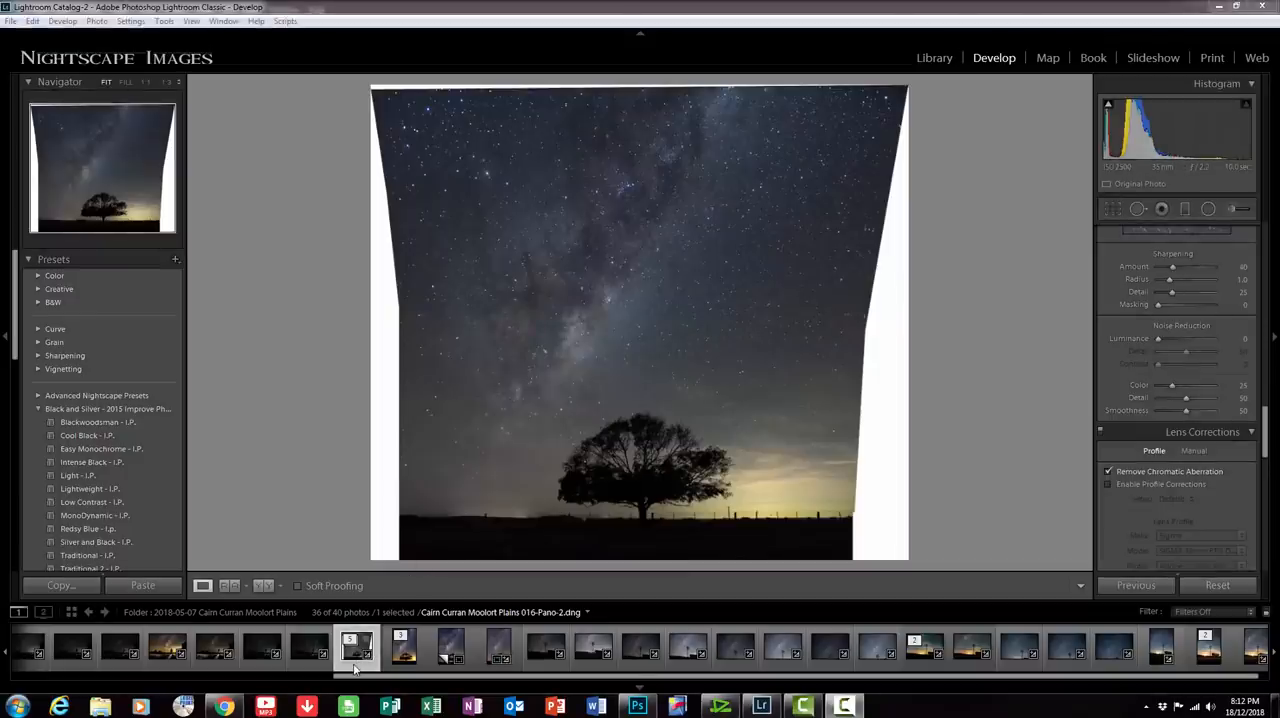
mouse_move(1120, 223)
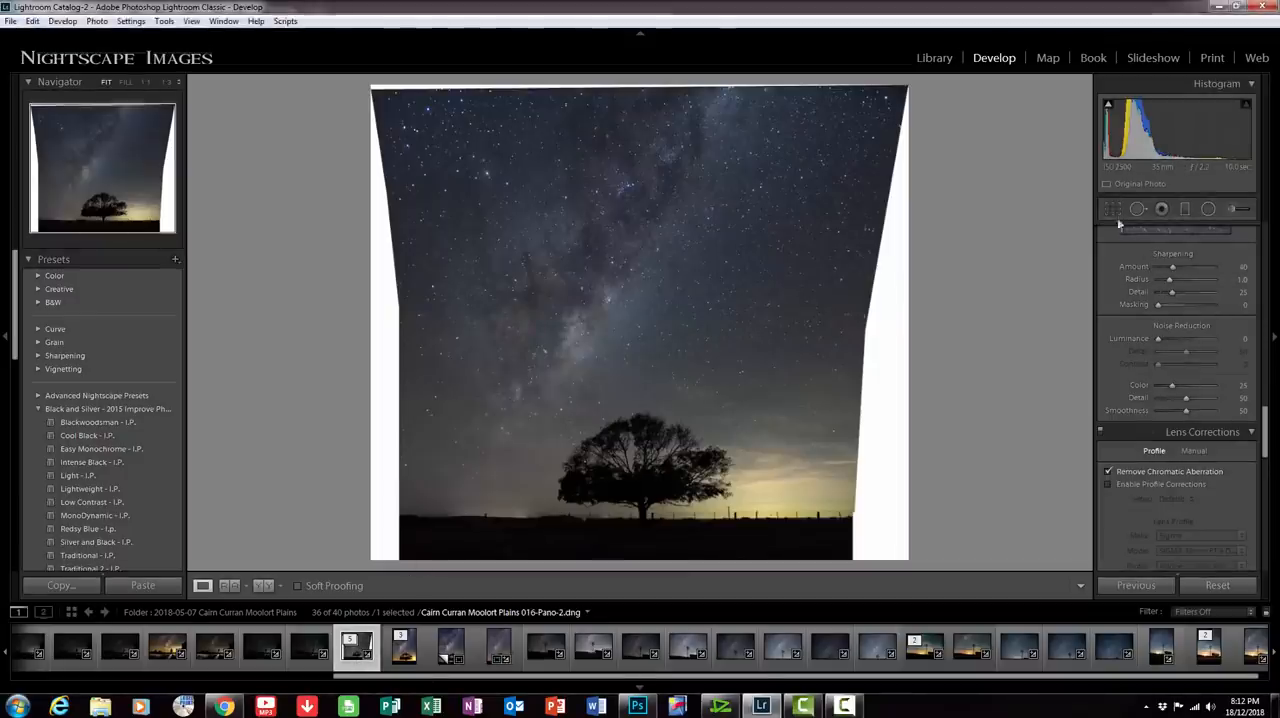
Step: Crop the panorama inward past its white borders and corners, then apply the crop
click(1112, 208)
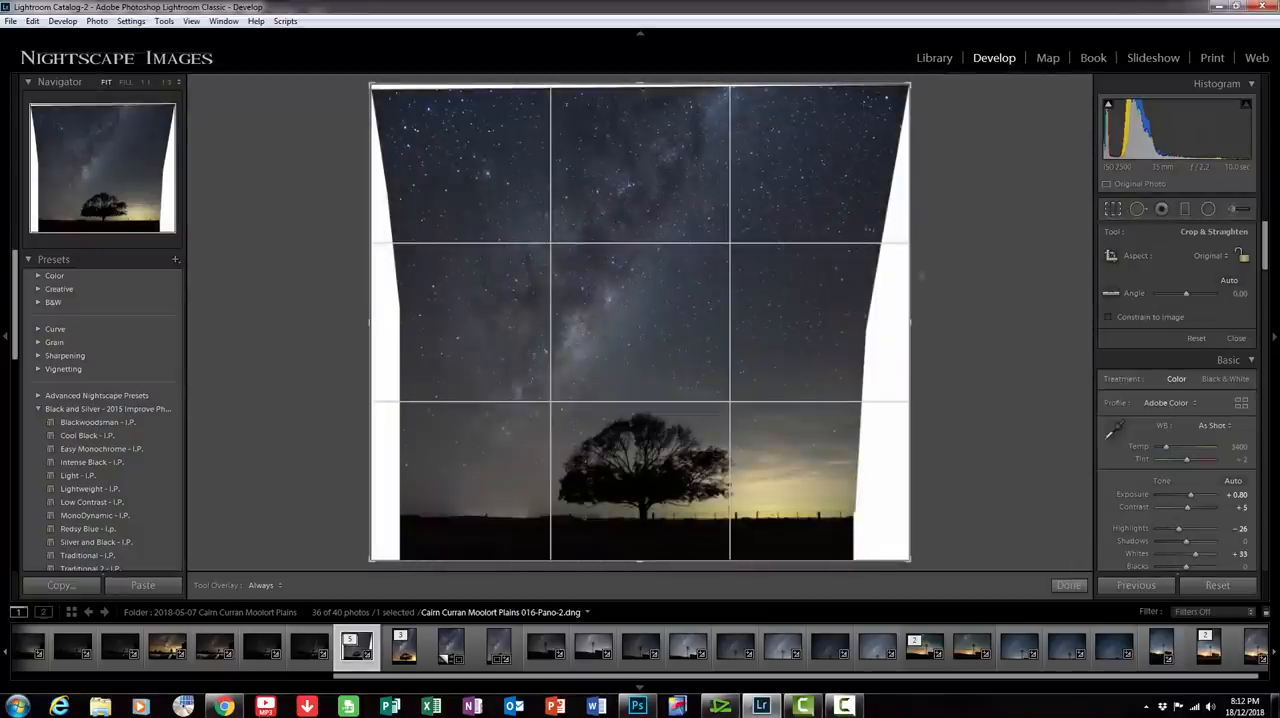
mouse_move(923, 331)
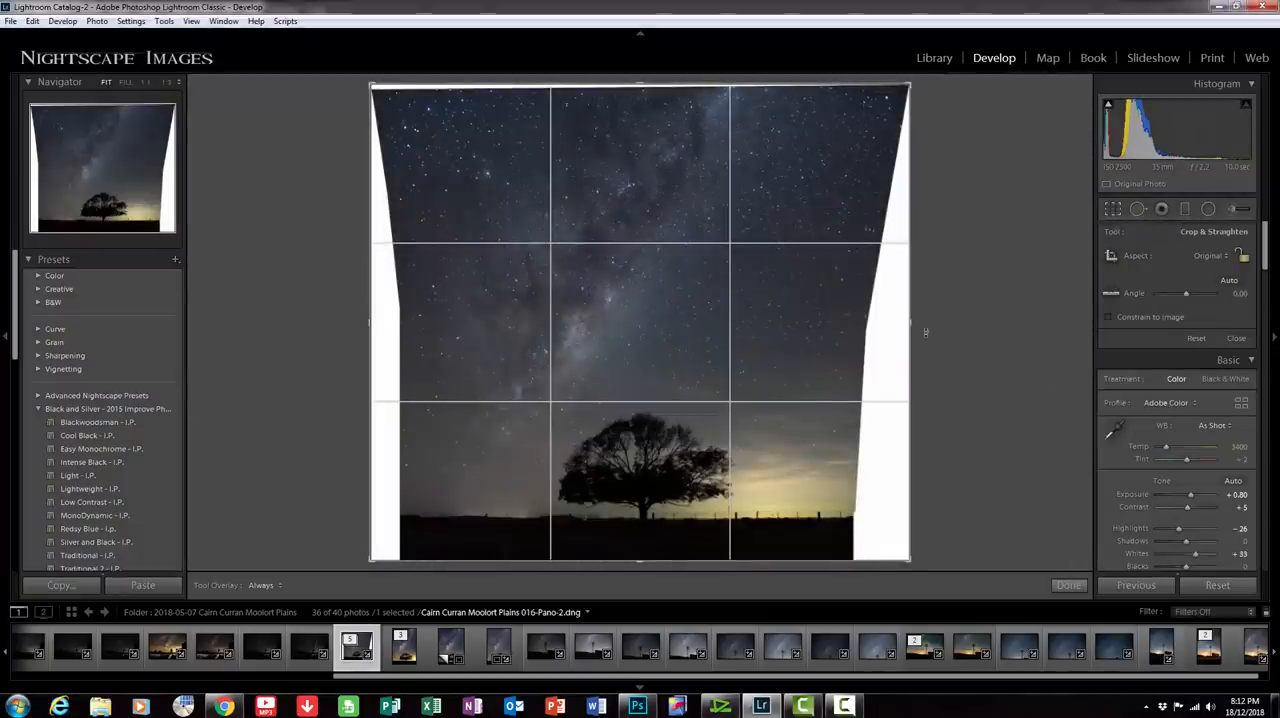
drag(908, 330, 878, 330)
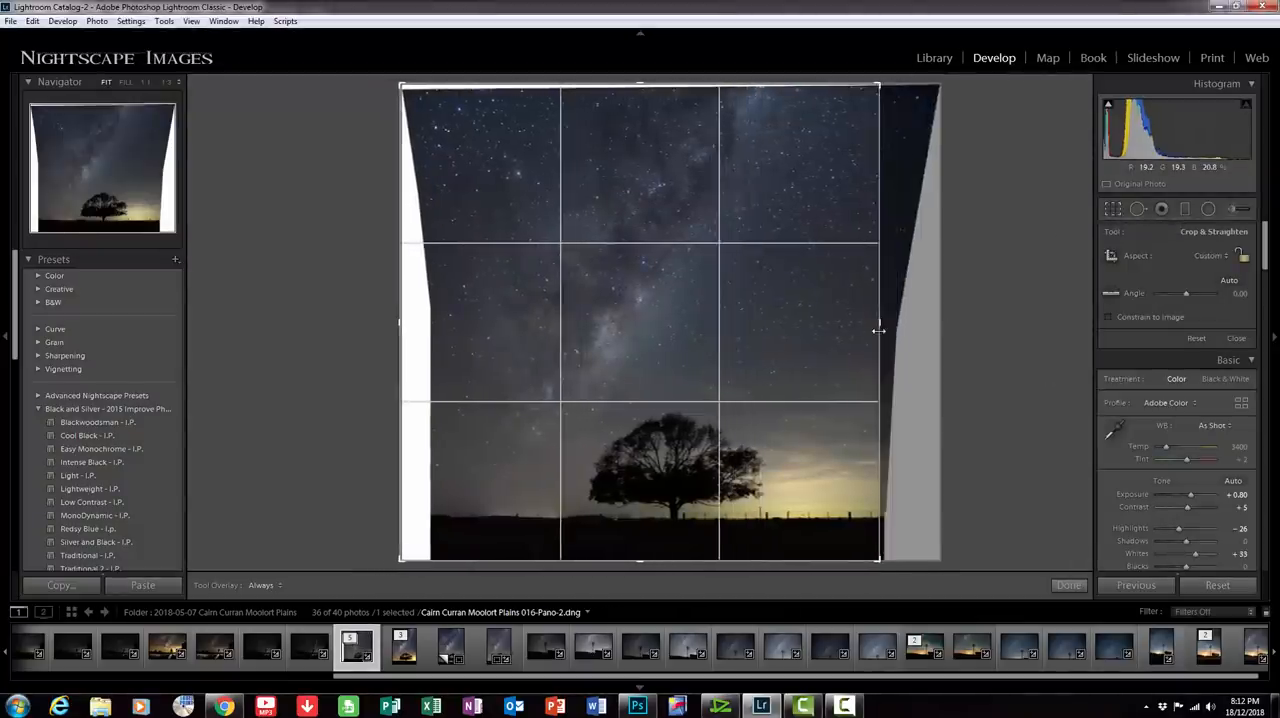
drag(878, 330, 865, 330)
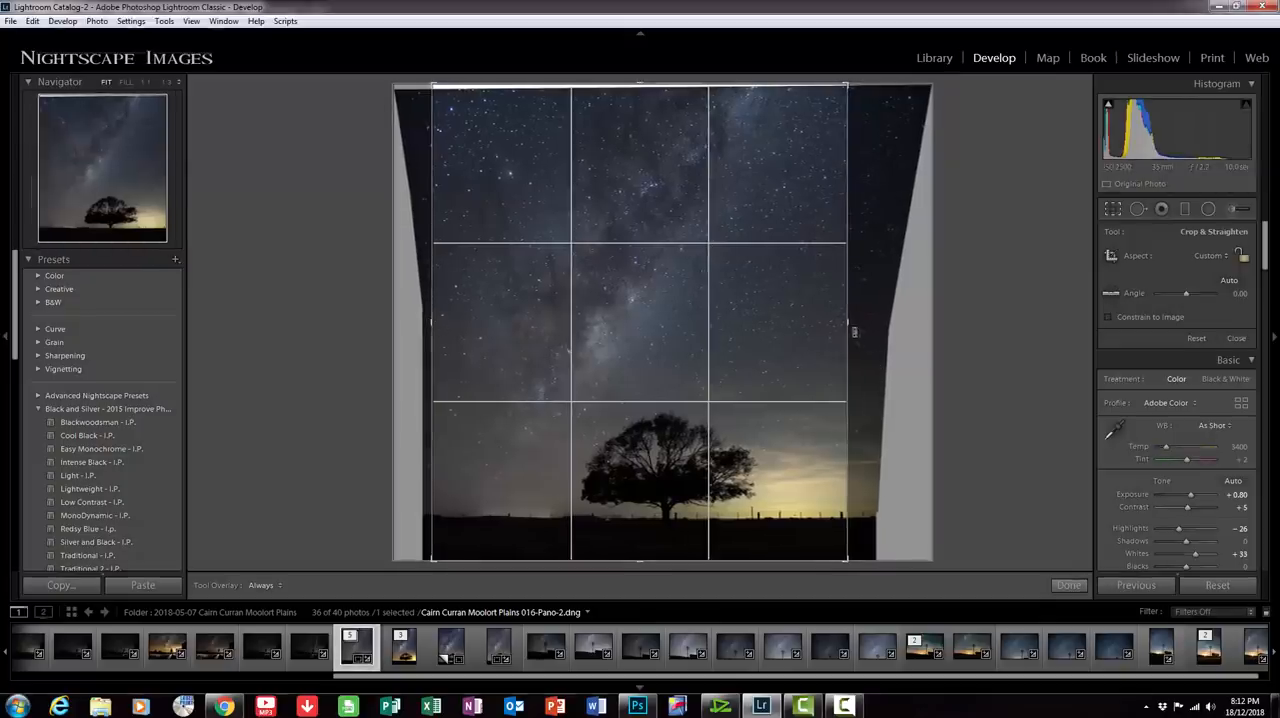
drag(847, 322, 830, 322)
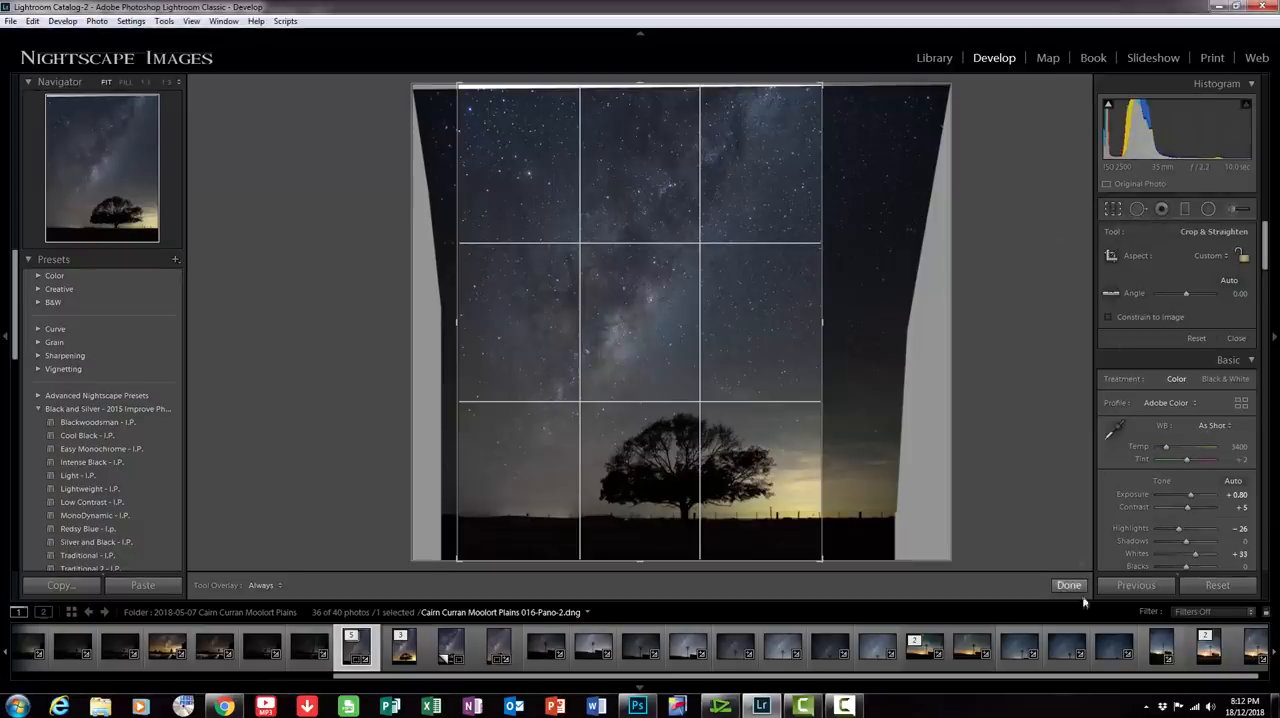
click(1068, 585)
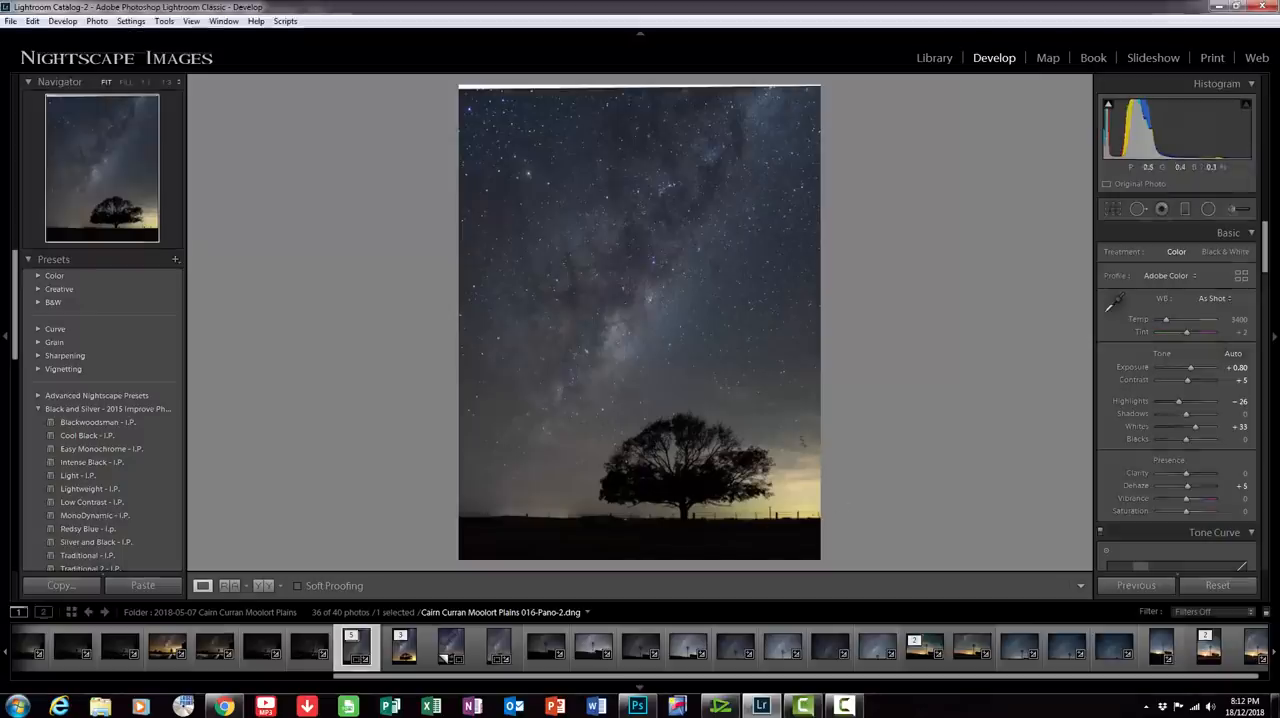
mouse_move(785, 458)
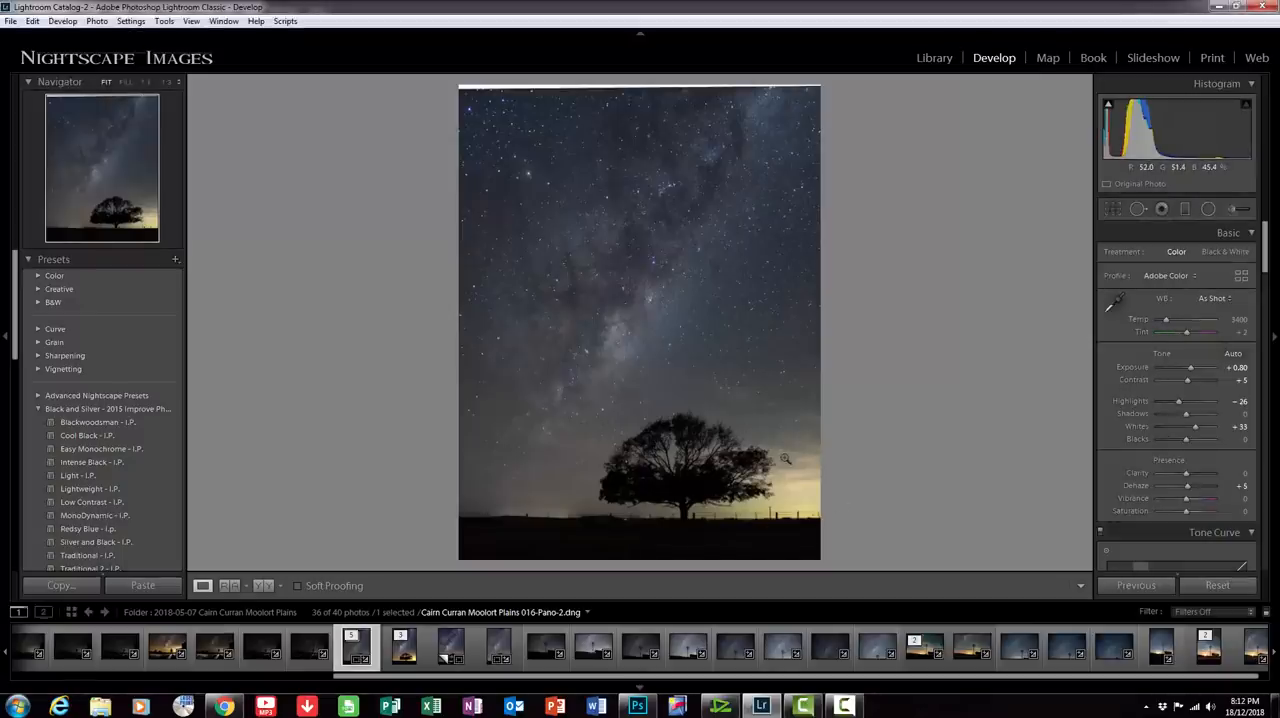
mouse_move(1026, 308)
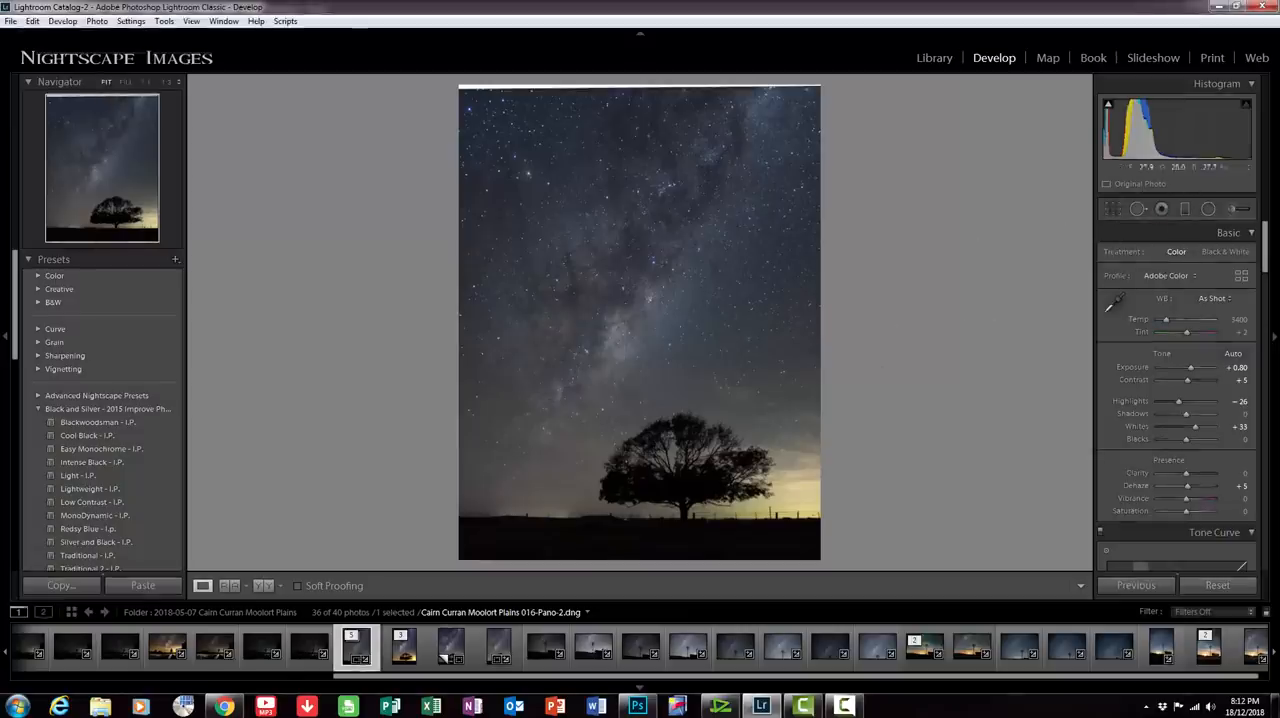
mouse_move(1185, 208)
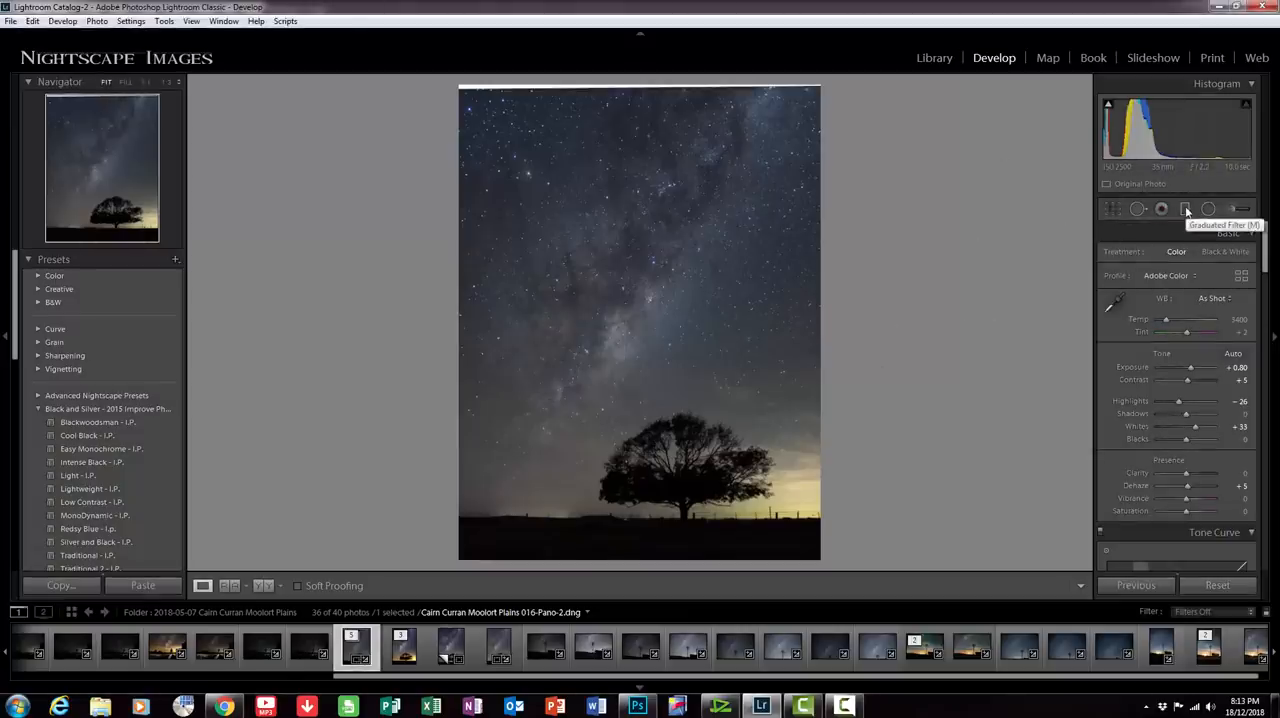
Step: Add a bottom graduated filter with Temp 63, Exposure 0.20 and Contrast 7
click(1185, 208)
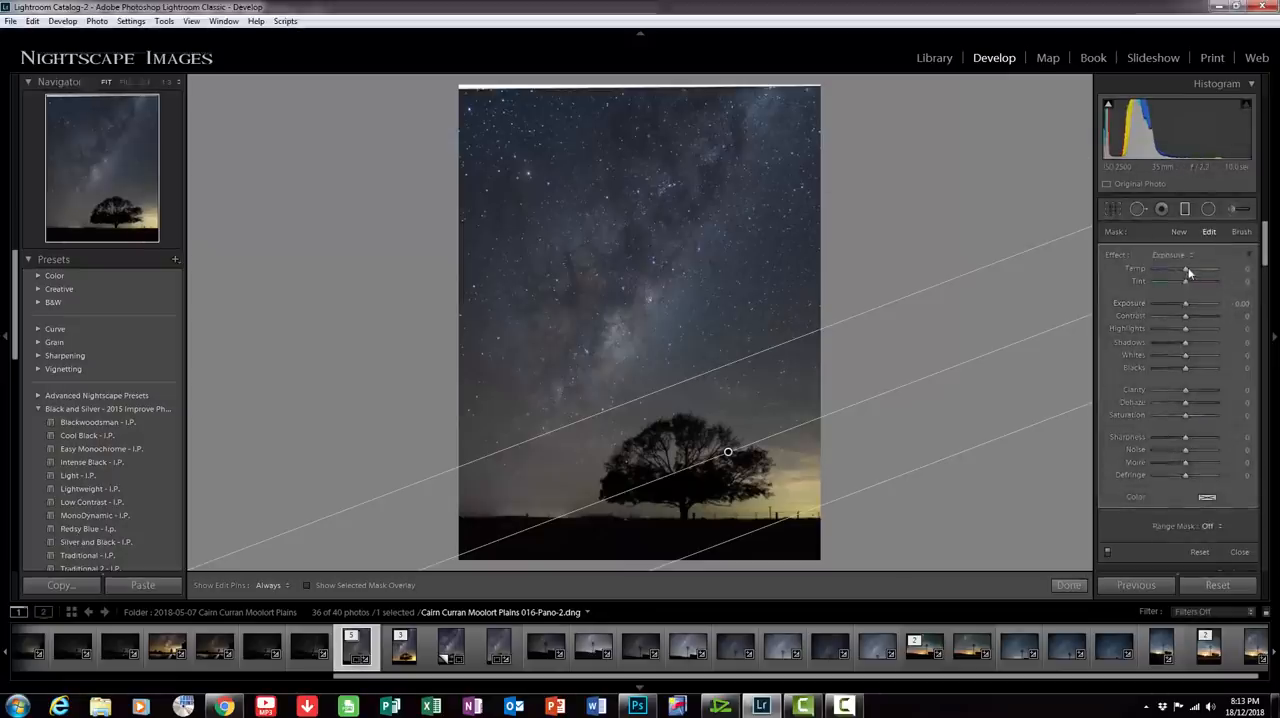
drag(1187, 270, 1193, 270)
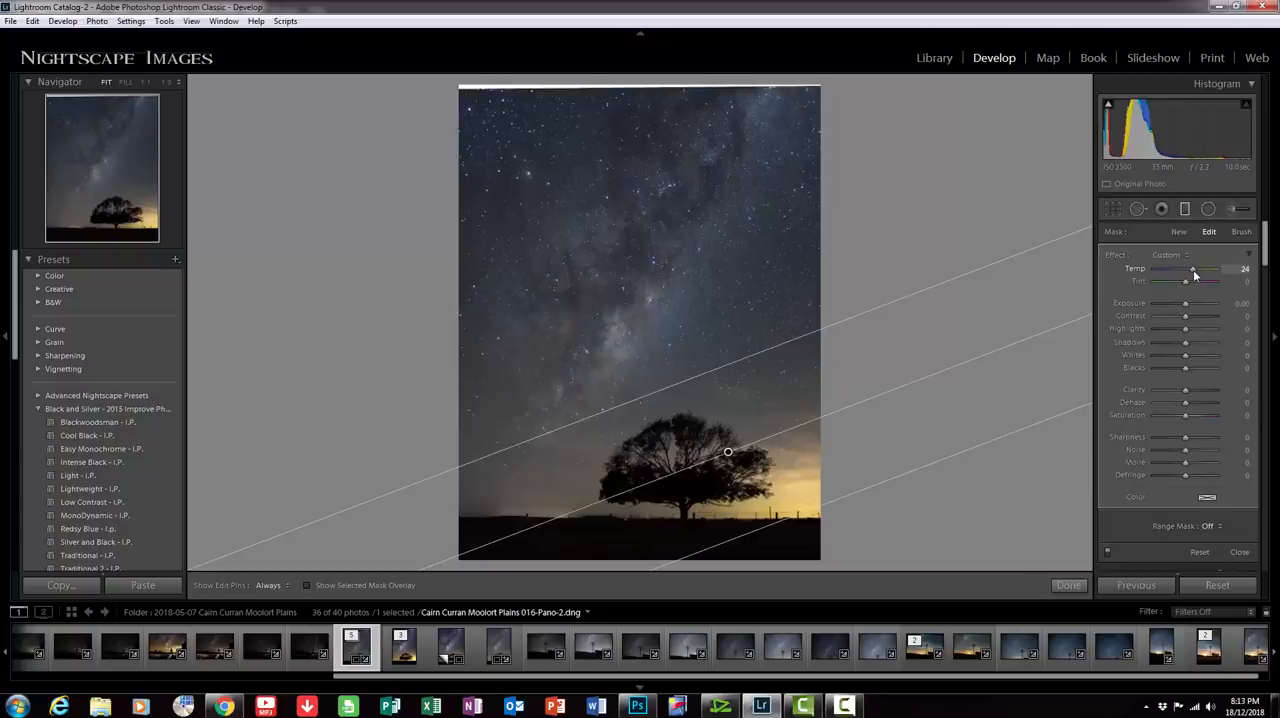
drag(1192, 270, 1203, 270)
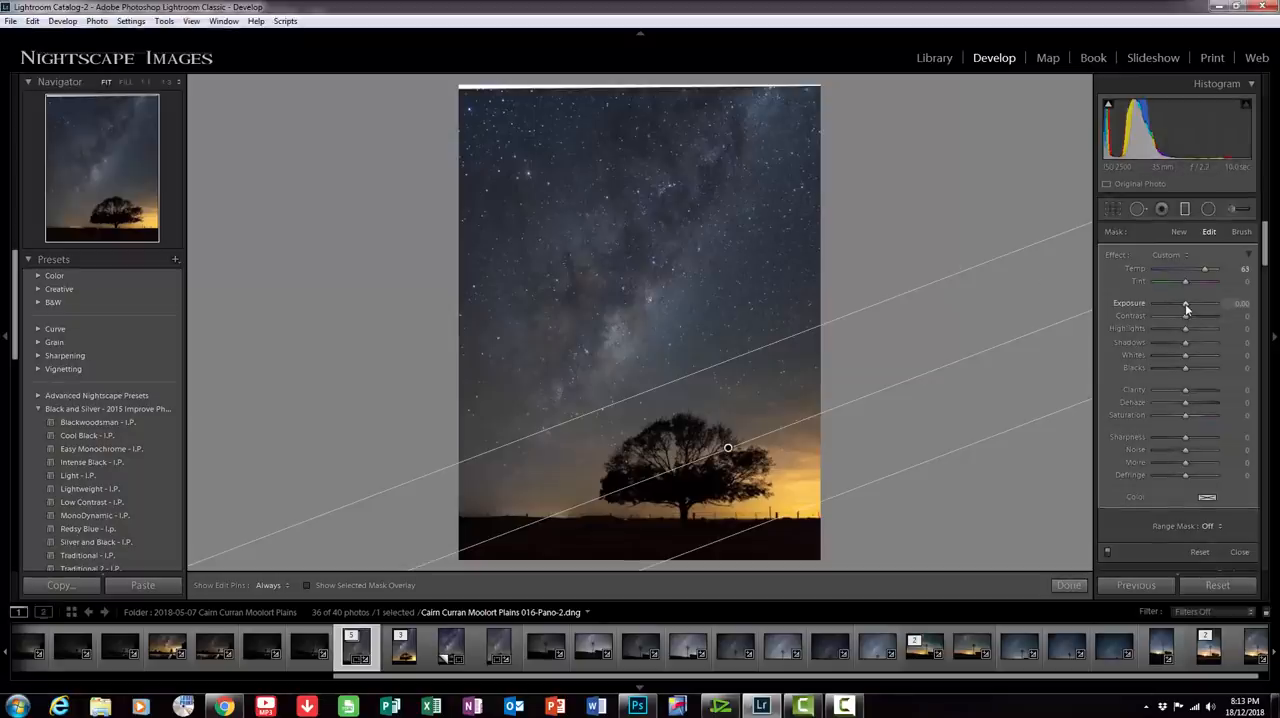
drag(1185, 303, 1190, 303)
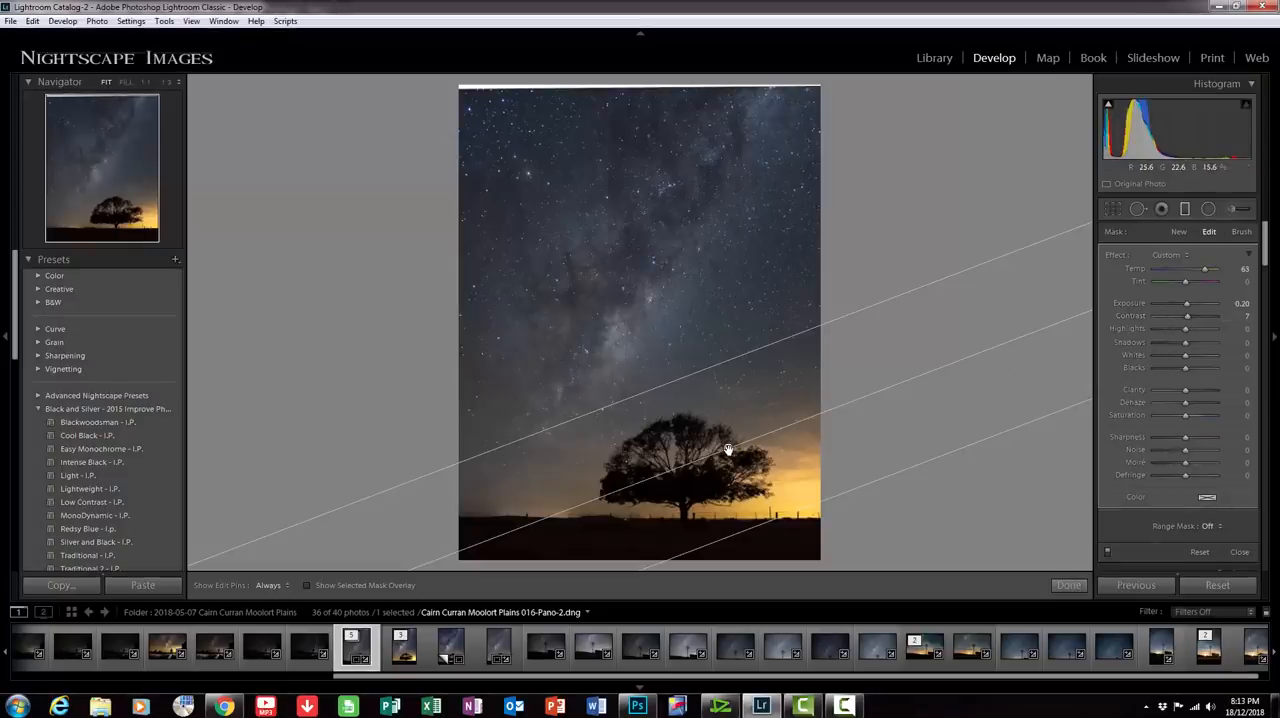
drag(728, 448, 648, 382)
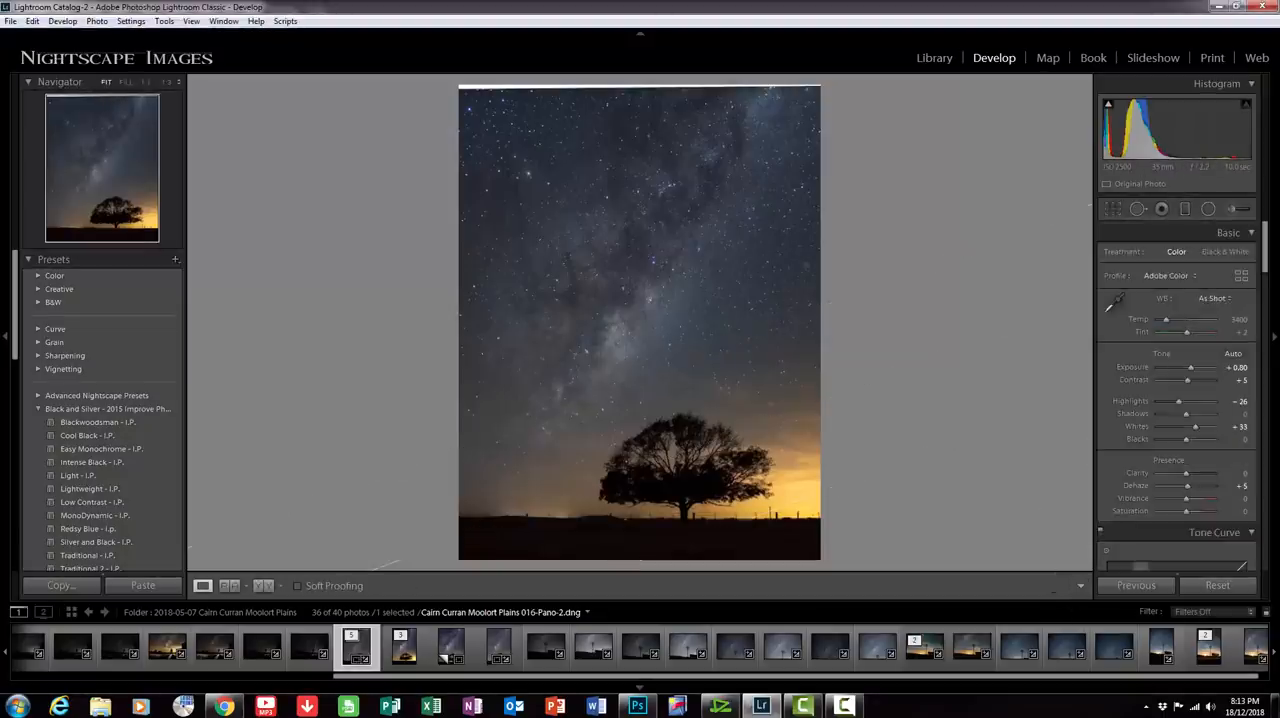
click(1208, 209)
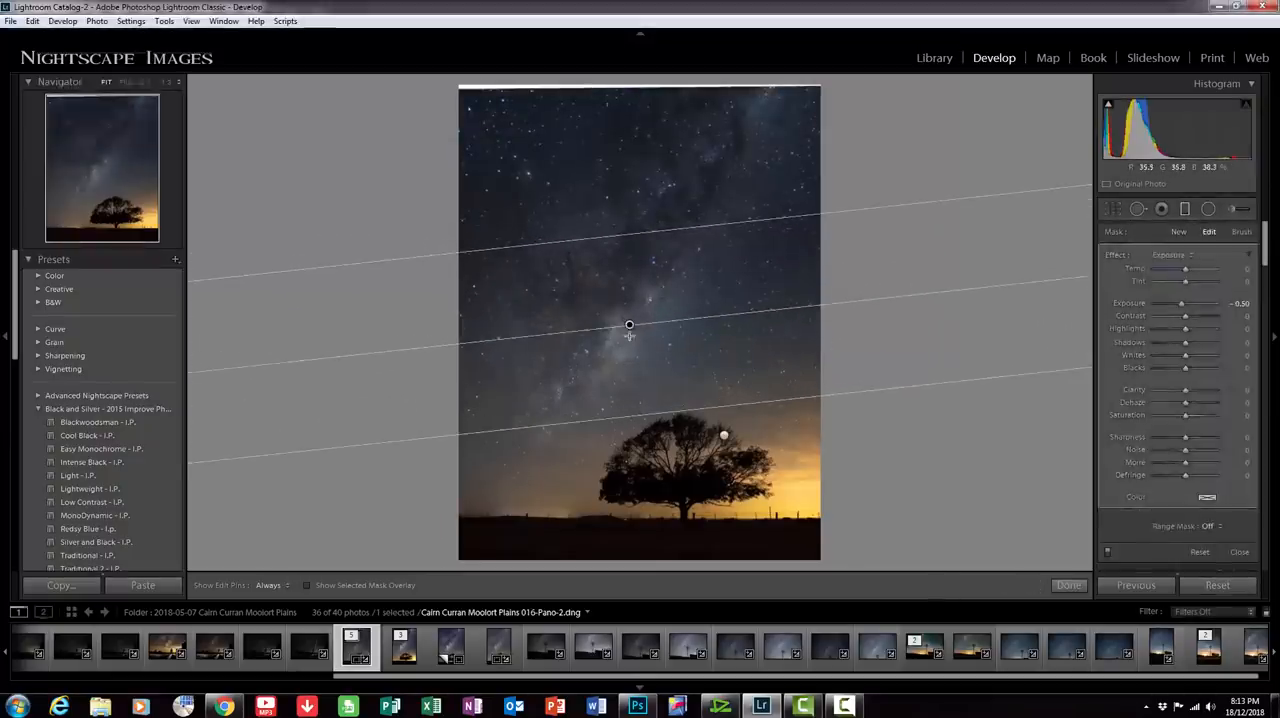
Step: Place a second gradient across the sky with Exposure about 0.78 and Dehaze 13
drag(629, 324, 632, 374)
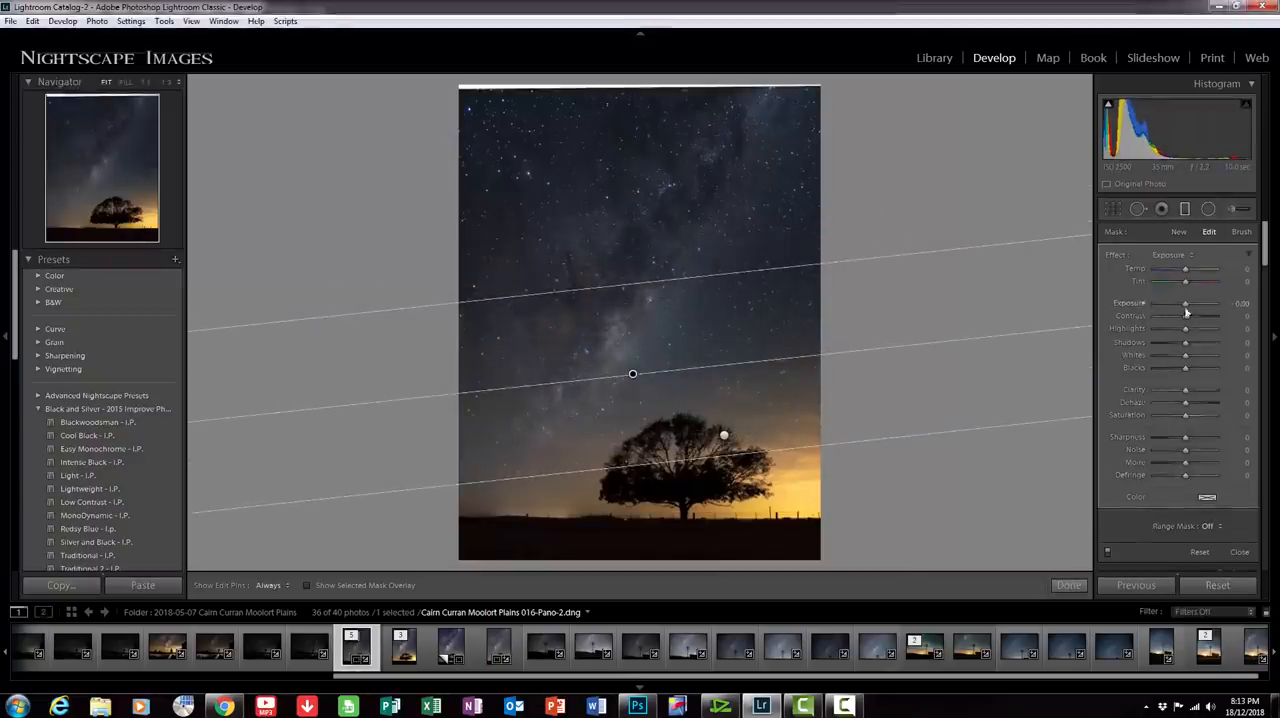
drag(1185, 303, 1200, 303)
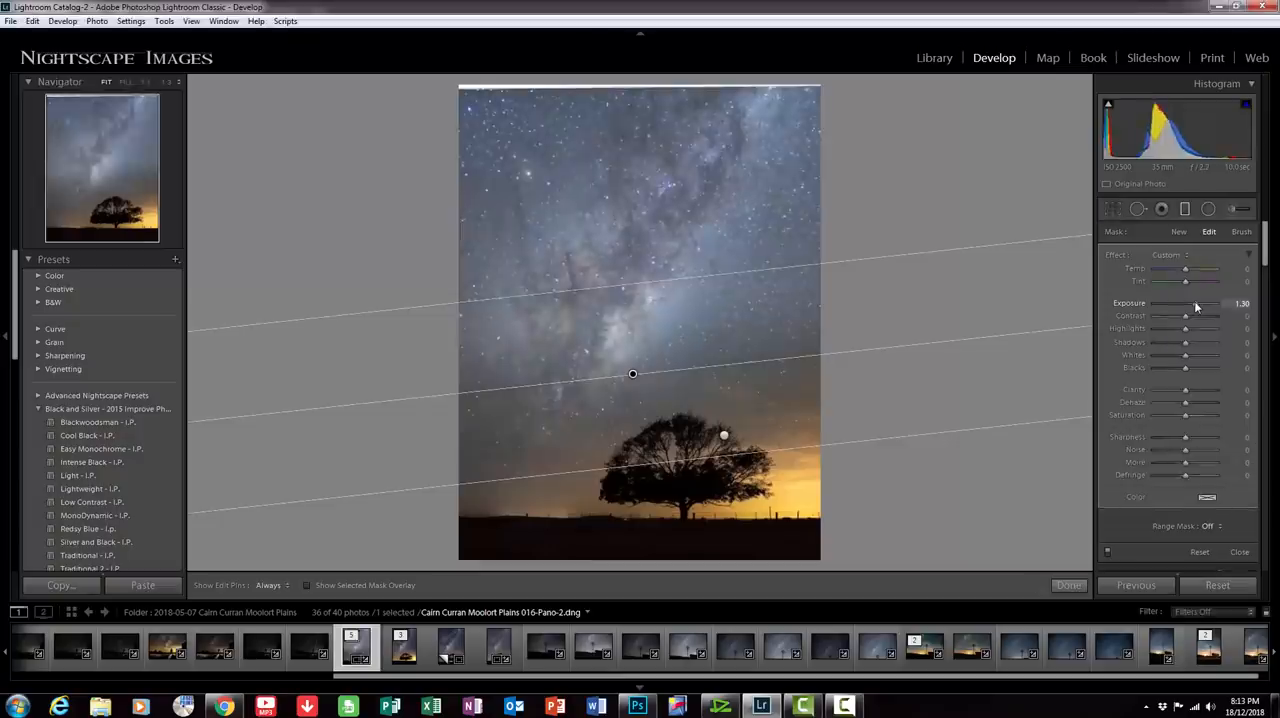
drag(1192, 303, 1185, 303)
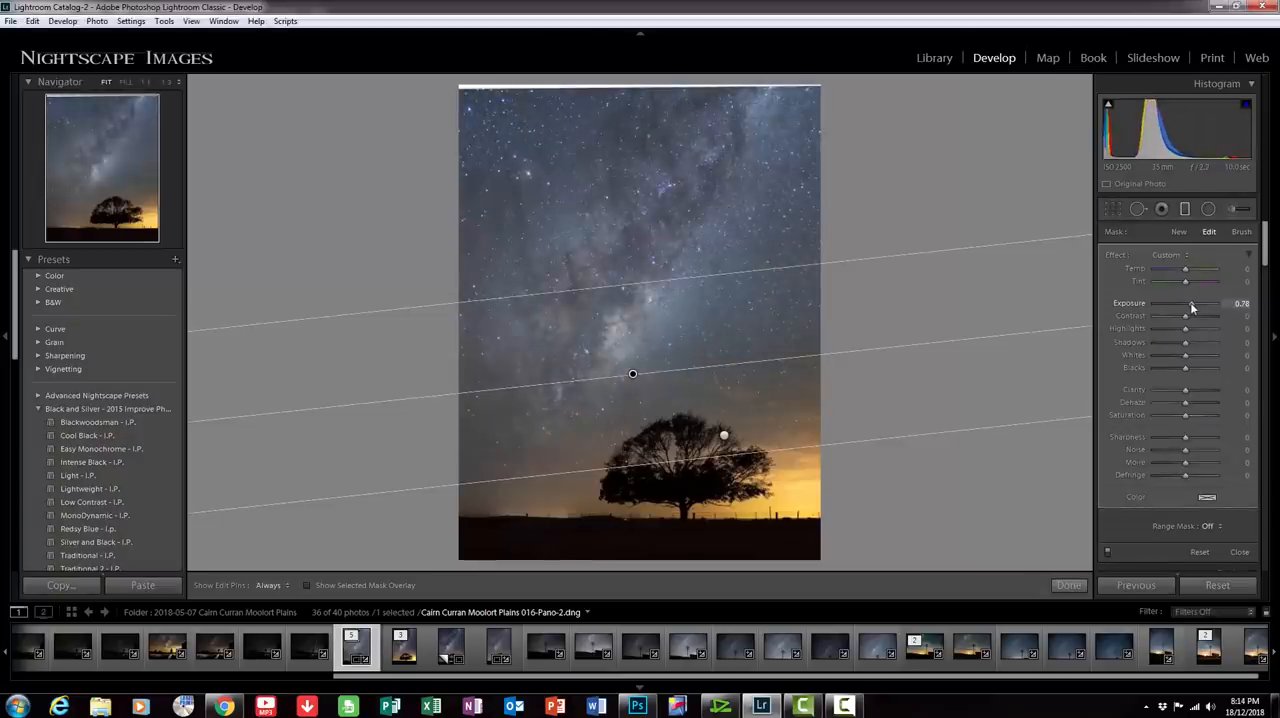
drag(1185, 303, 1193, 303)
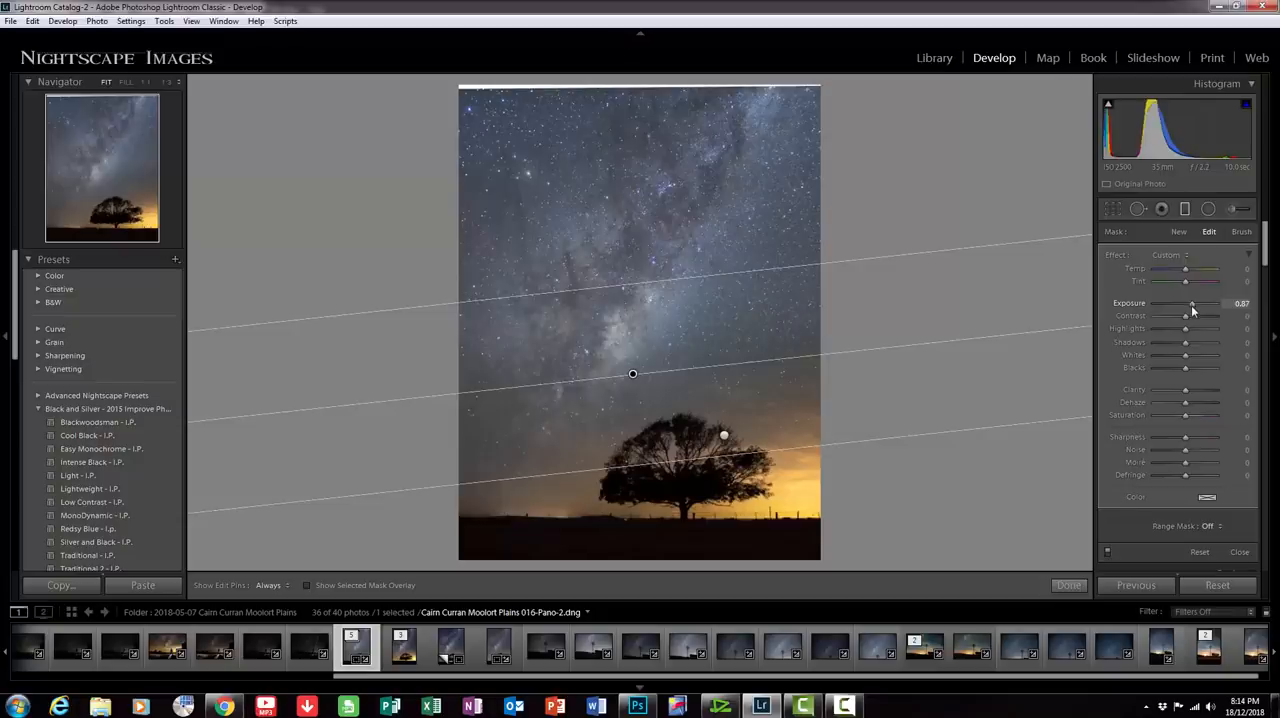
drag(1192, 302, 1190, 302)
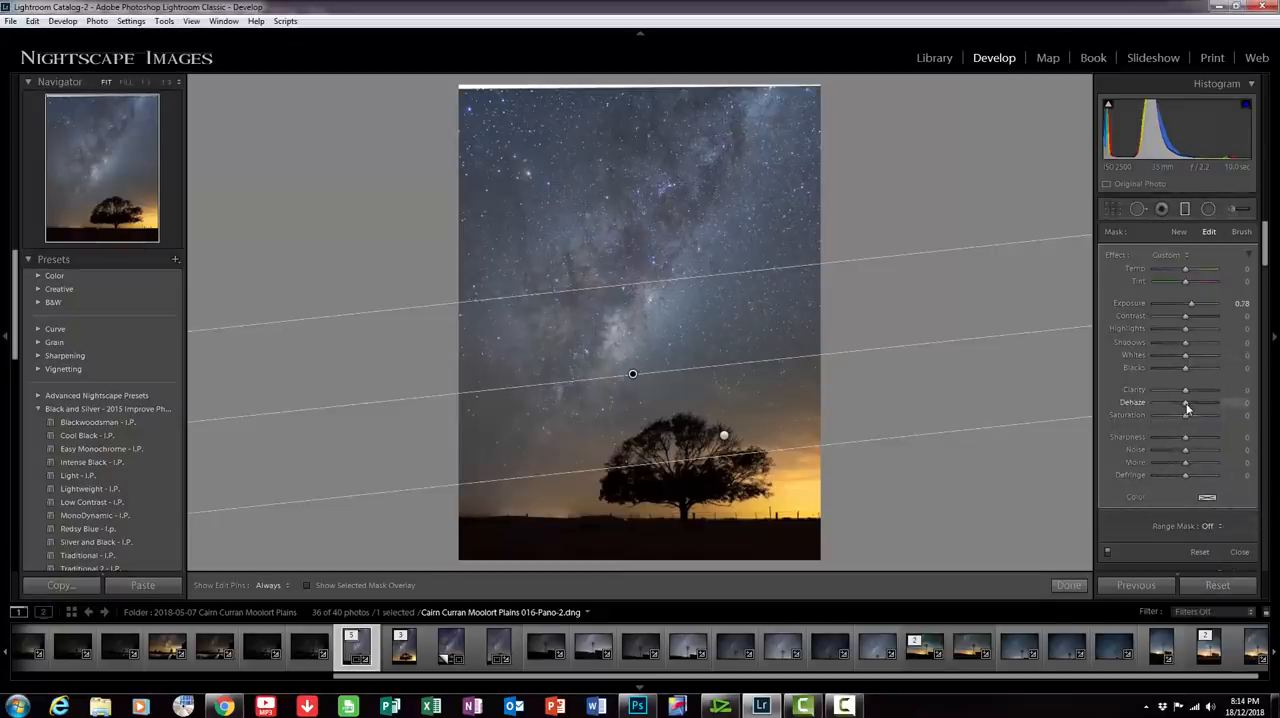
drag(1185, 408, 1192, 408)
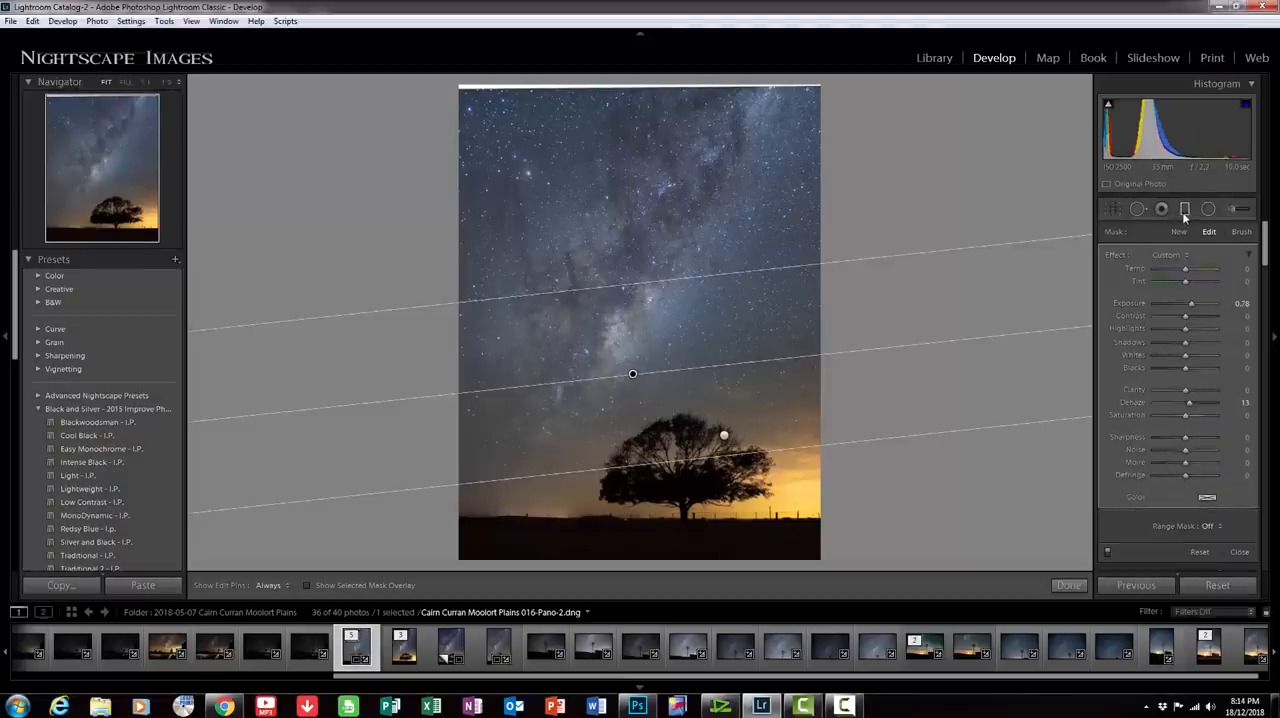
mouse_move(1205, 498)
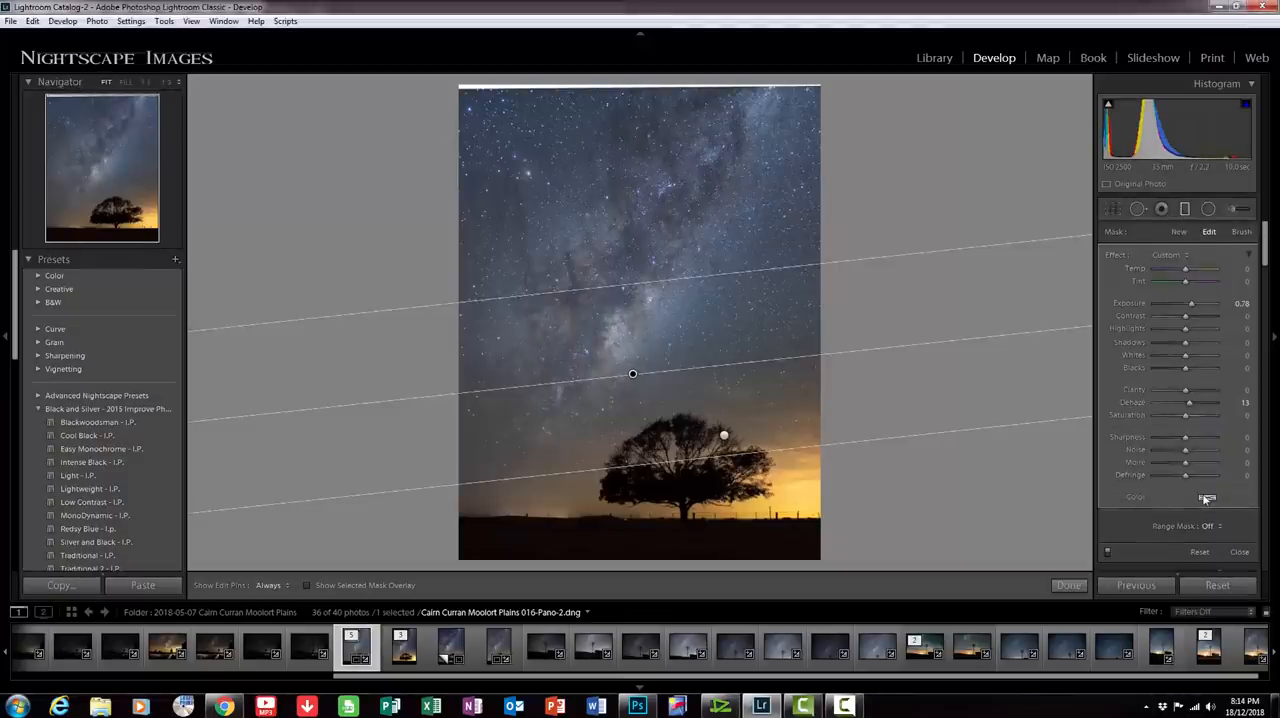
Step: Give the sky gradient a colour tint and finish filter editing
click(1206, 497)
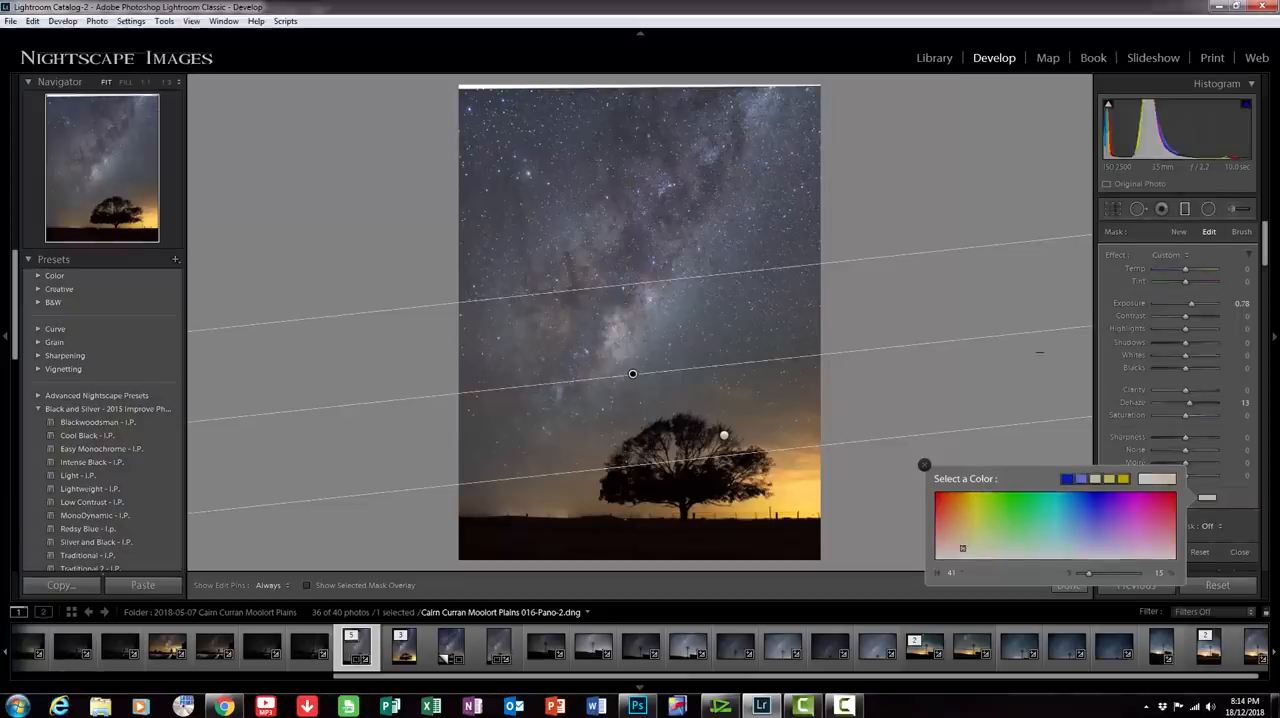
click(924, 465)
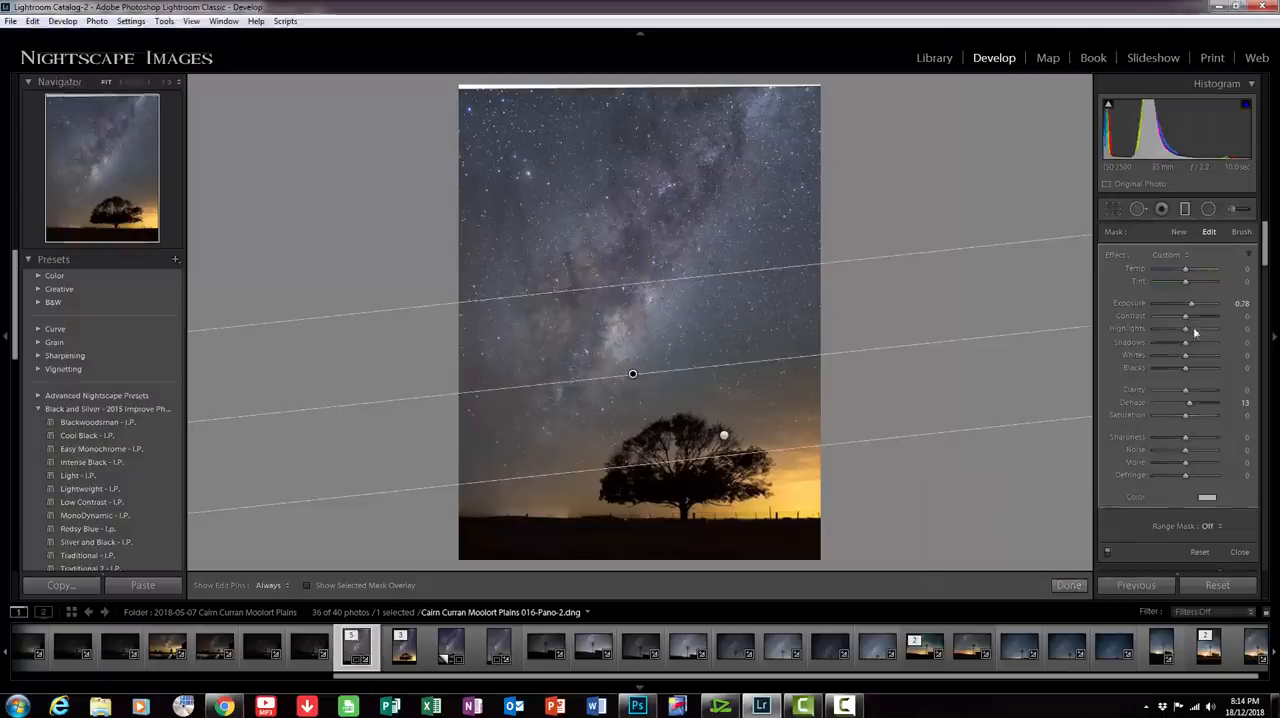
mouse_move(1183, 515)
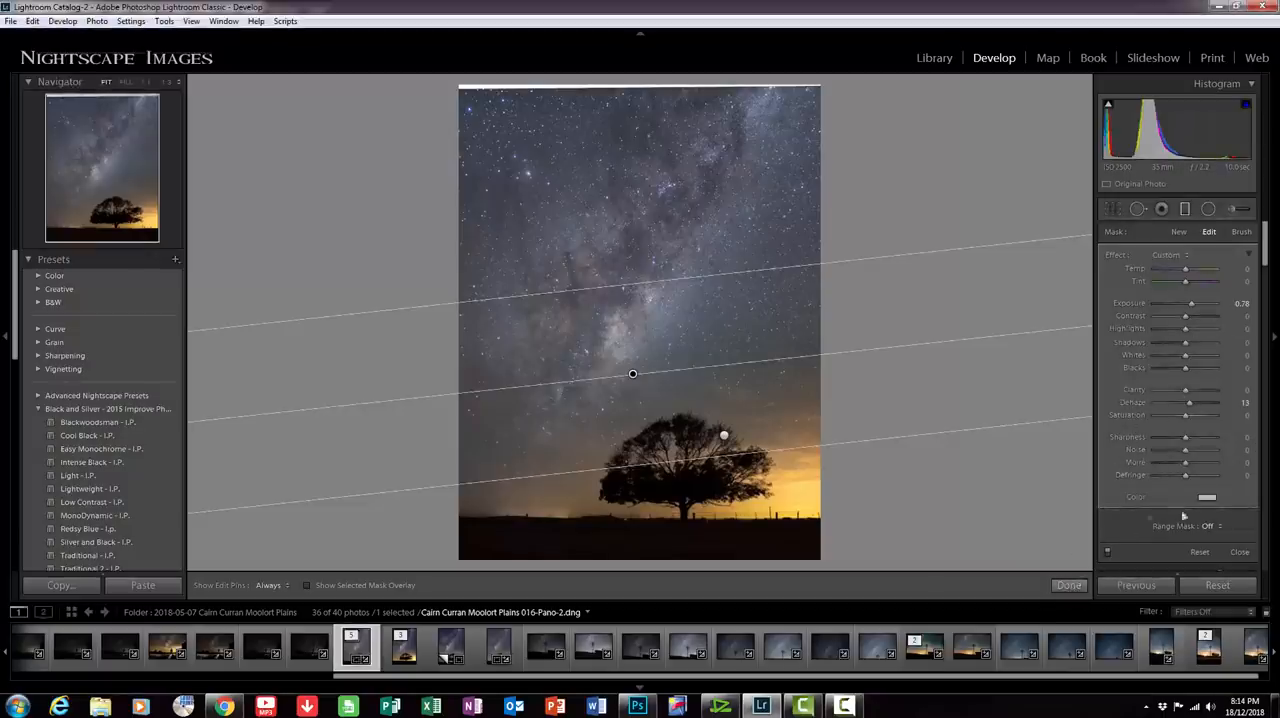
click(1068, 585)
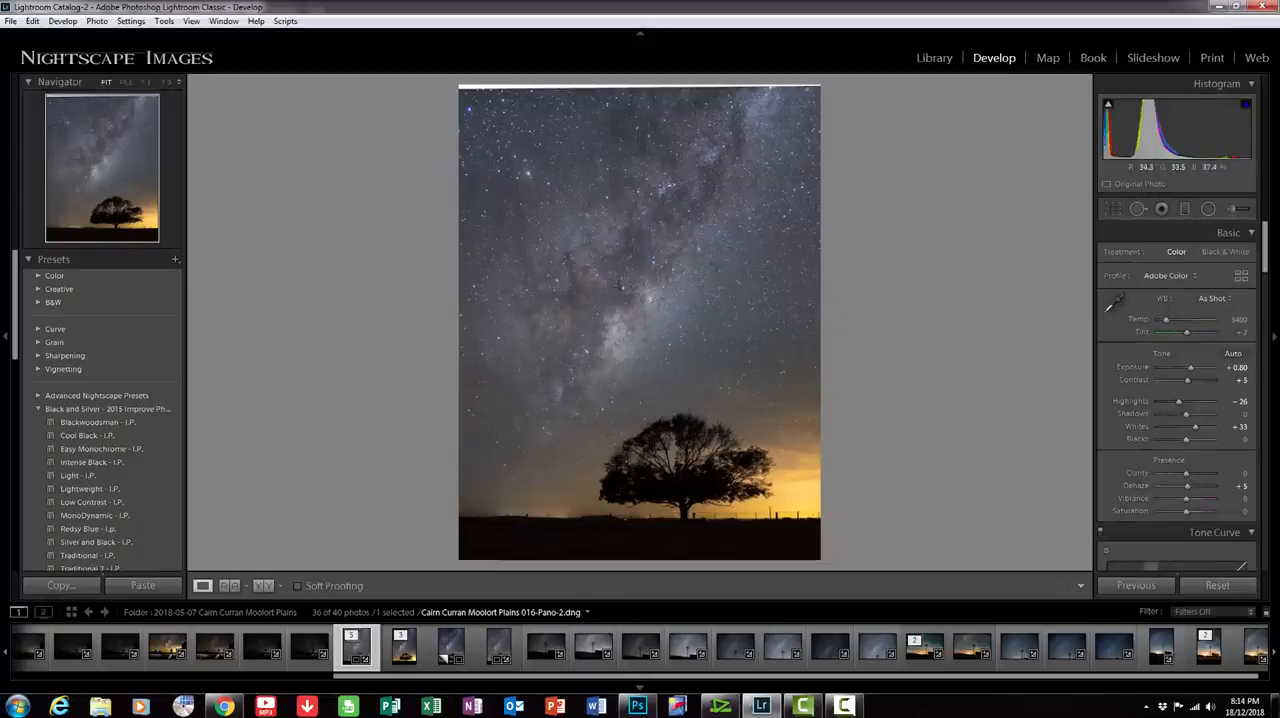
mouse_move(600, 168)
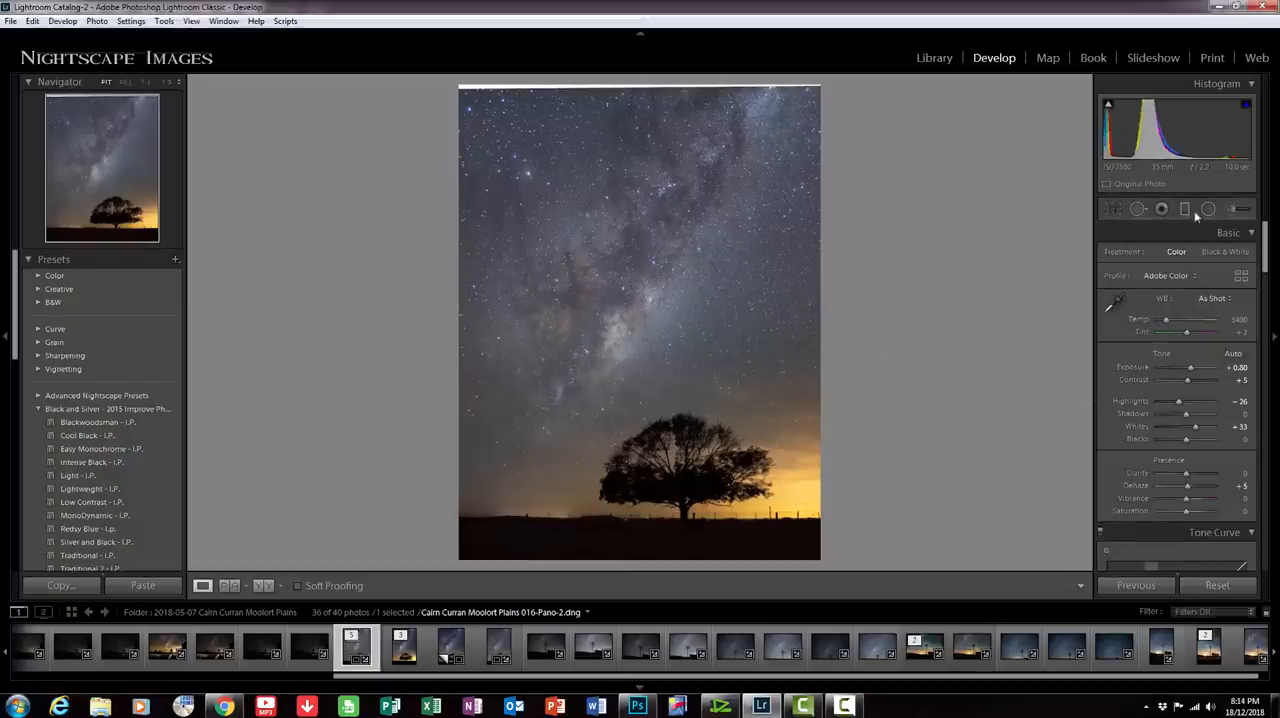
Step: Reopen the sky graduated filter and set Dehaze to 30 and Exposure to 0.88
click(1184, 208)
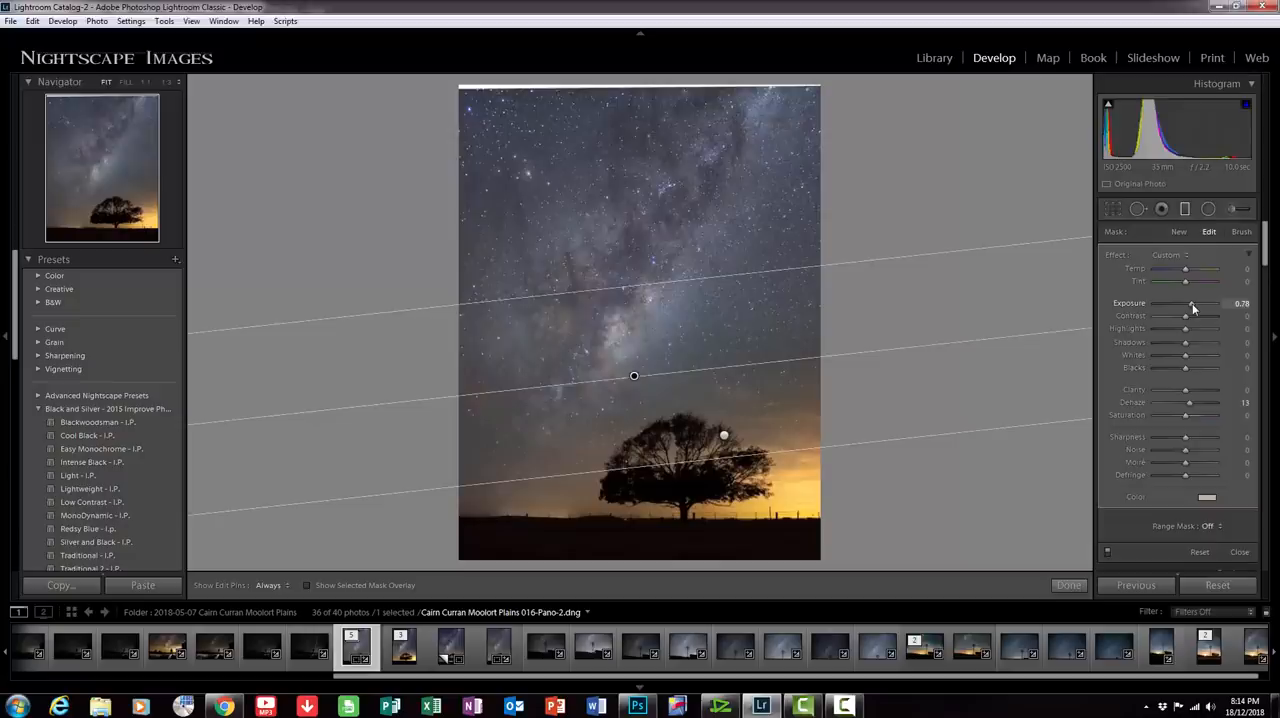
drag(1185, 303, 1193, 303)
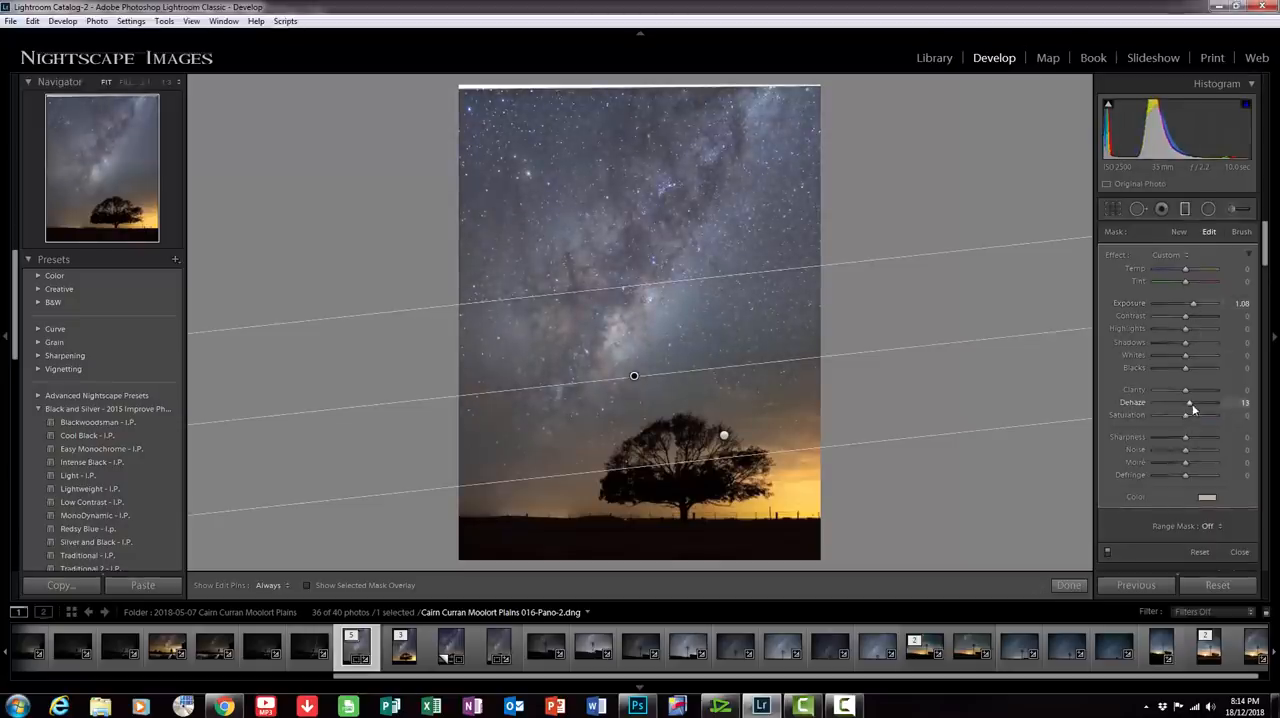
drag(1185, 402, 1192, 402)
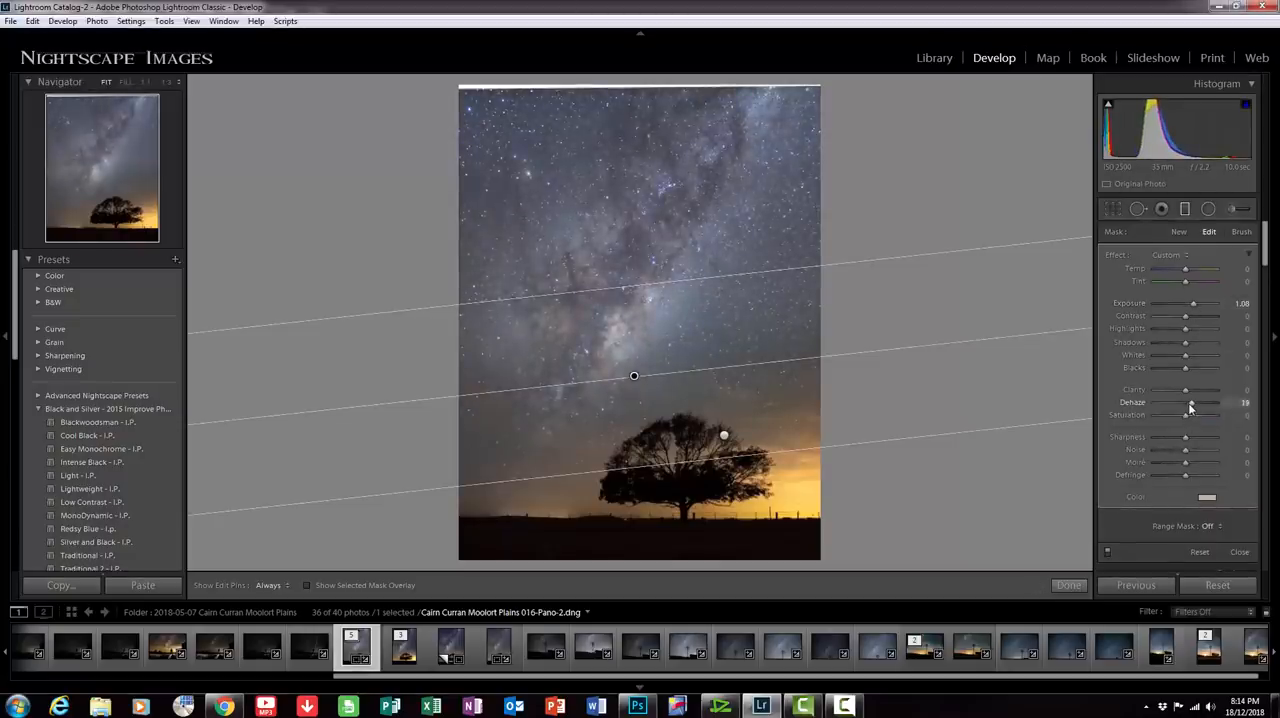
drag(1185, 403, 1192, 403)
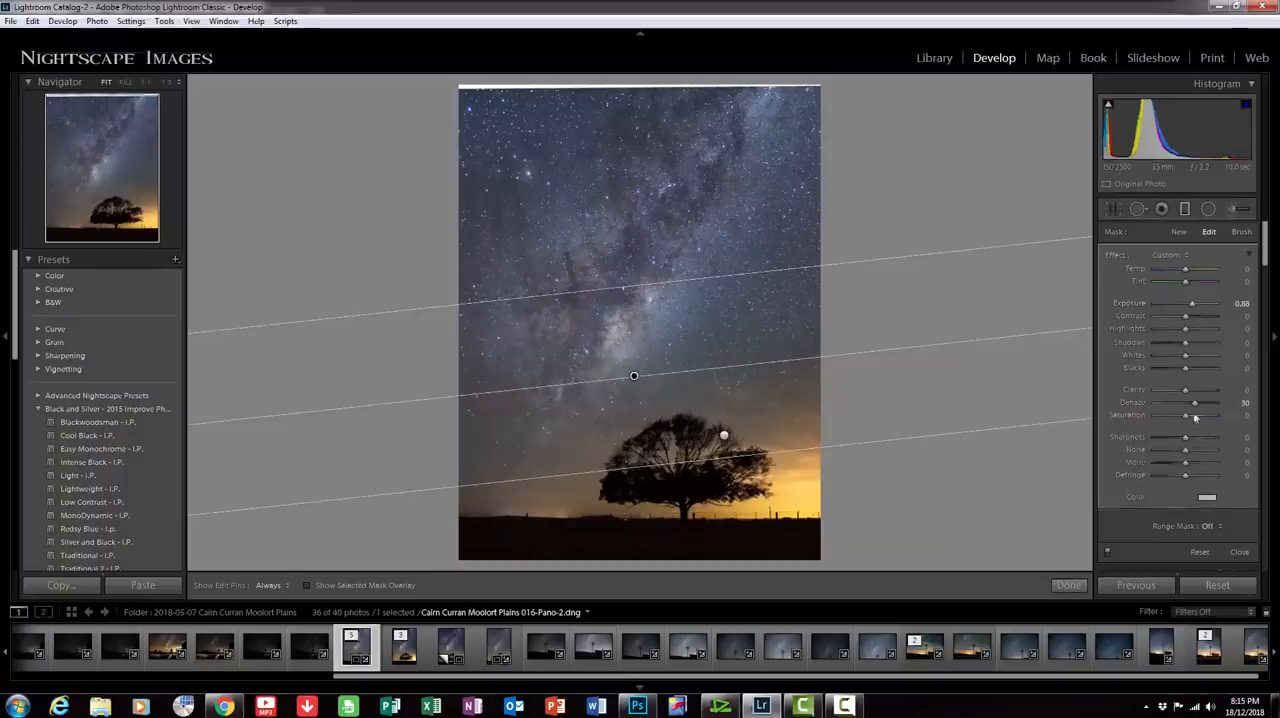
drag(1200, 403, 1195, 403)
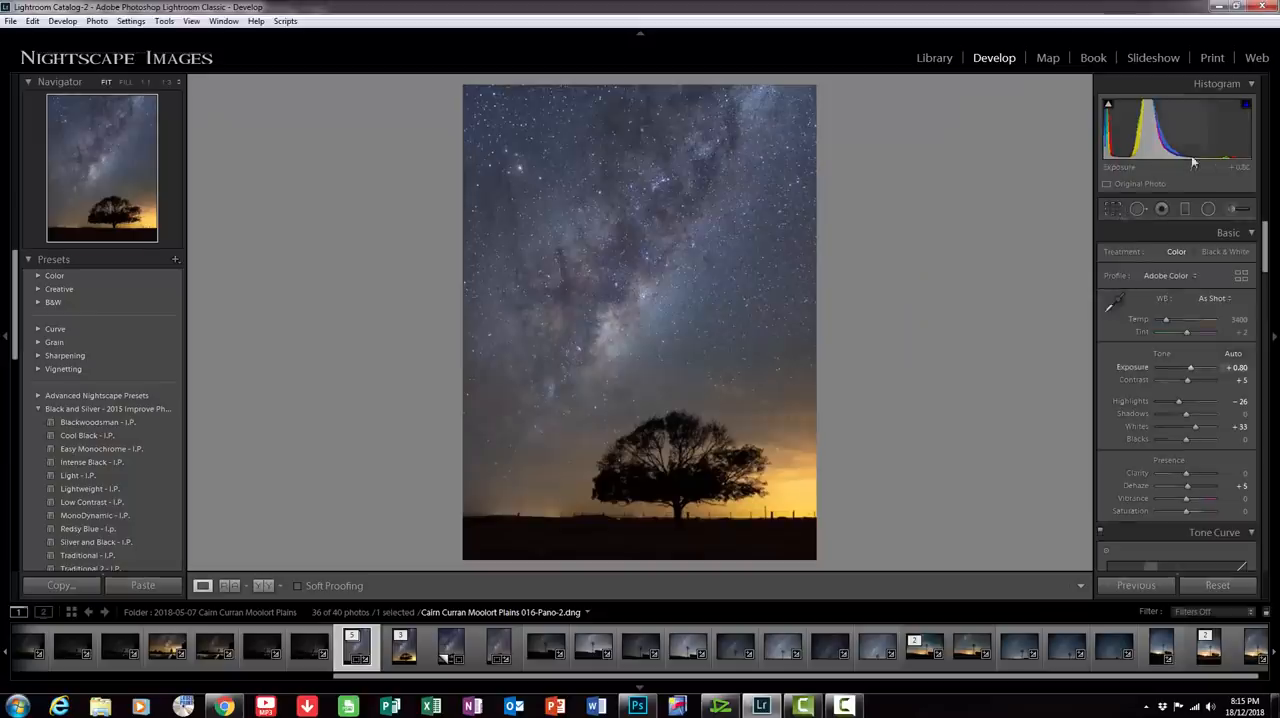
mouse_move(1193, 160)
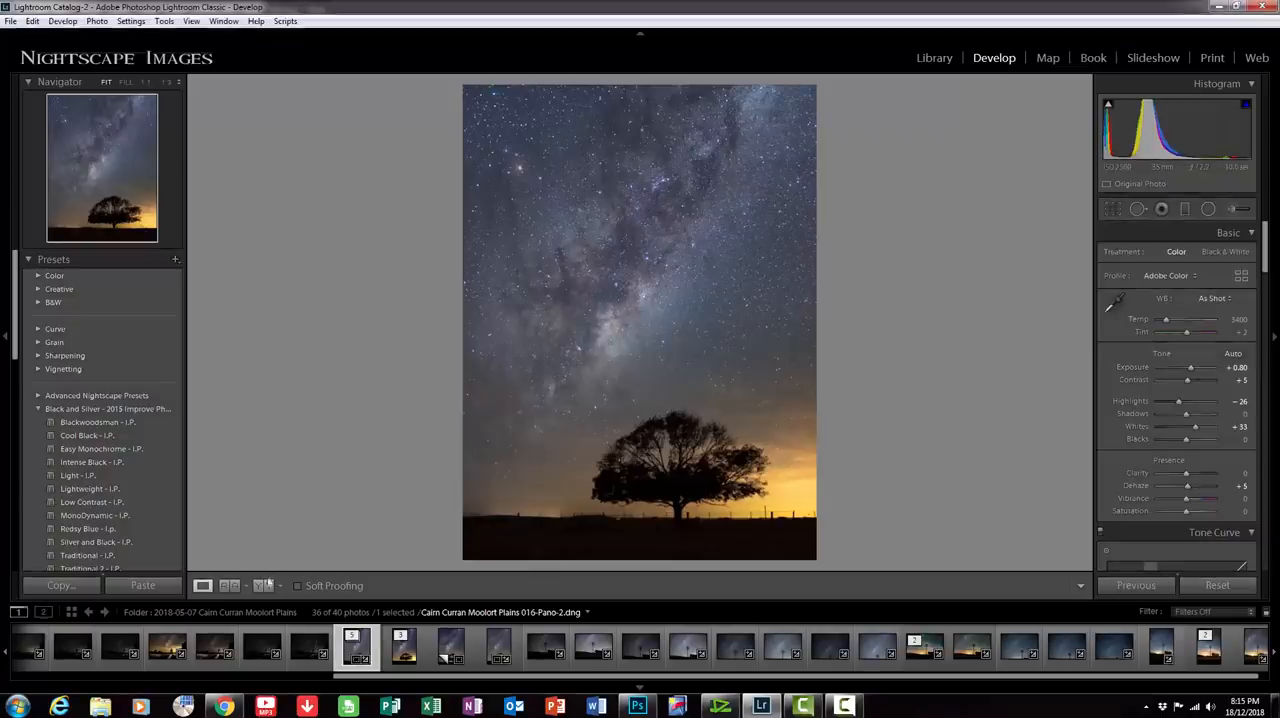
click(263, 585)
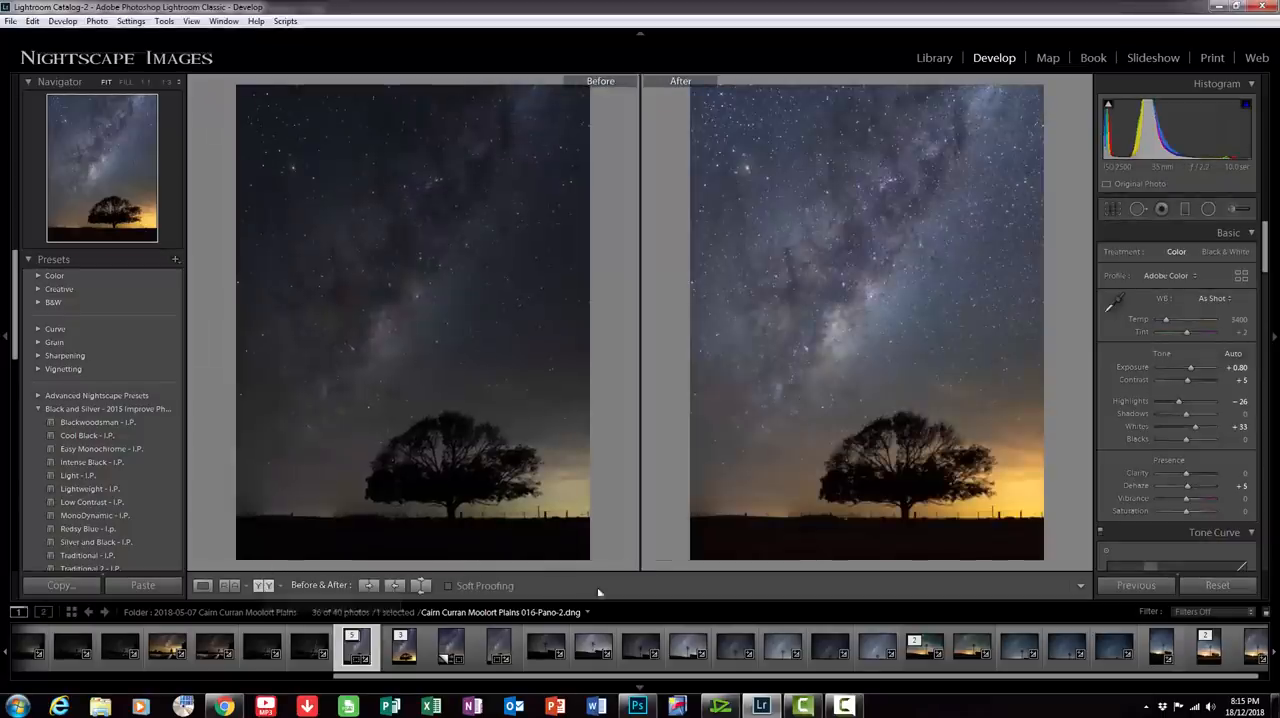
mouse_move(659, 555)
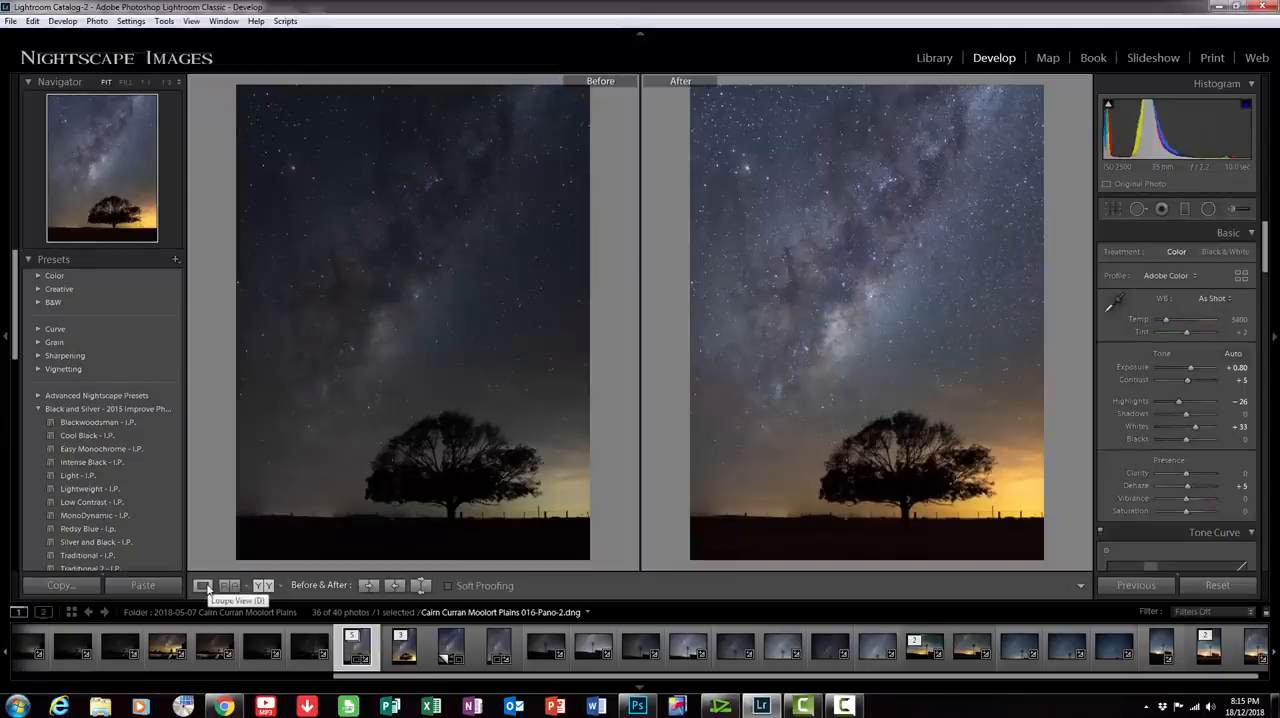
click(203, 585)
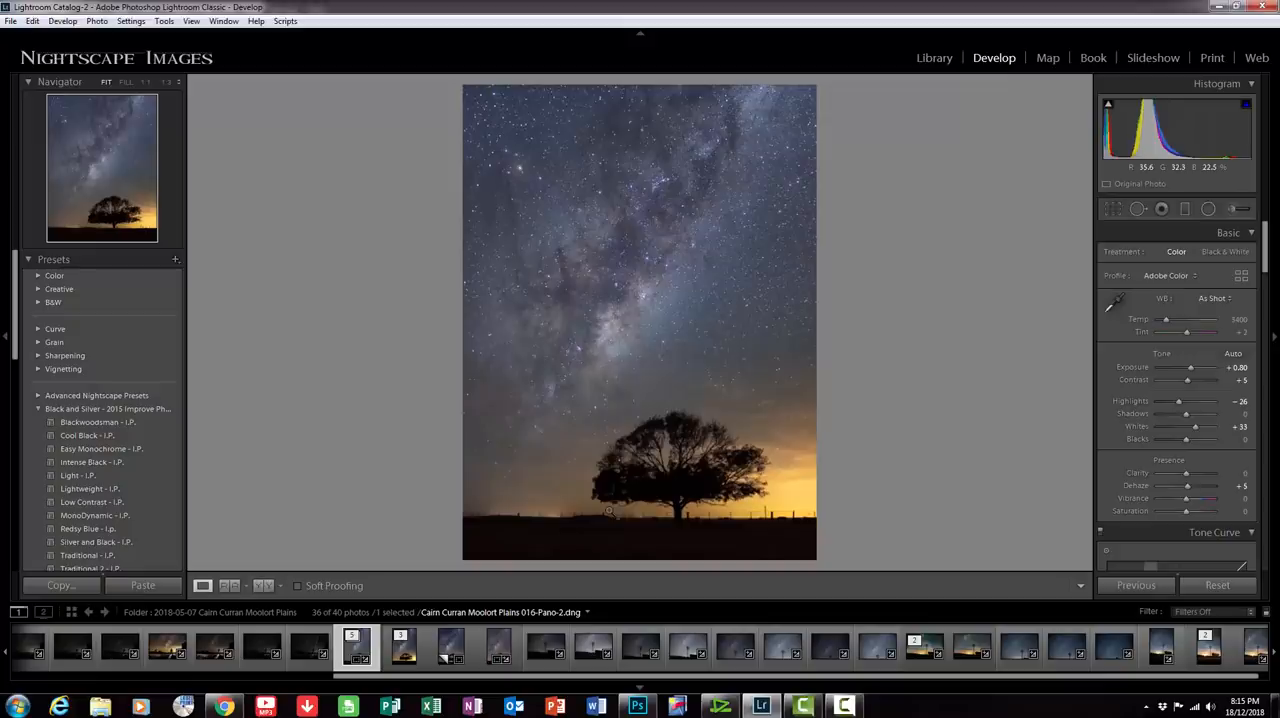
click(449, 645)
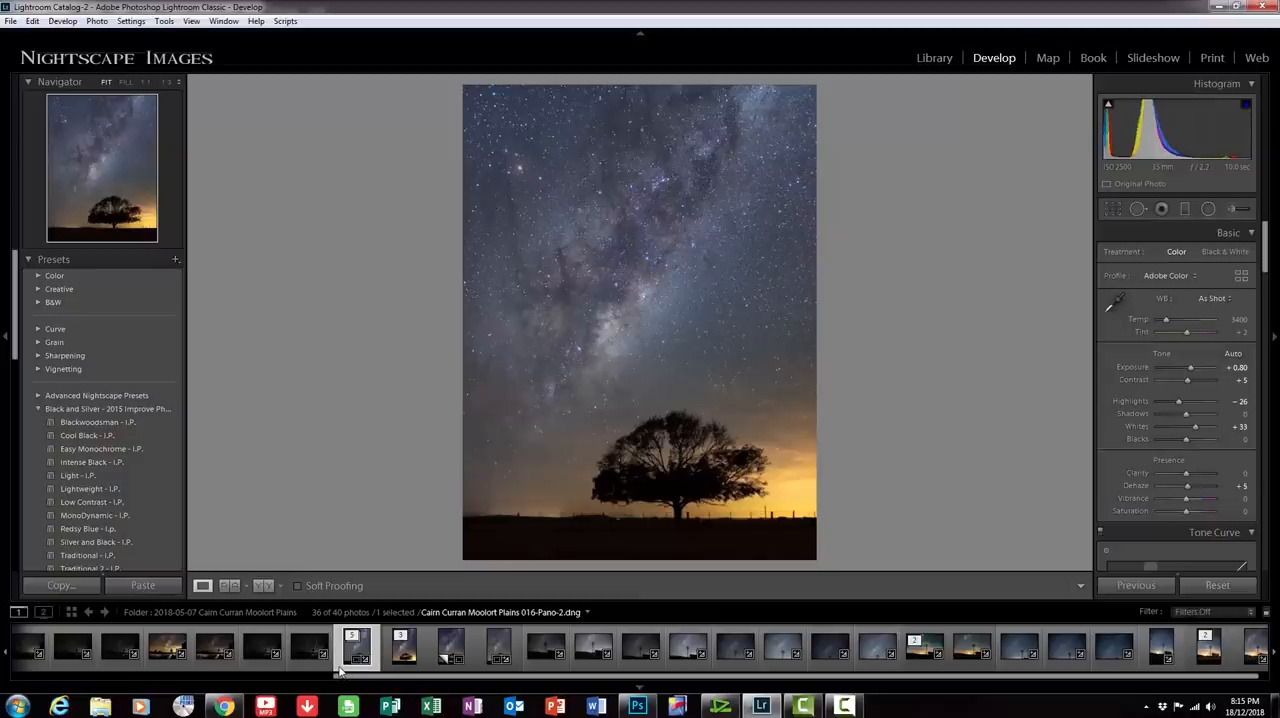
Step: Open the panorama in Photoshop through the thumbnail's Edit In menu, then start duplicating Layer 0
right_click(357, 647)
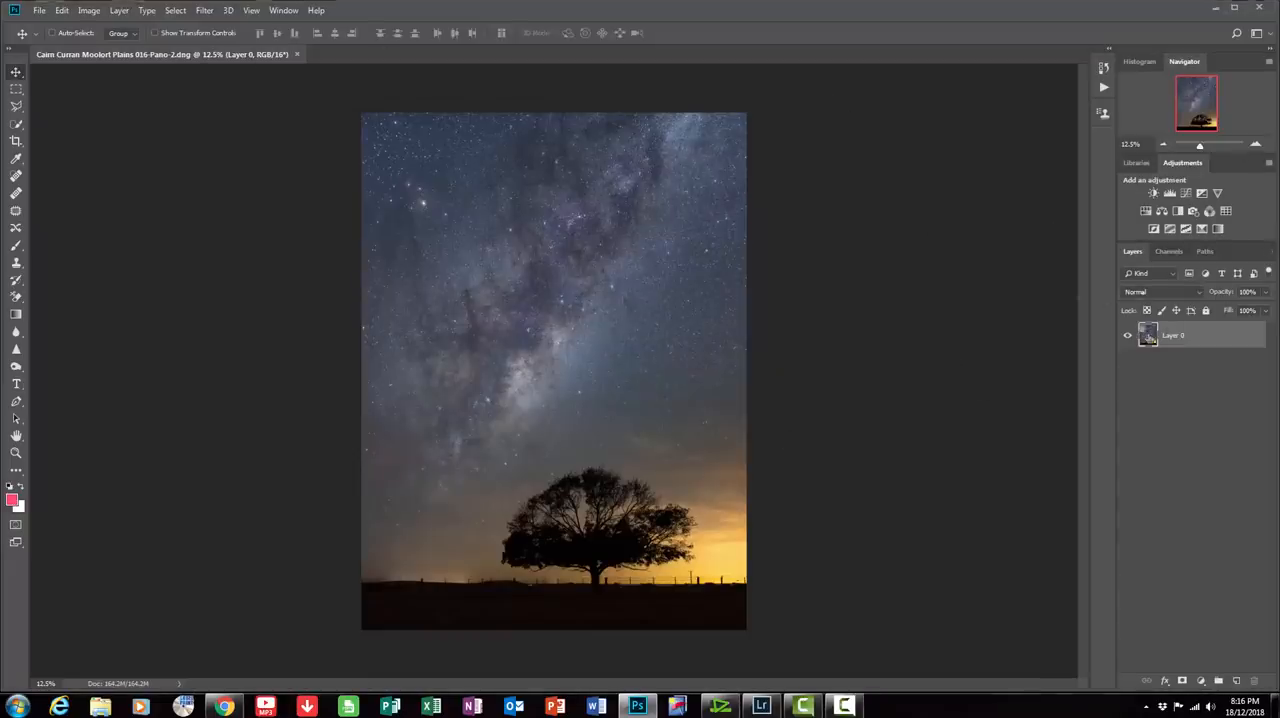
click(119, 10)
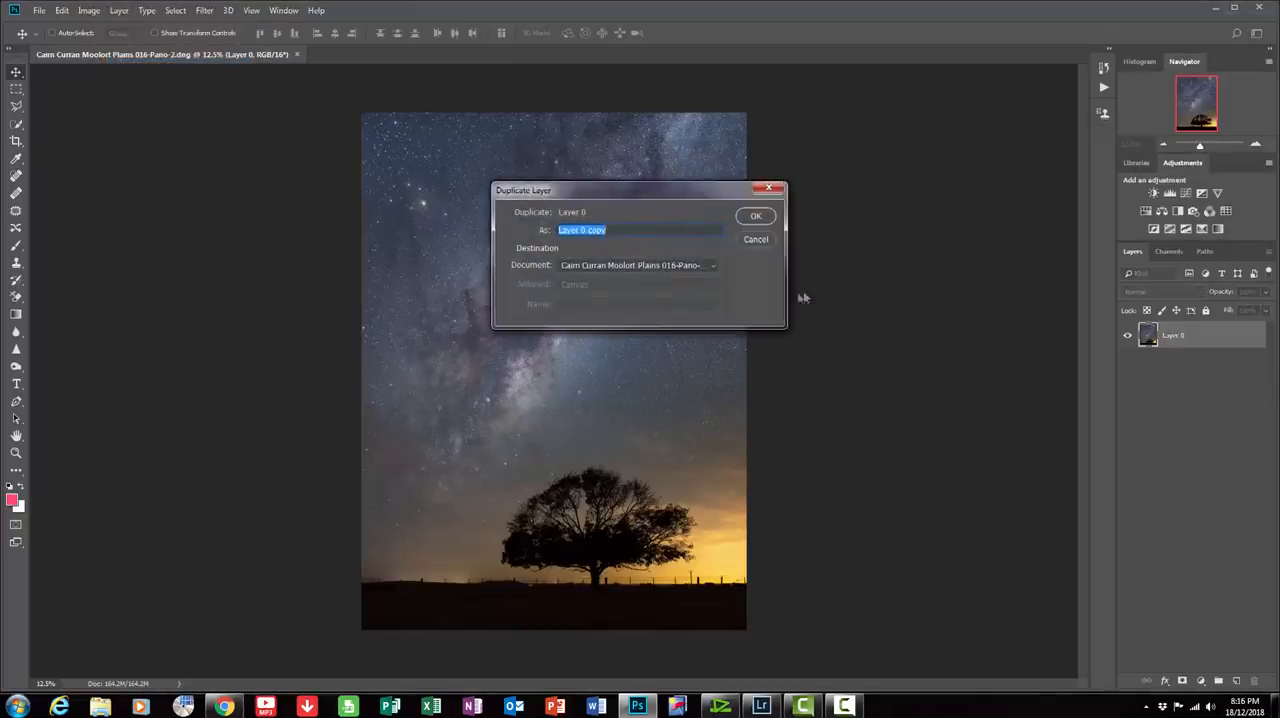
Step: Confirm the duplicate as Layer 0 copy
click(756, 215)
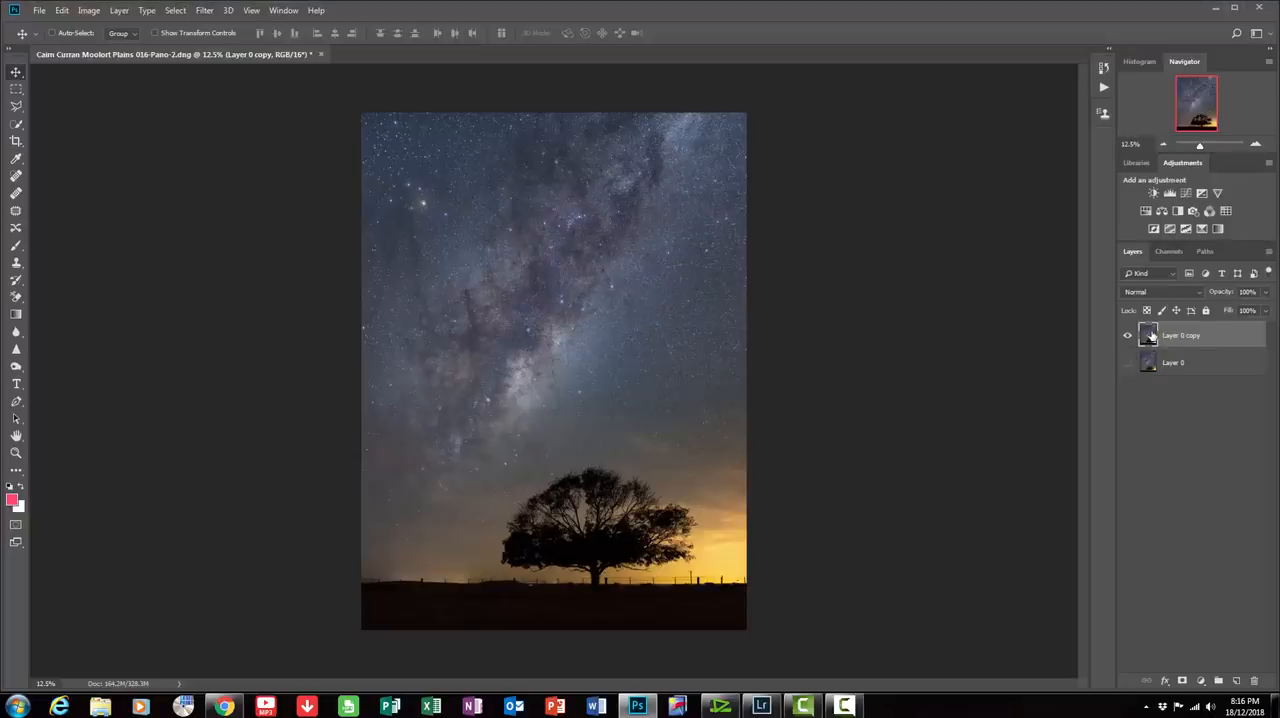
mouse_move(1148, 335)
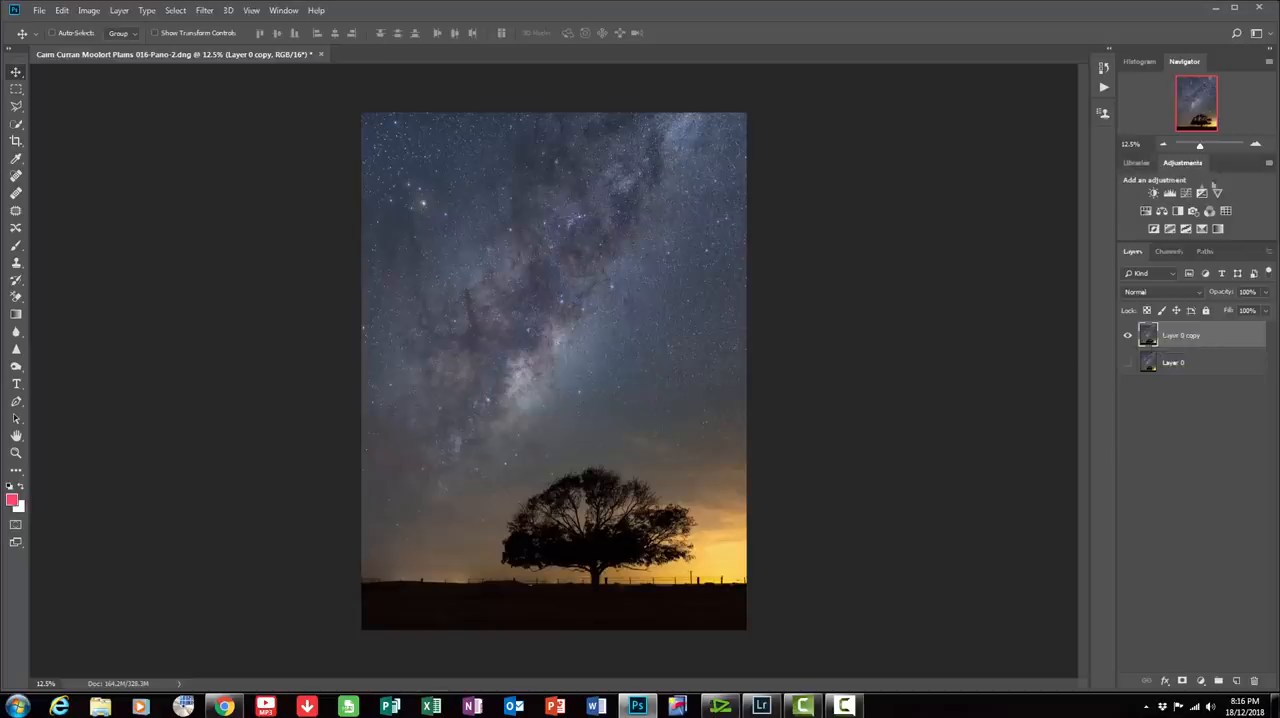
mouse_move(1215, 578)
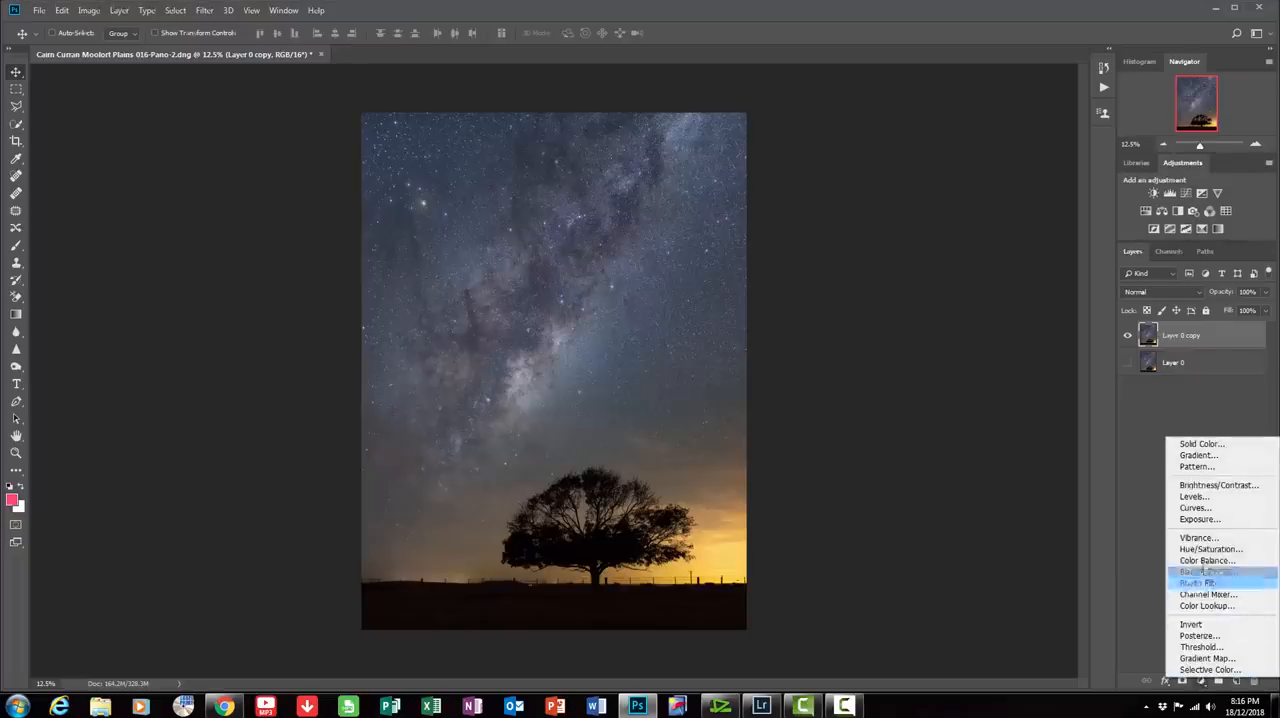
mouse_move(1196, 518)
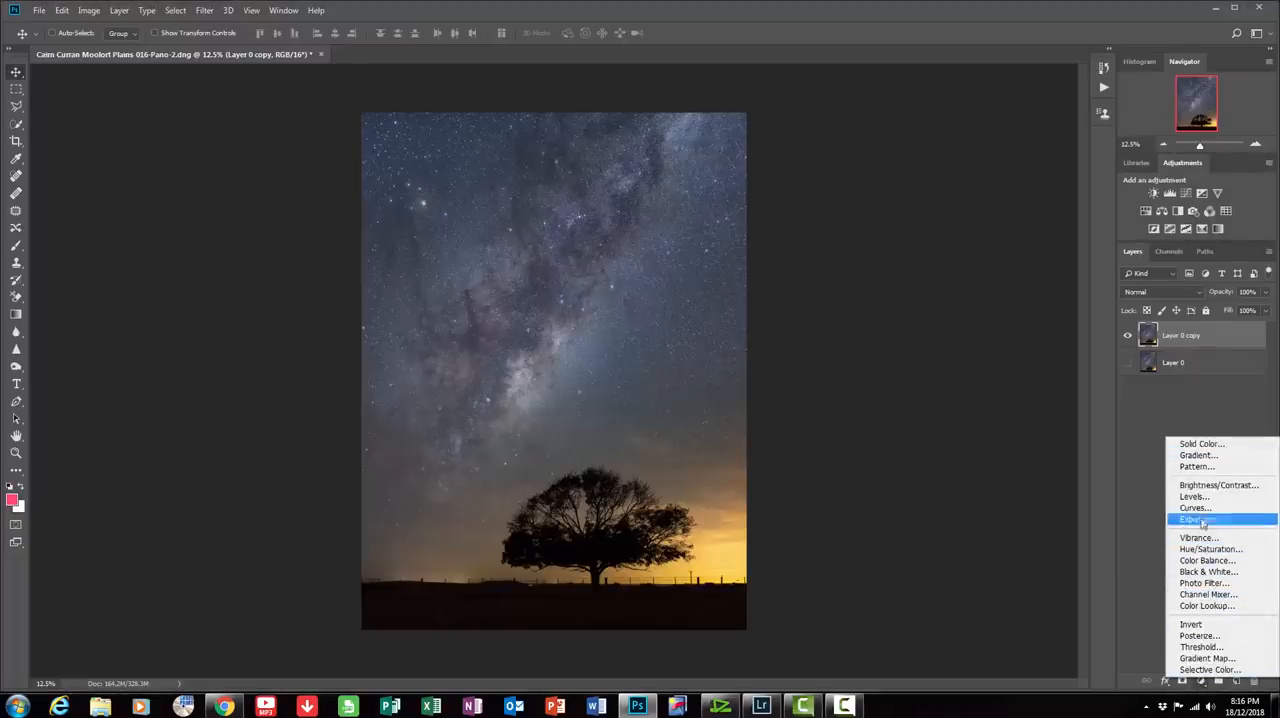
Step: Add a Curves adjustment layer, pulling the shadows down and lifting the midtones
click(1194, 508)
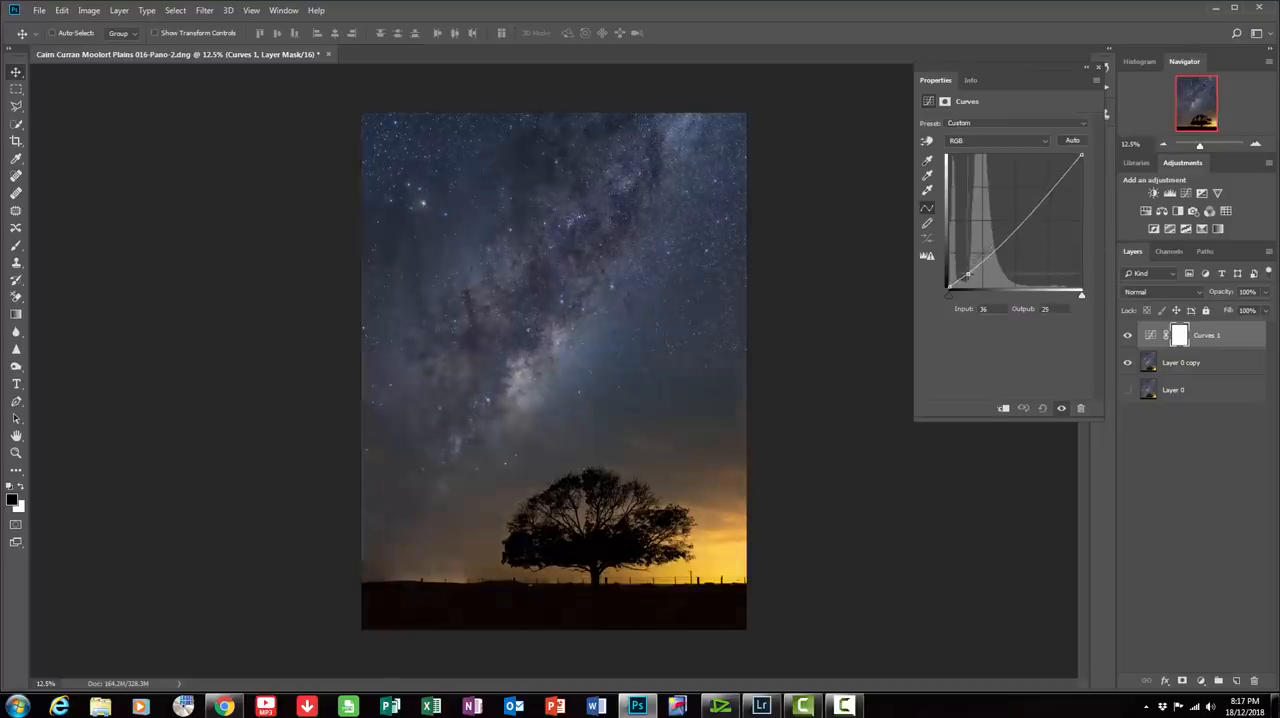
drag(978, 258, 995, 248)
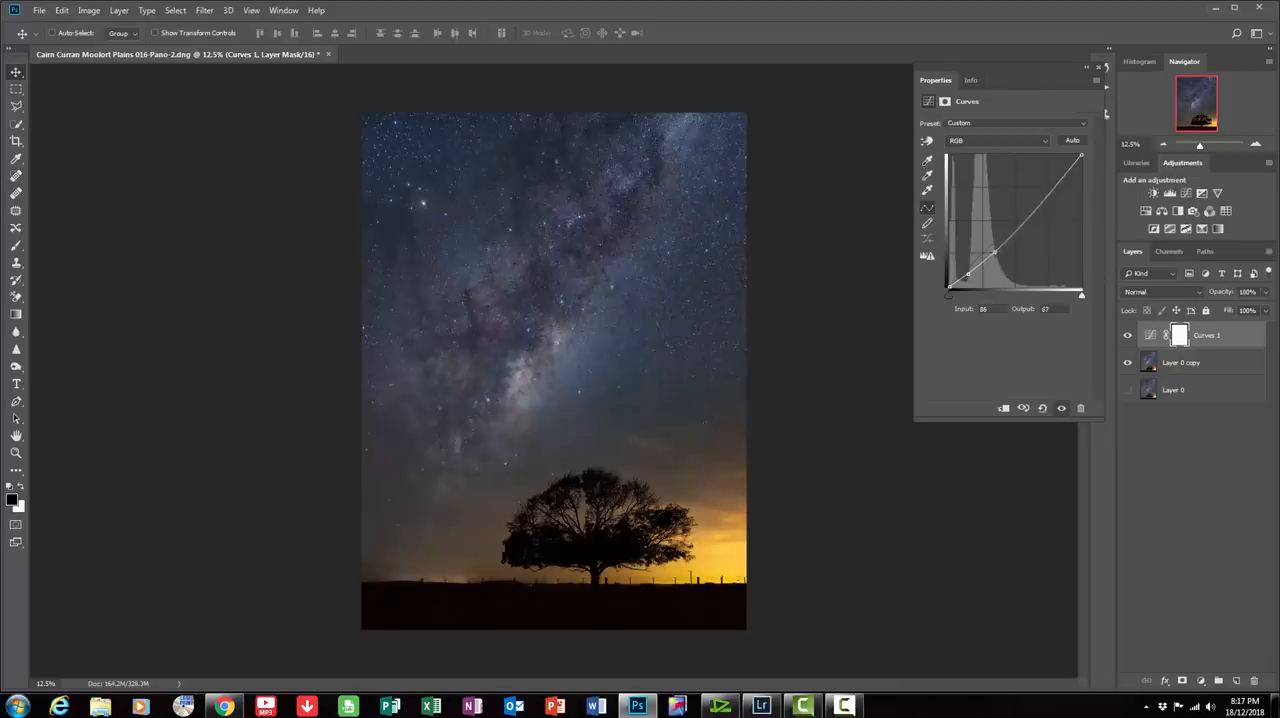
drag(995, 255, 993, 242)
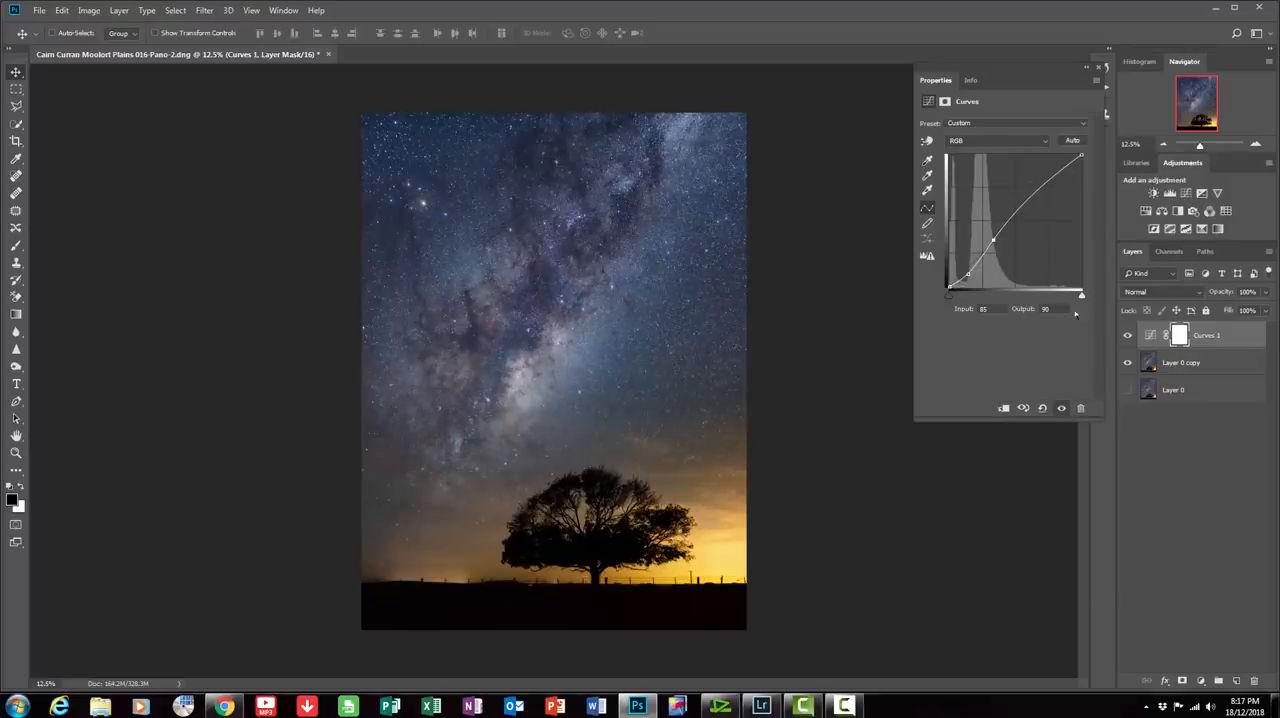
Step: Toggle Curves 1 to compare before and after, refining the shadow point
click(1127, 335)
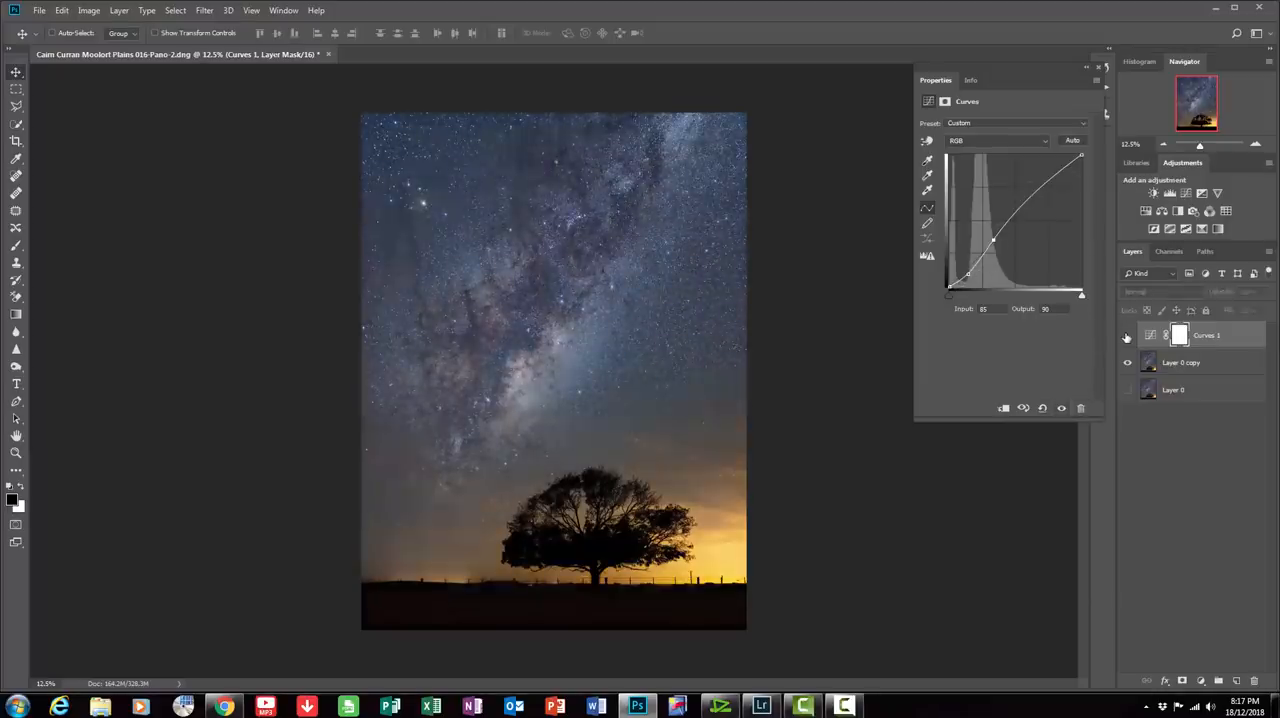
click(1127, 335)
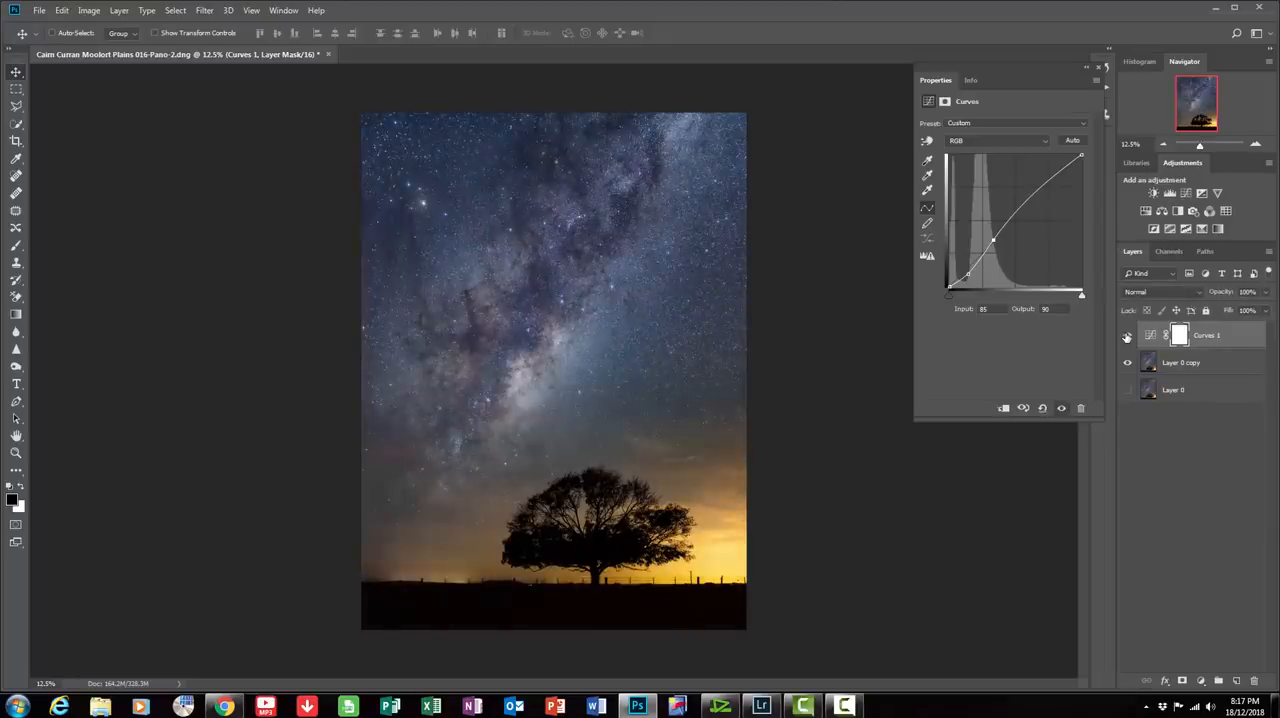
click(1128, 335)
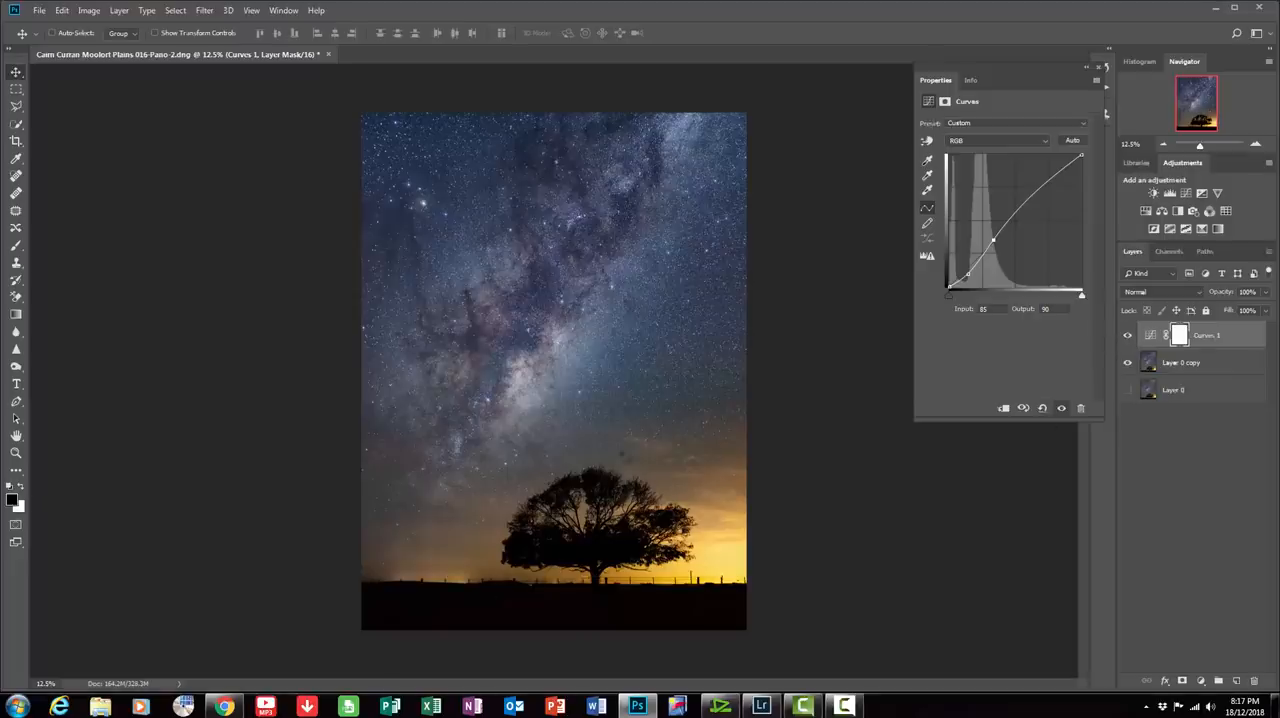
click(1128, 335)
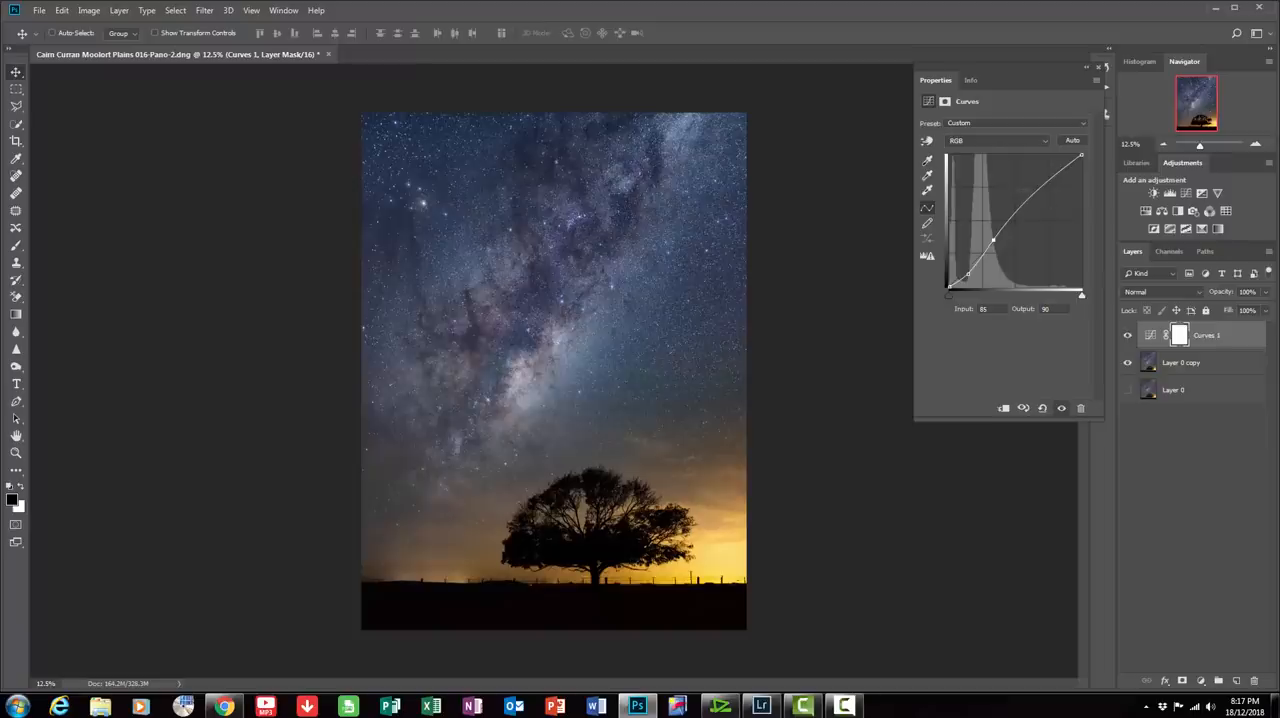
drag(995, 240, 968, 273)
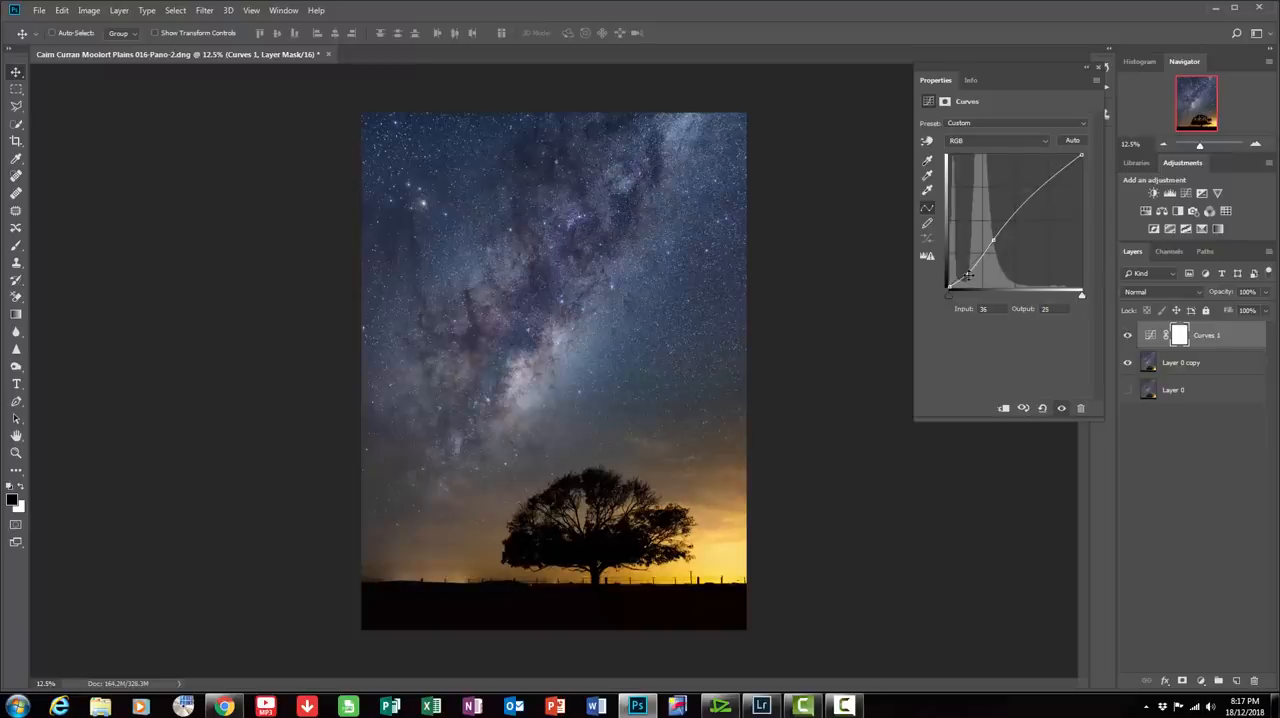
drag(967, 275, 967, 270)
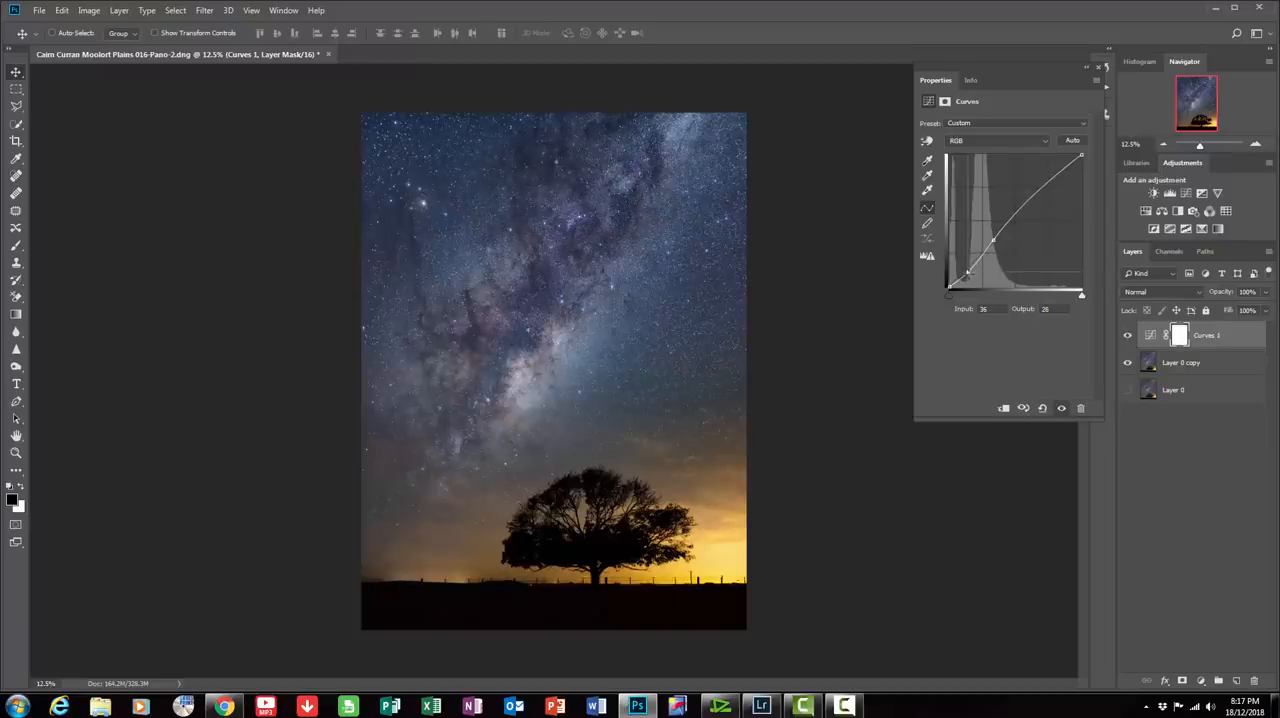
click(1128, 335)
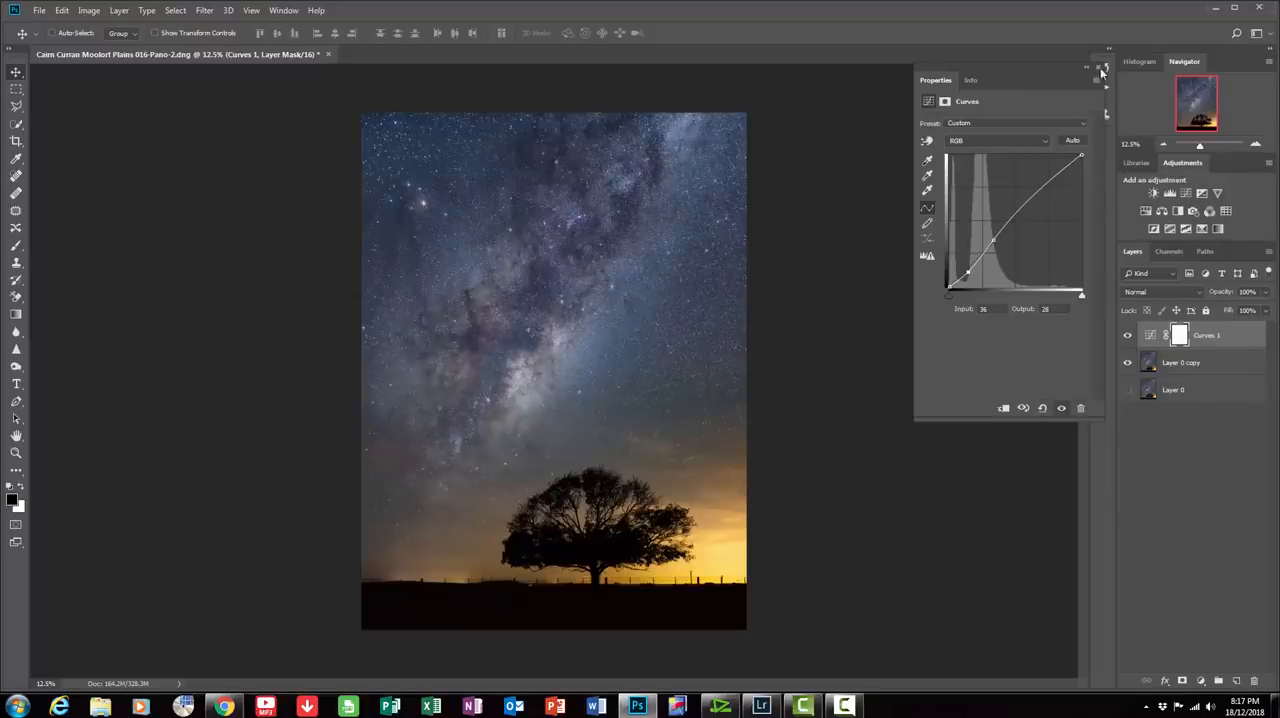
Step: Flatten the image, discarding hidden layers, then exit Photoshop saving the changes
click(1097, 67)
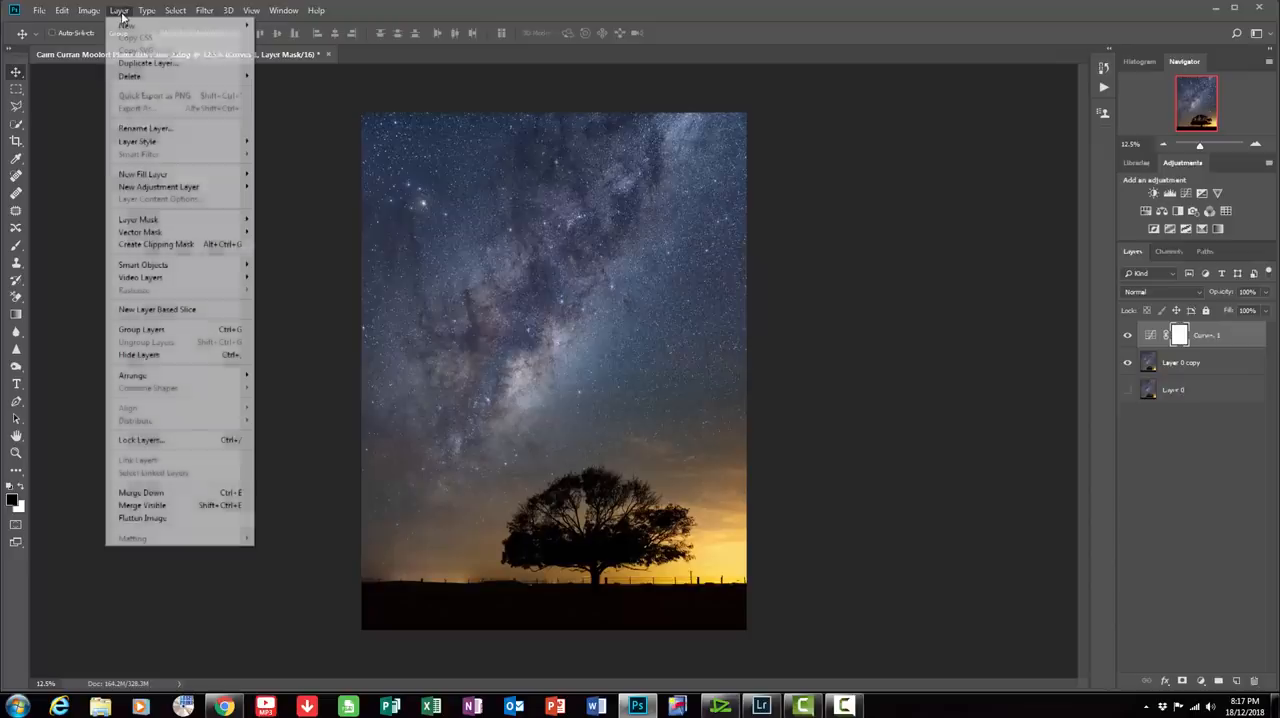
click(142, 518)
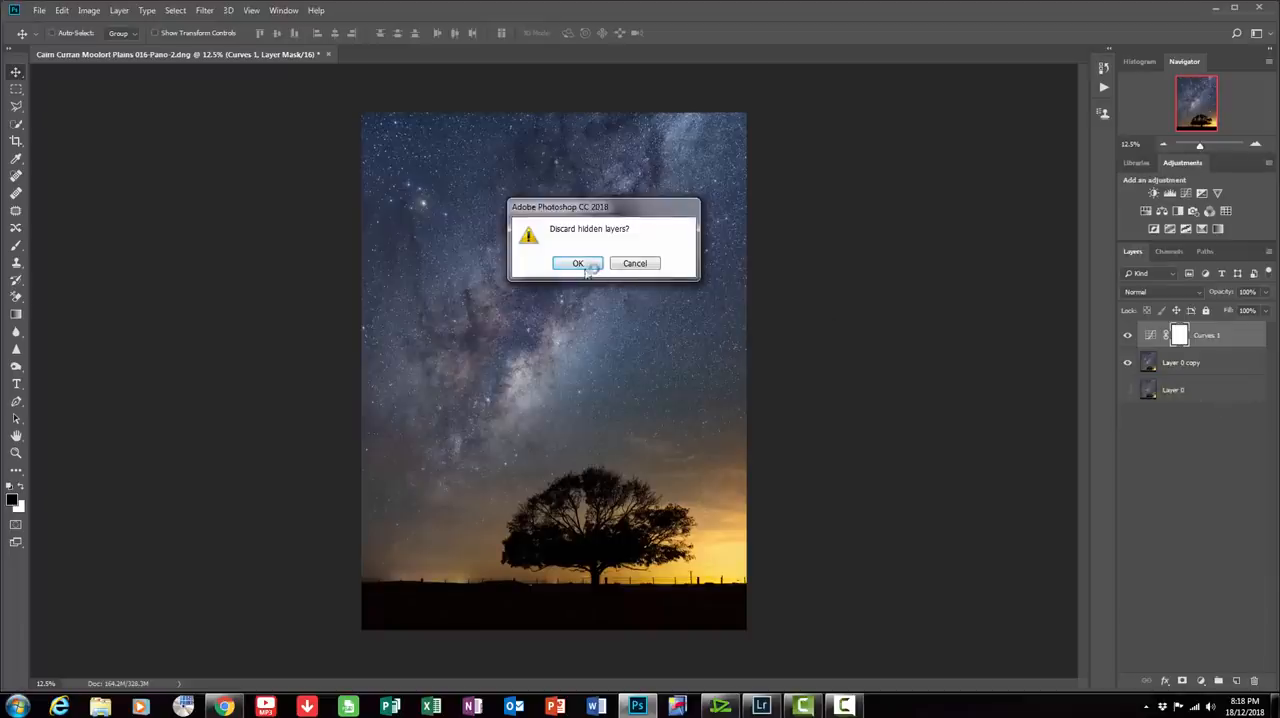
click(577, 263)
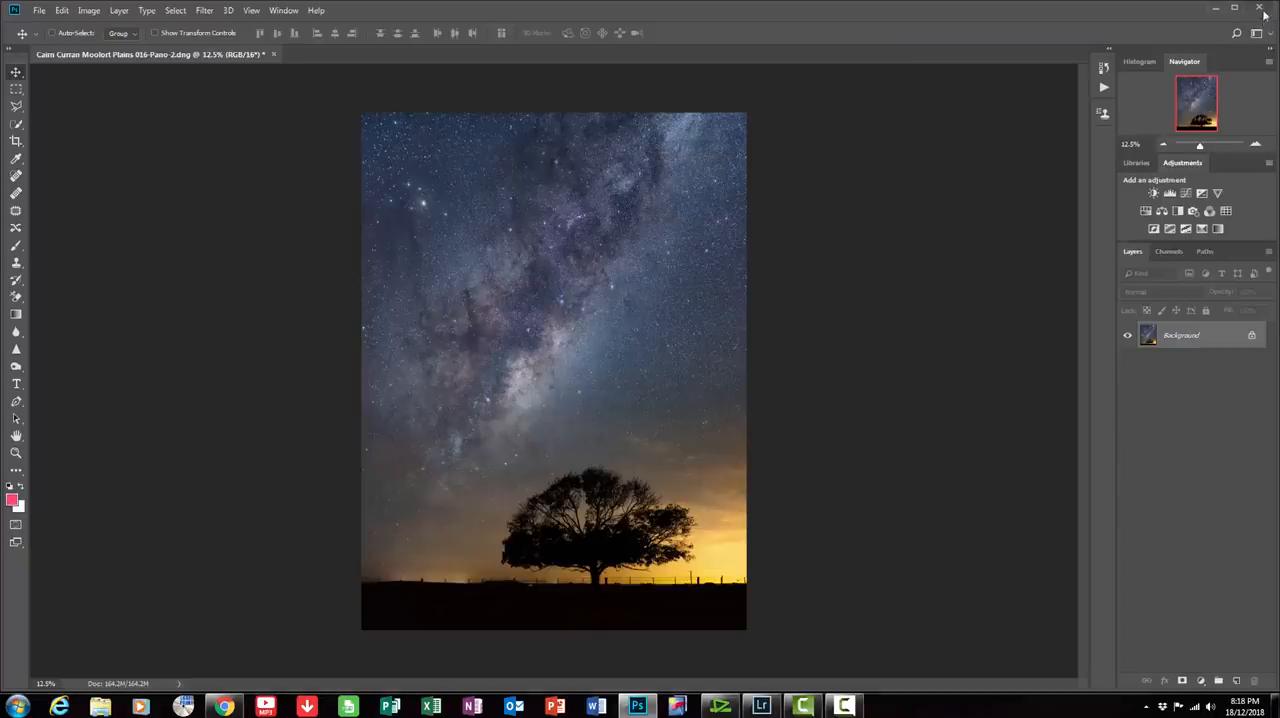
mouse_move(1040, 338)
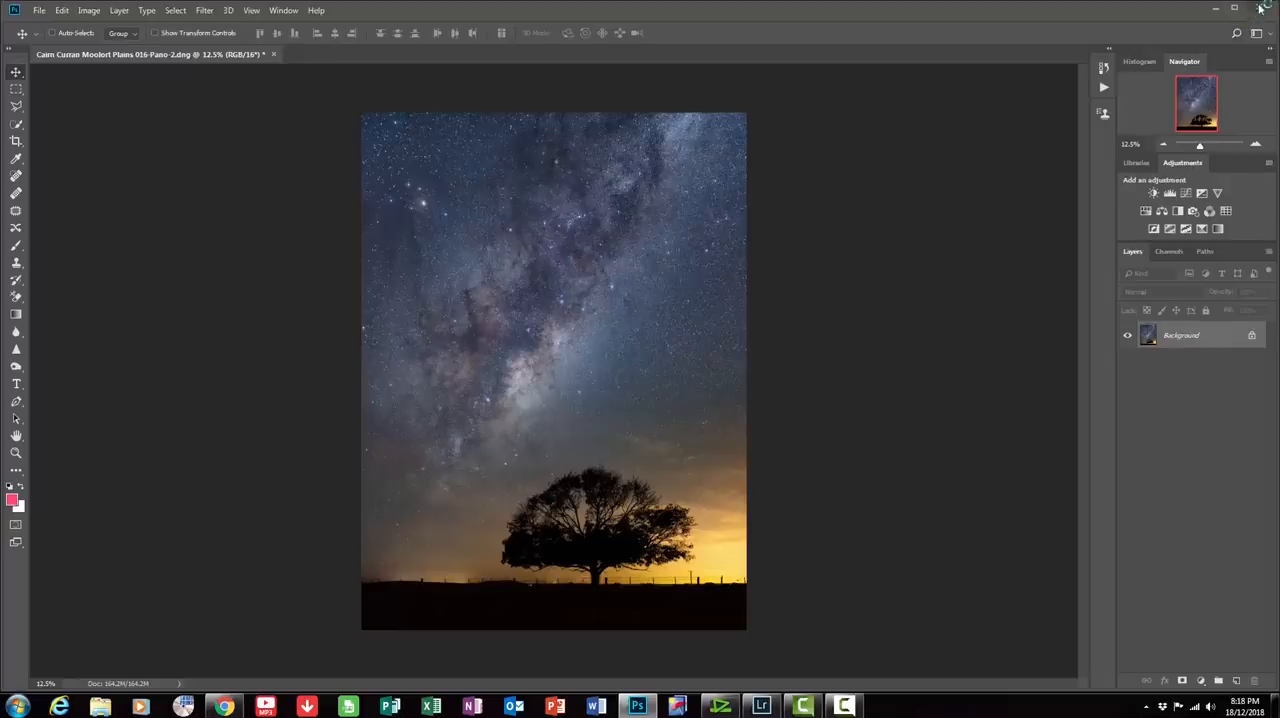
click(1263, 7)
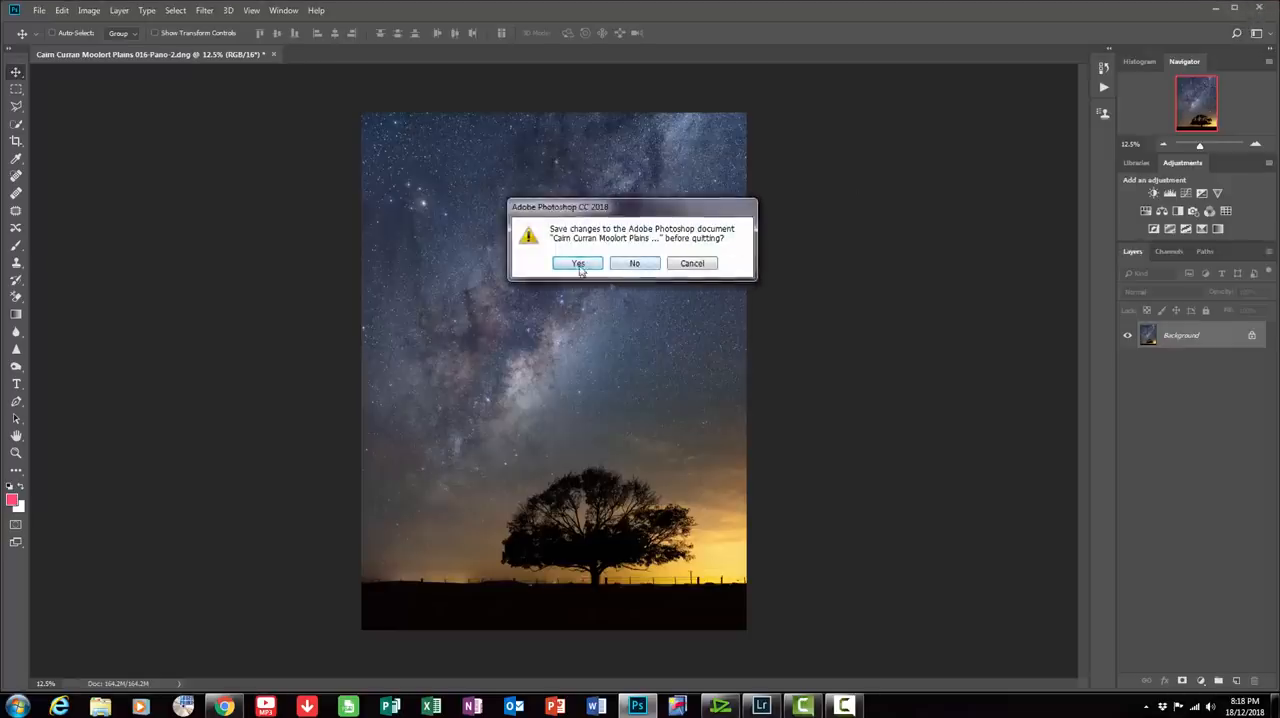
click(577, 263)
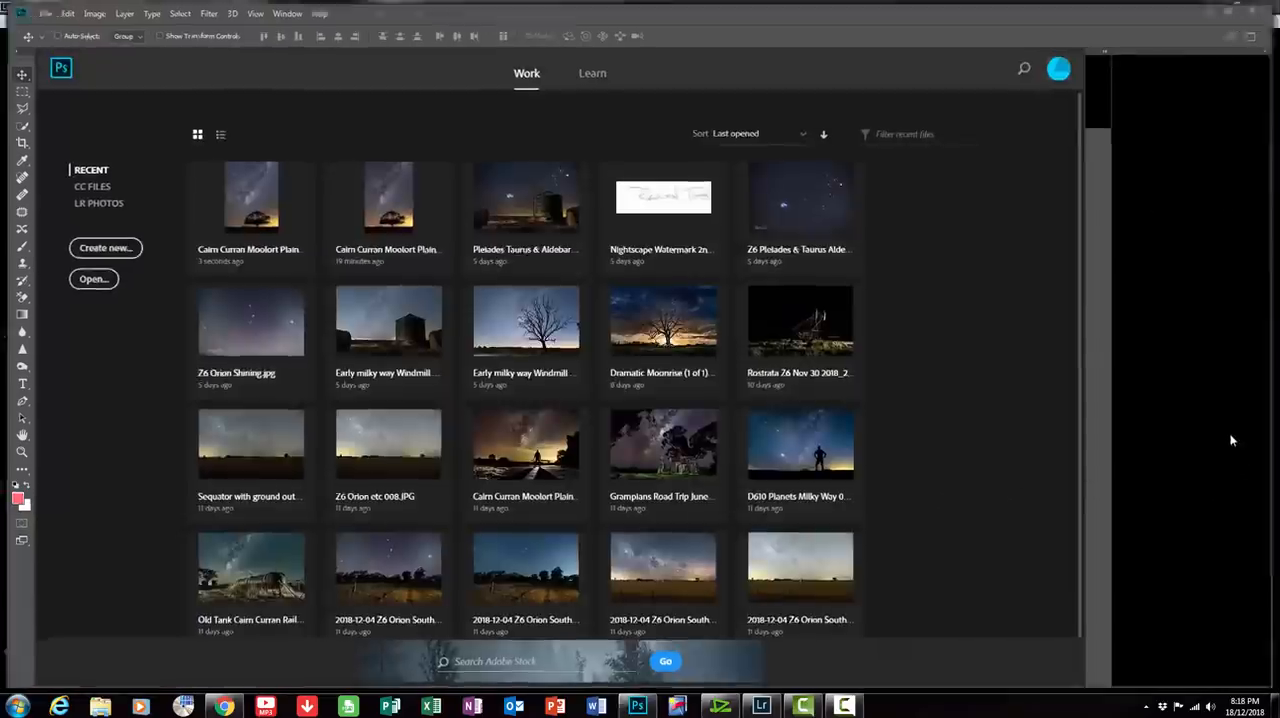
Step: Return to Lightroom and select the Cairn Curran Moolort Plains 016-Pano-2-Edit.tif copy
click(759, 706)
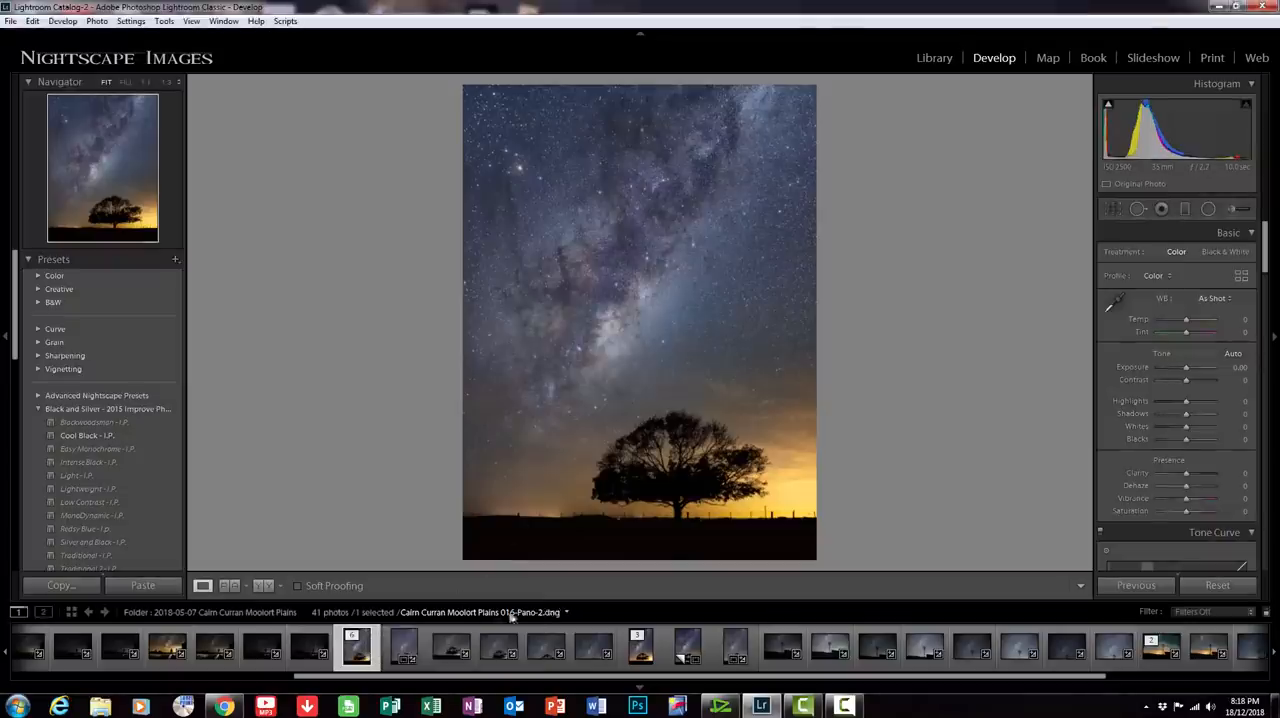
click(356, 645)
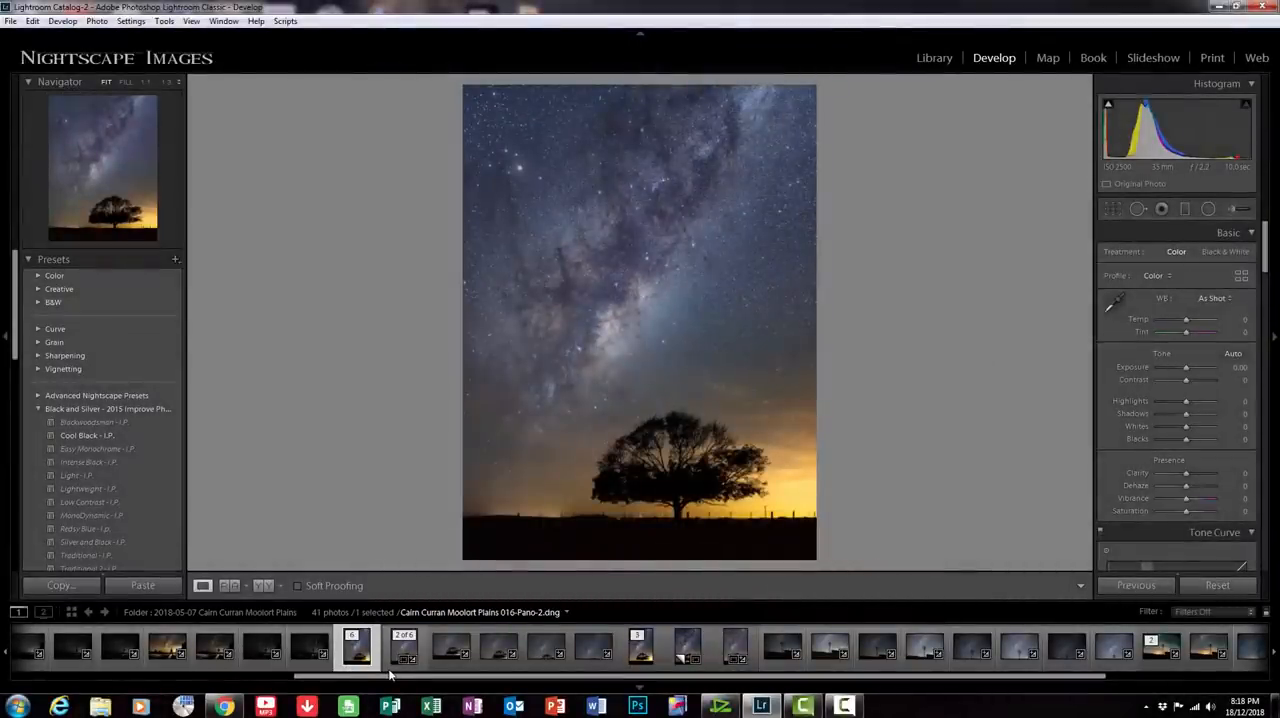
click(404, 648)
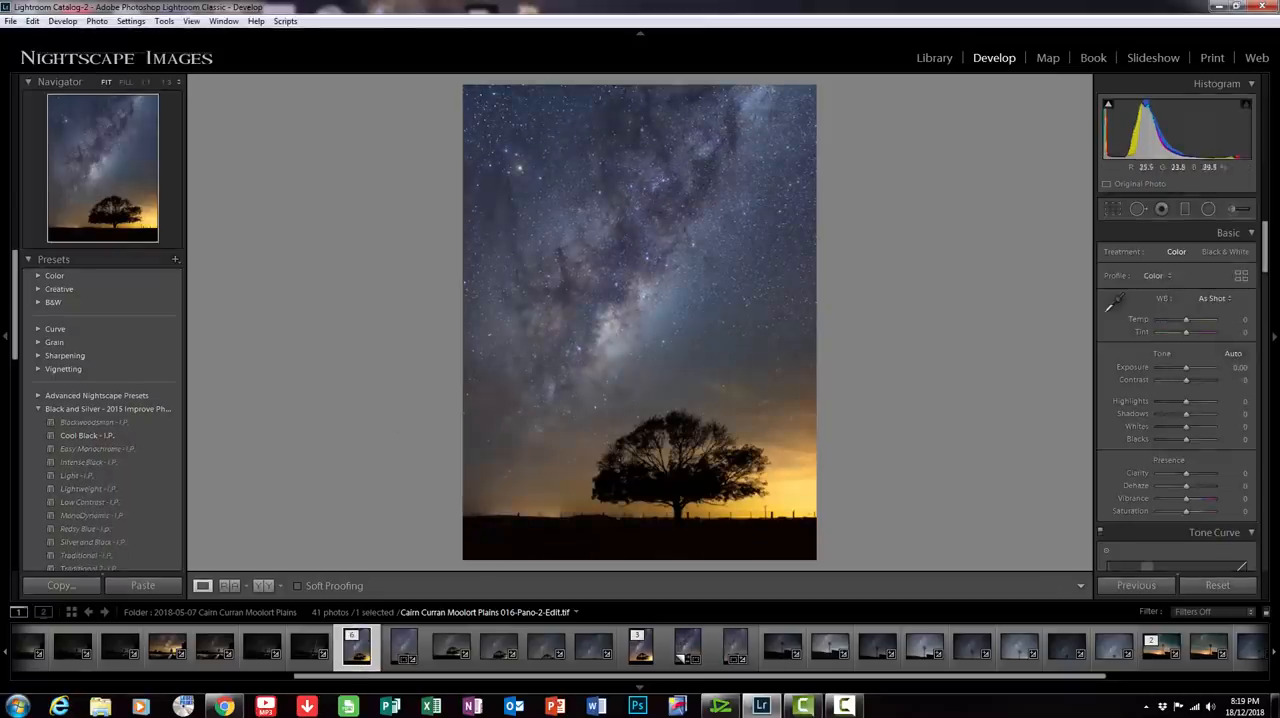
mouse_move(920, 248)
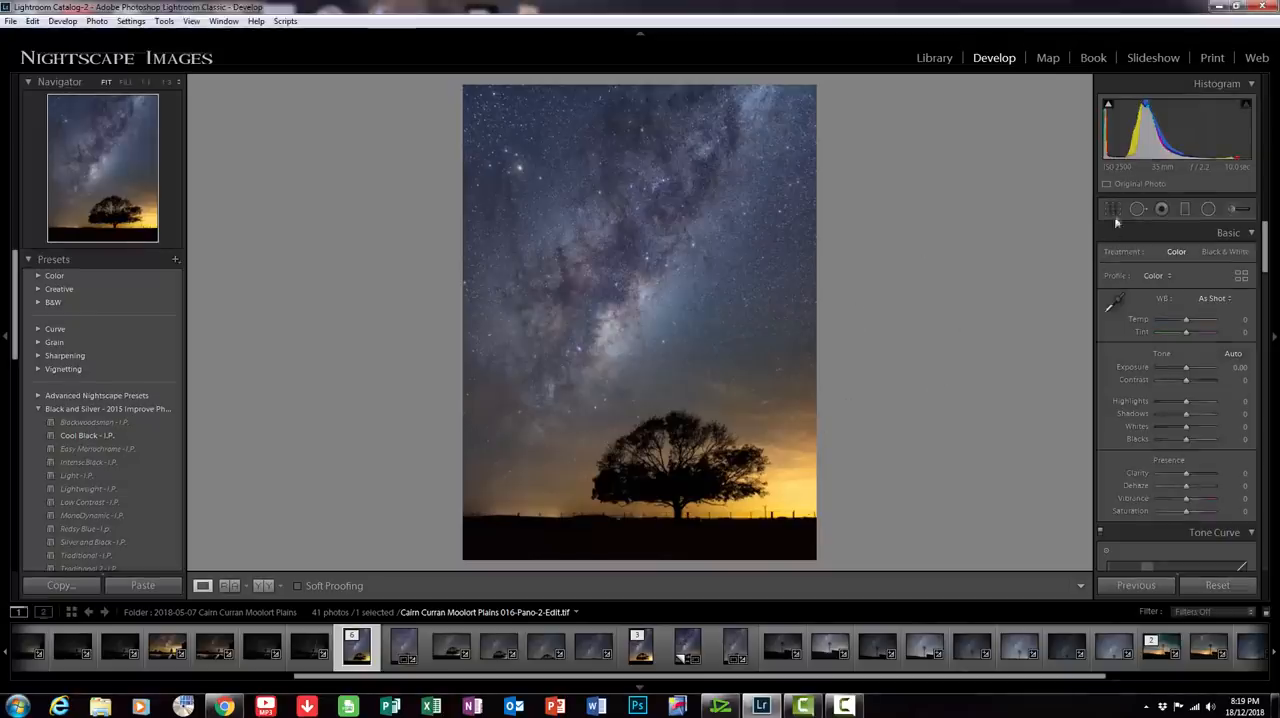
click(1112, 209)
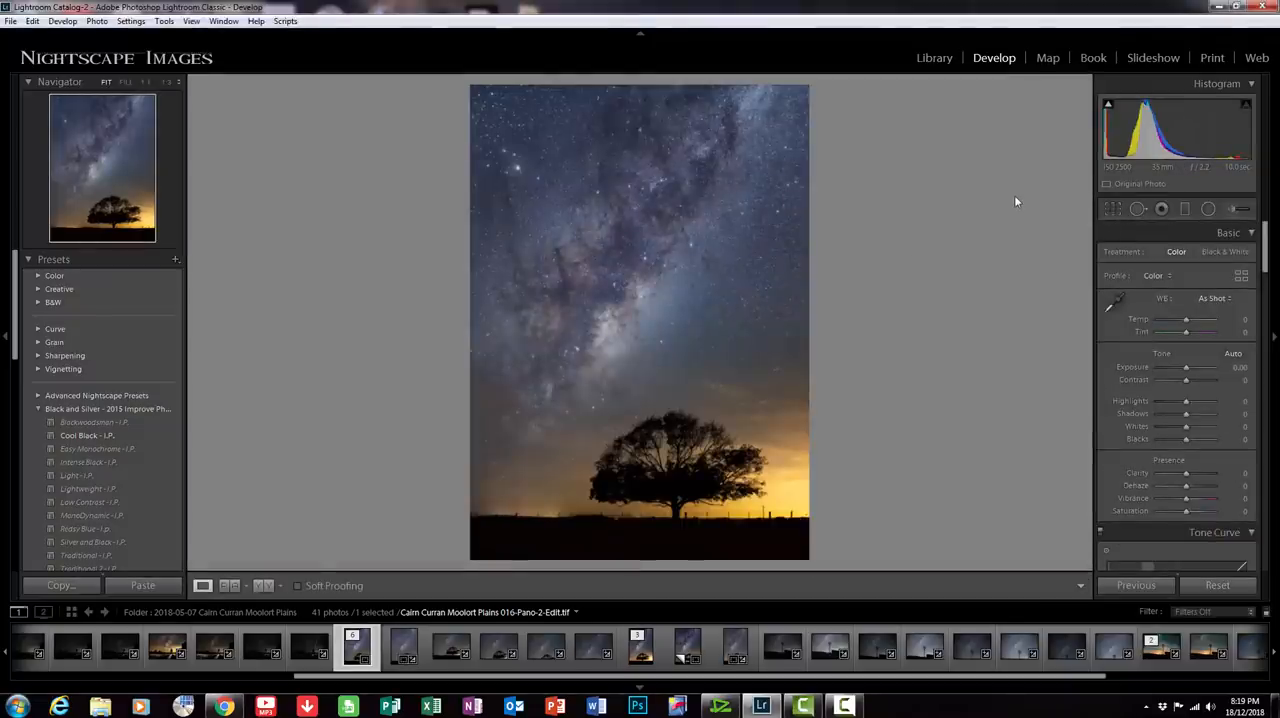
click(11, 20)
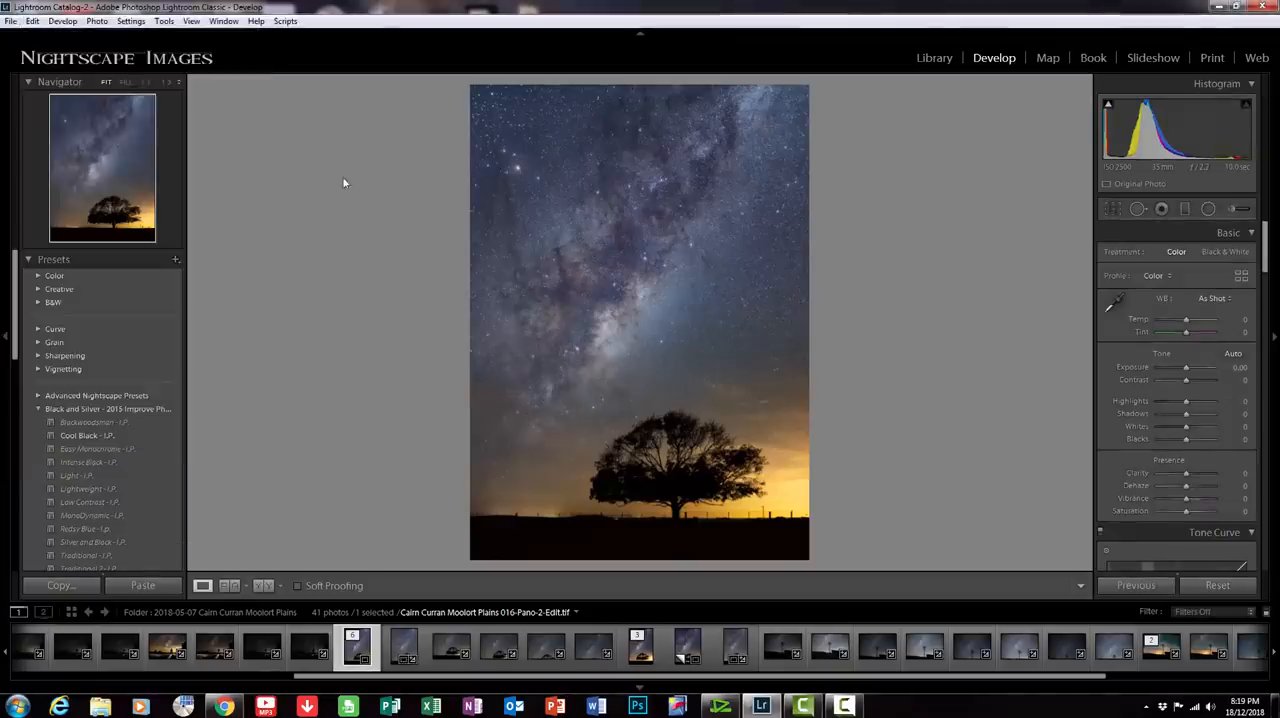
mouse_move(965, 195)
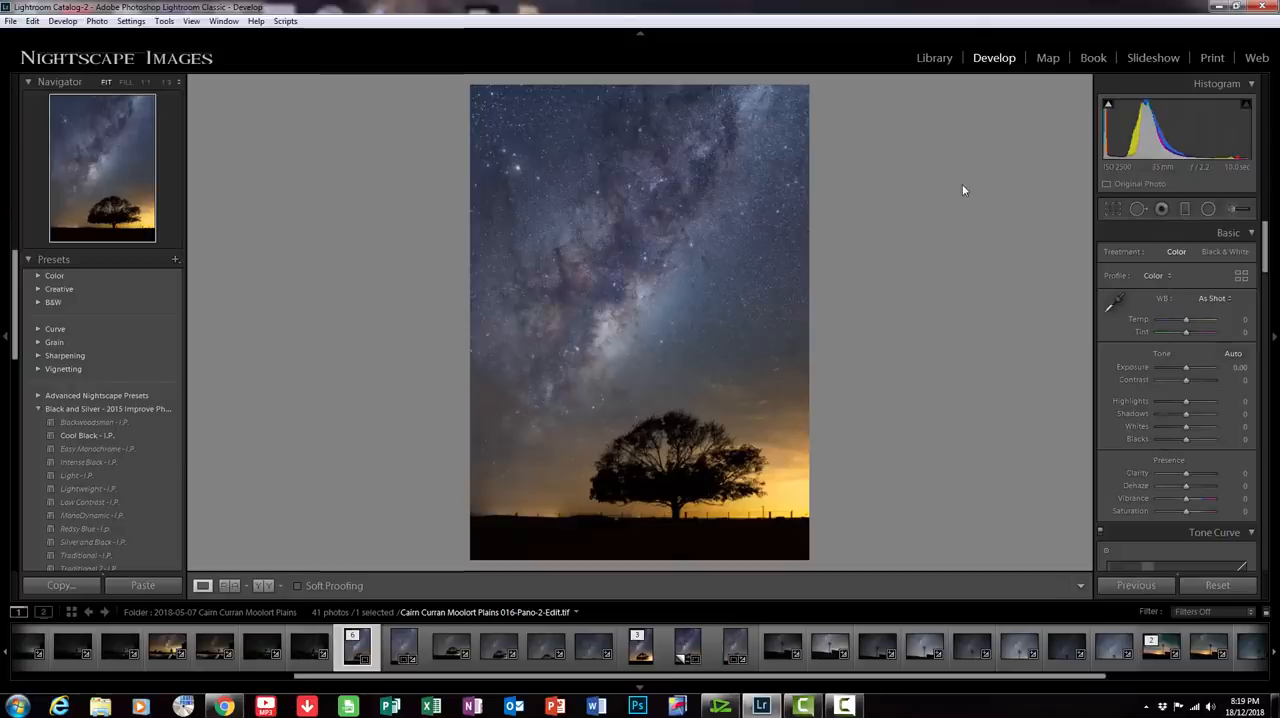
mouse_move(943, 253)
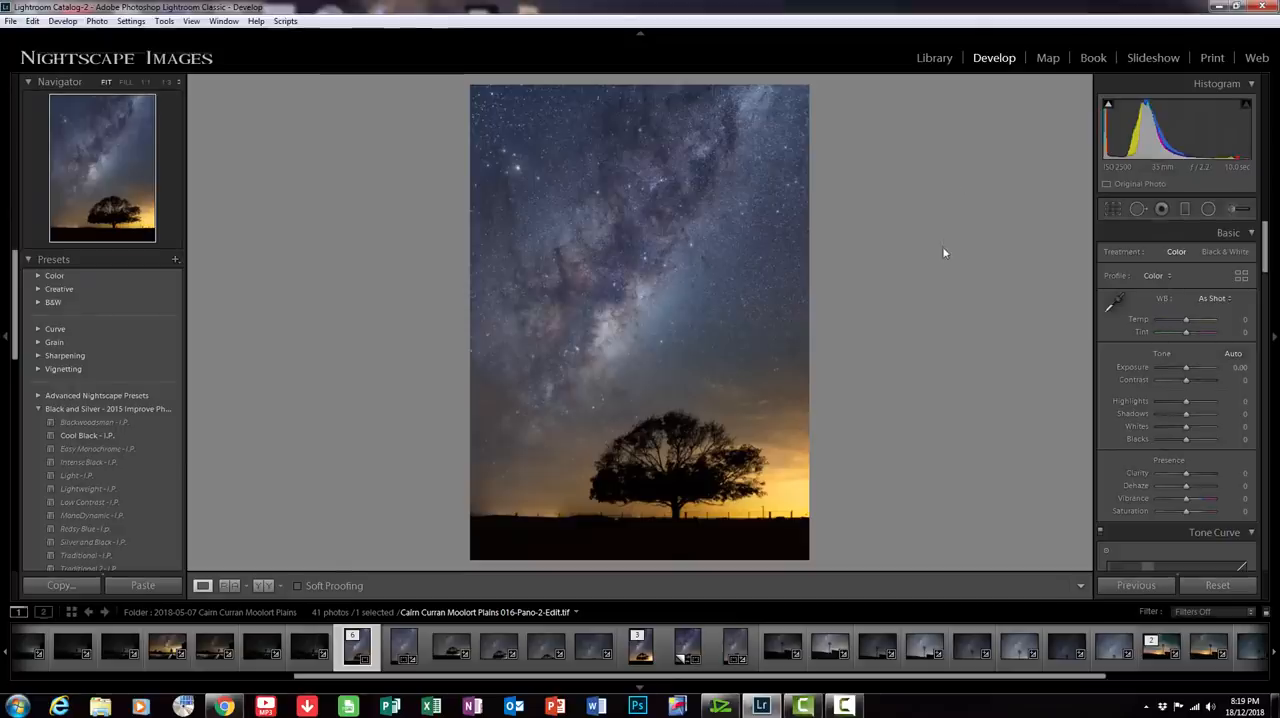
click(450, 645)
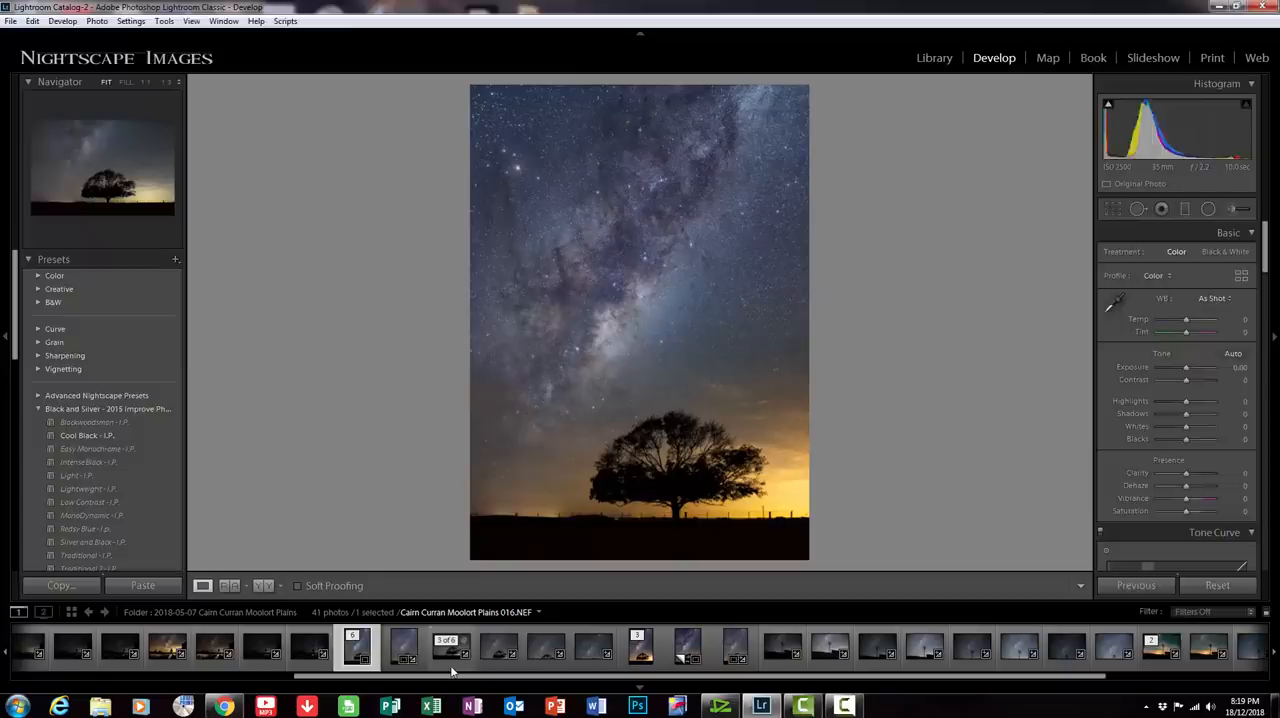
click(450, 647)
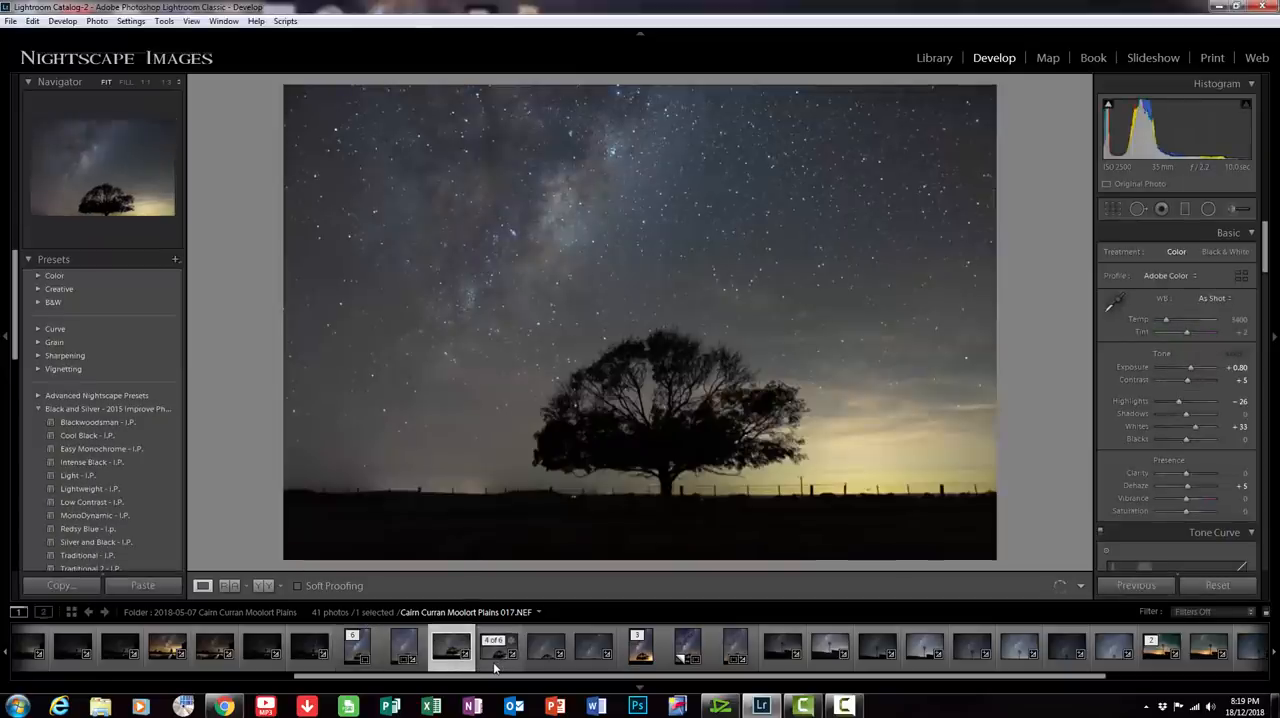
click(498, 647)
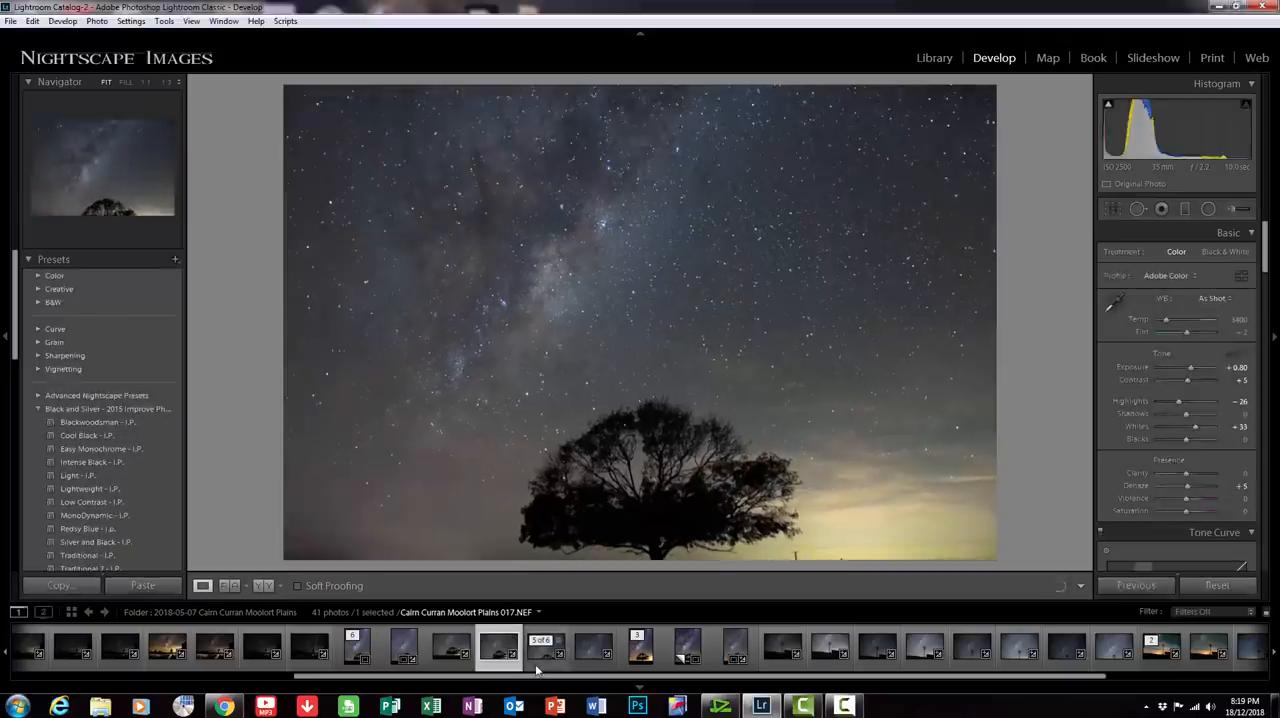
click(592, 647)
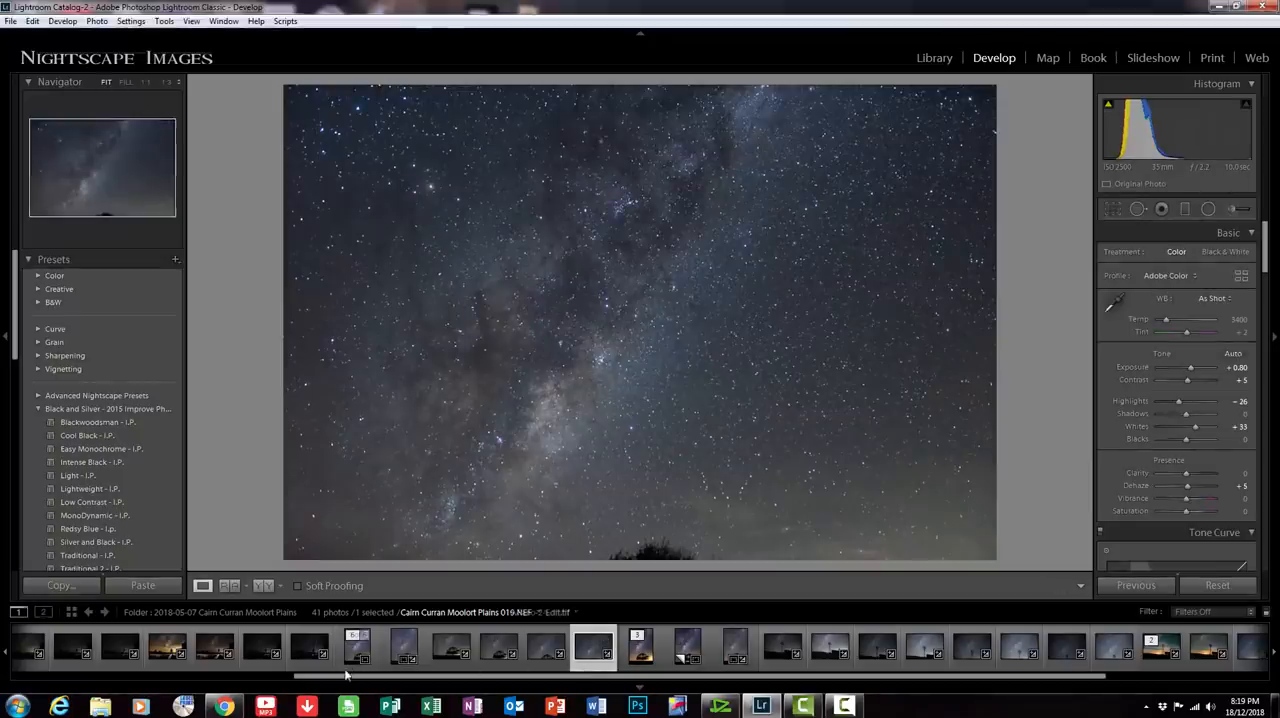
click(357, 648)
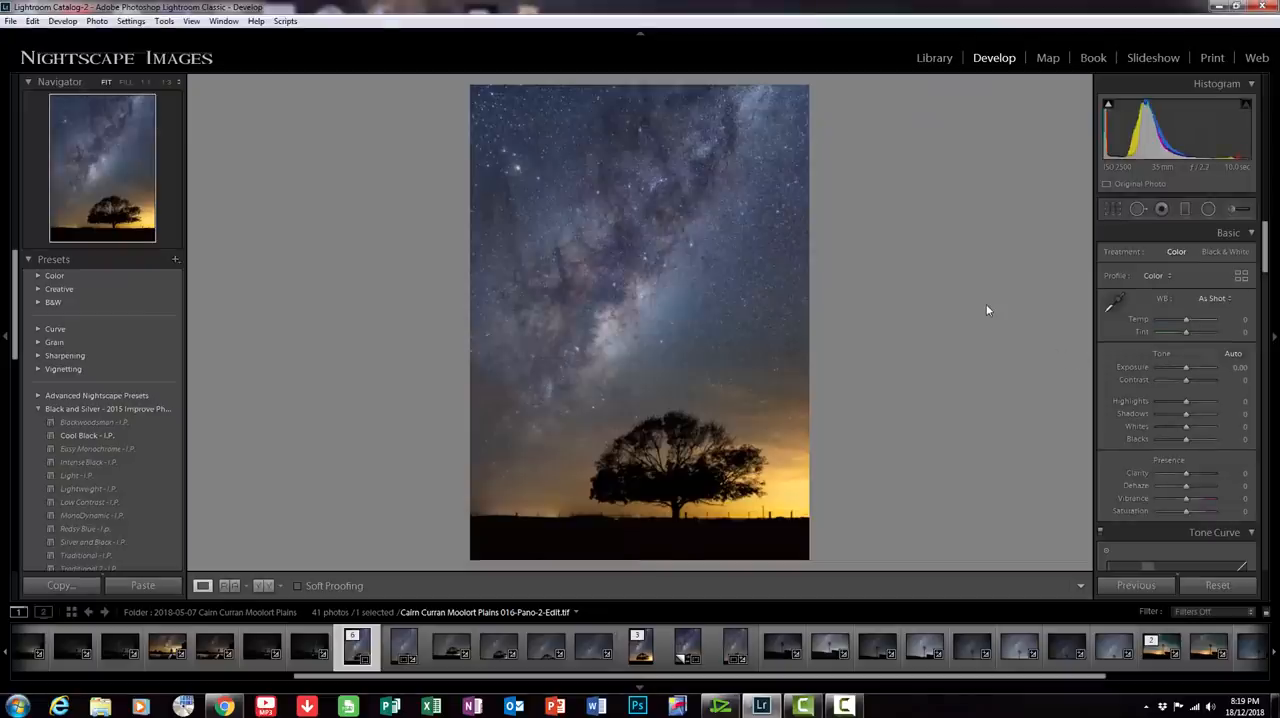
mouse_move(970, 235)
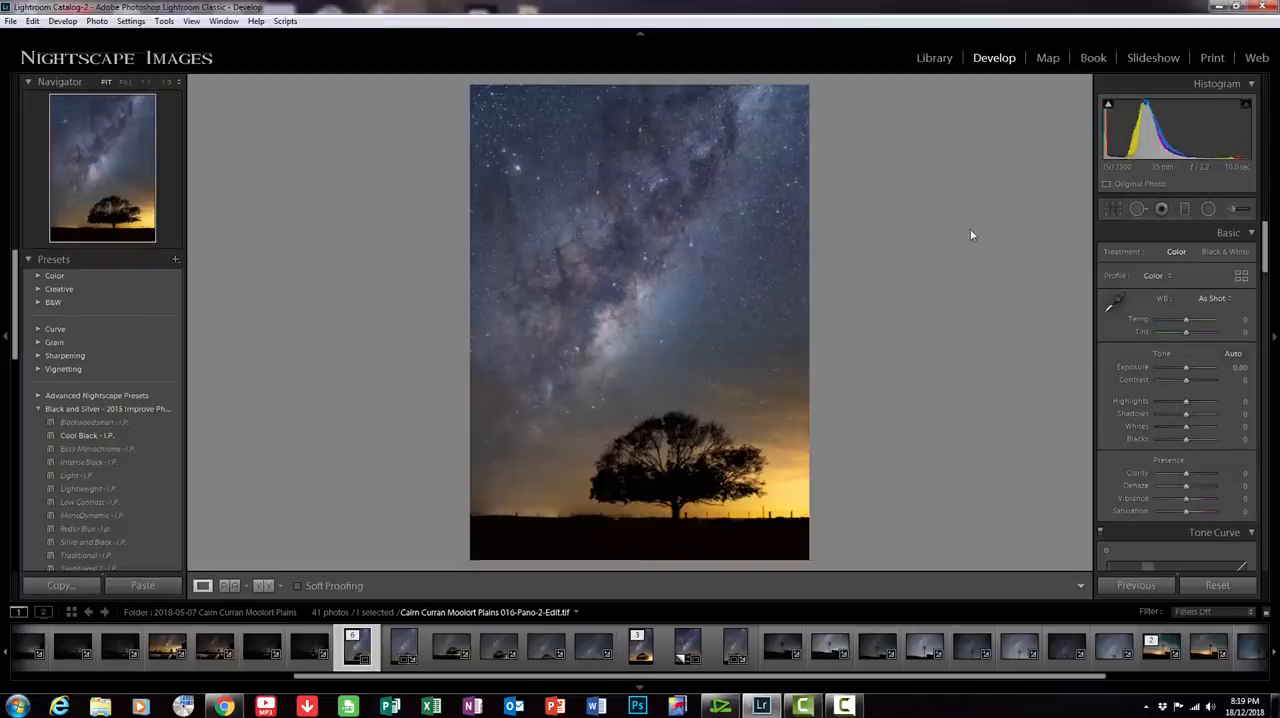
mouse_move(1030, 388)
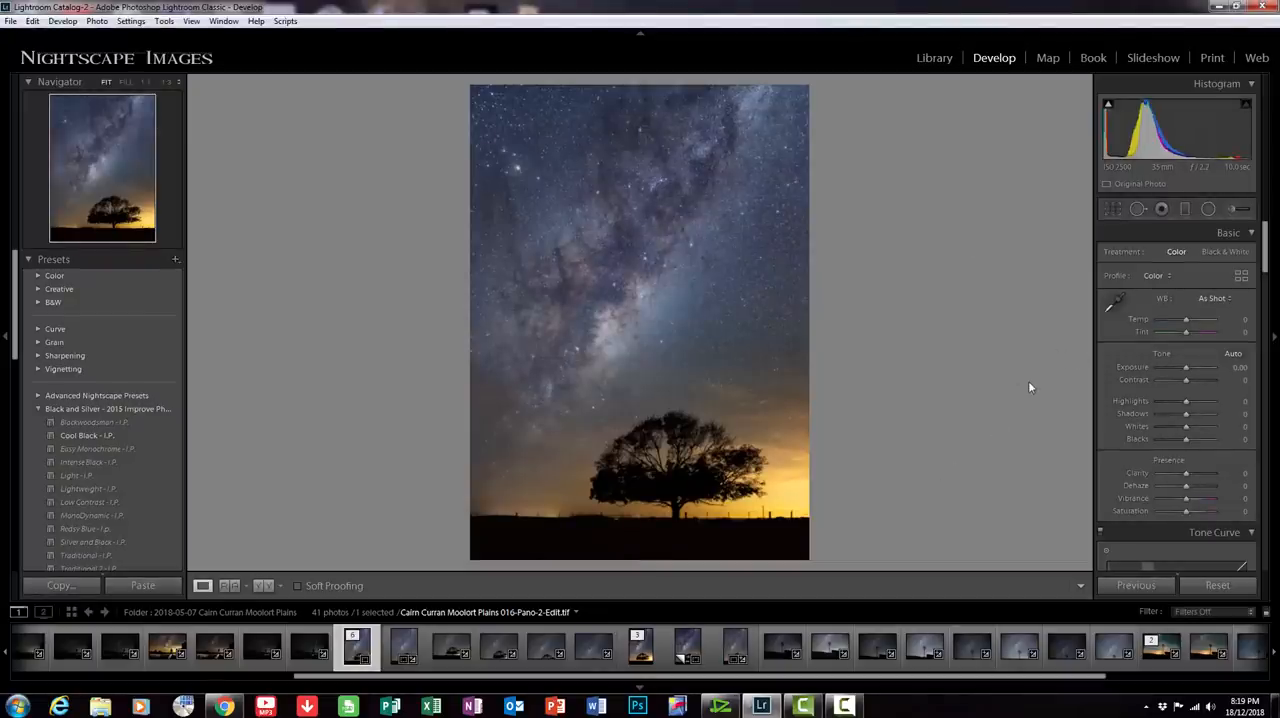
mouse_move(1037, 342)
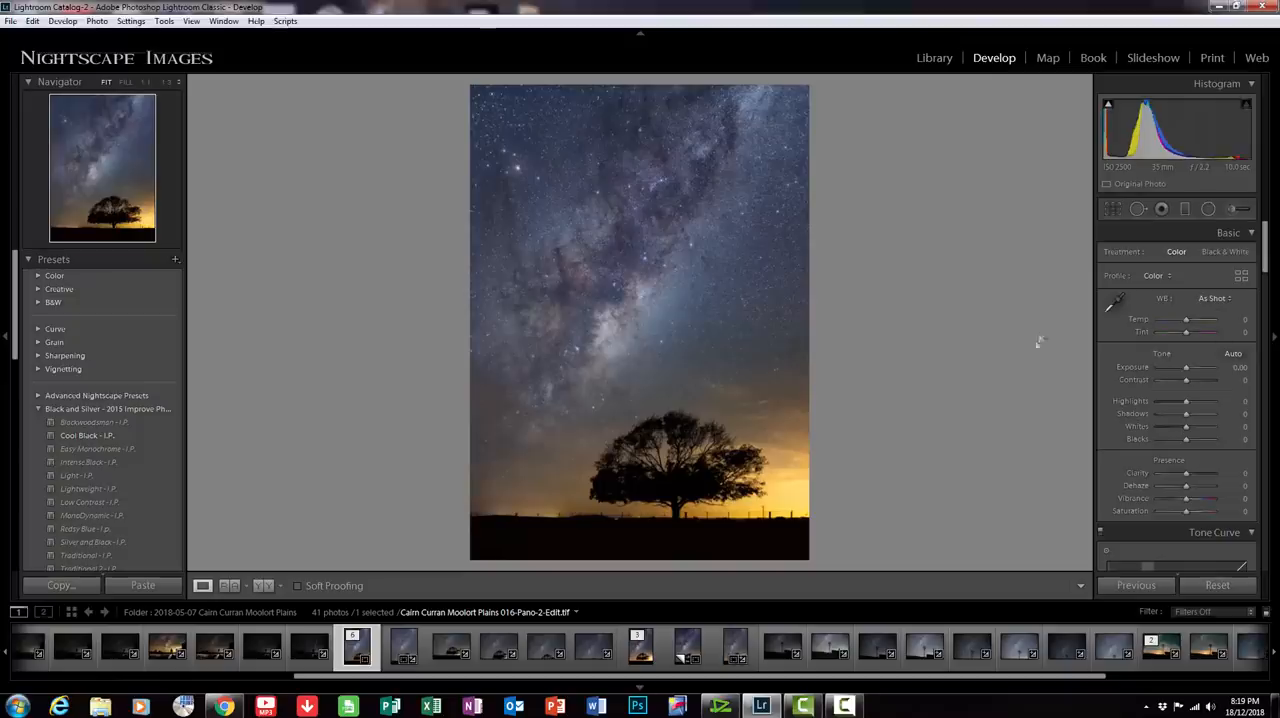
mouse_move(1083, 243)
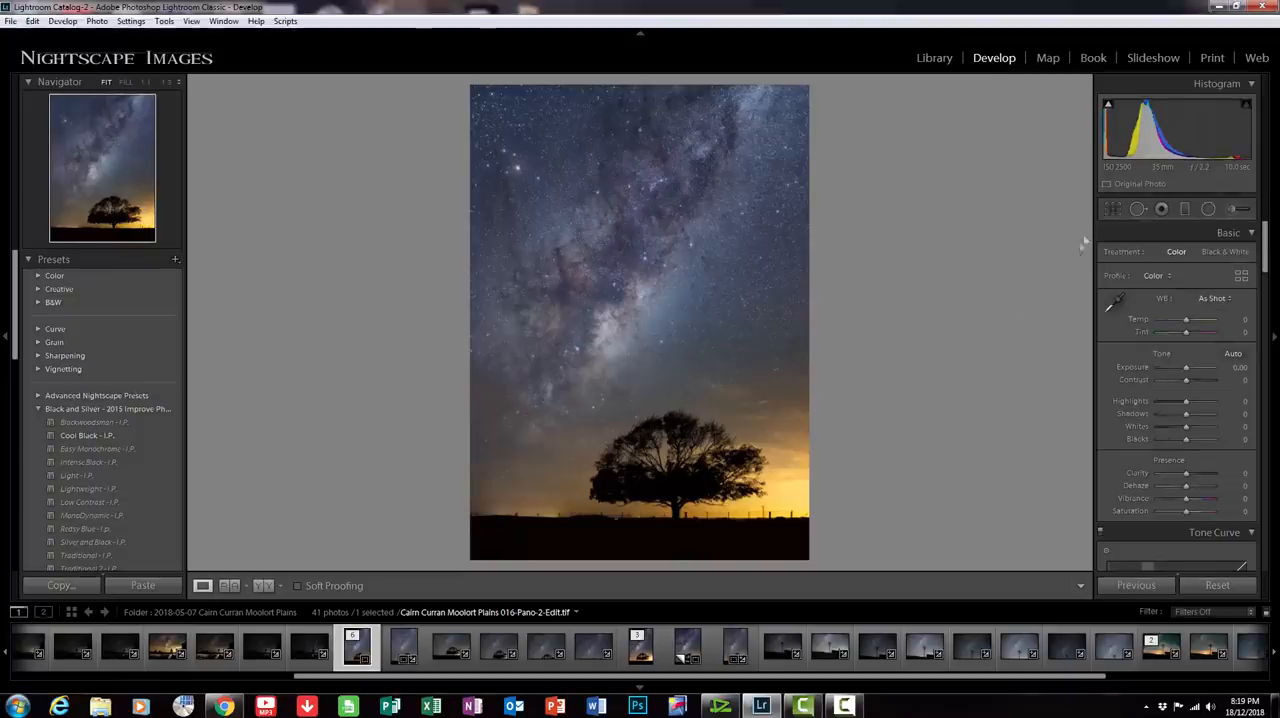
click(1113, 209)
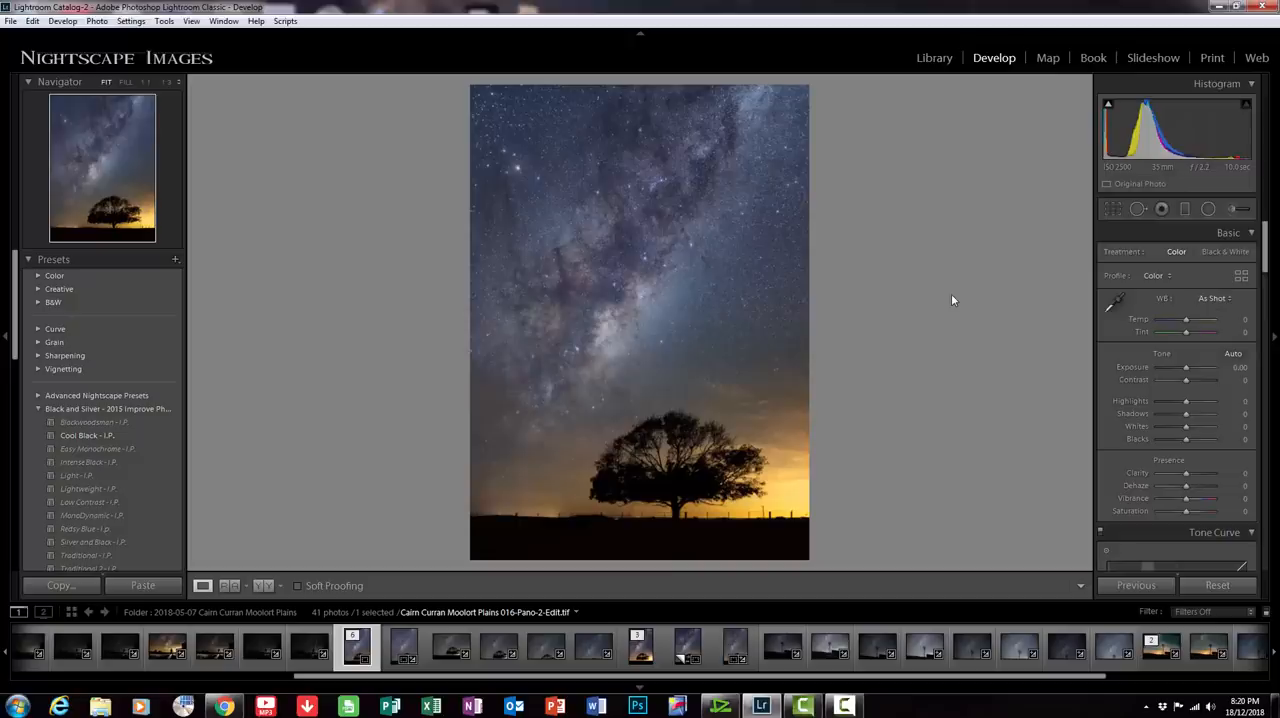
mouse_move(1070, 600)
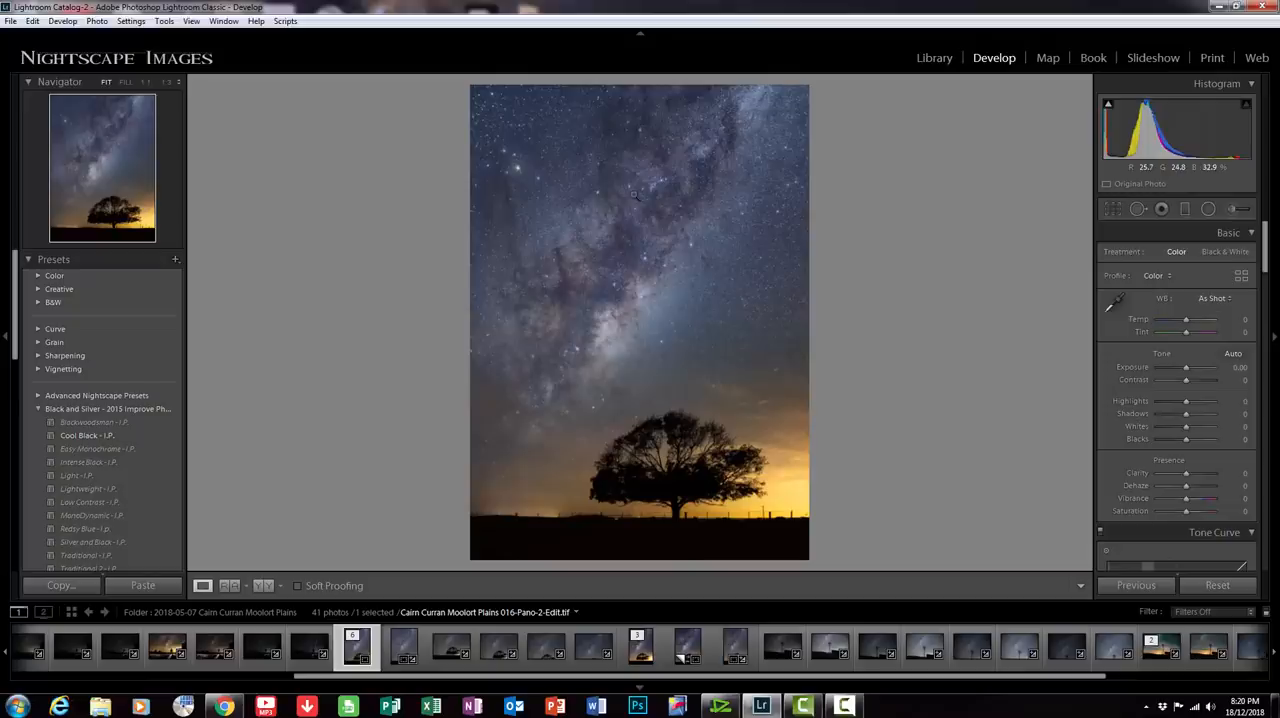
mouse_move(438, 404)
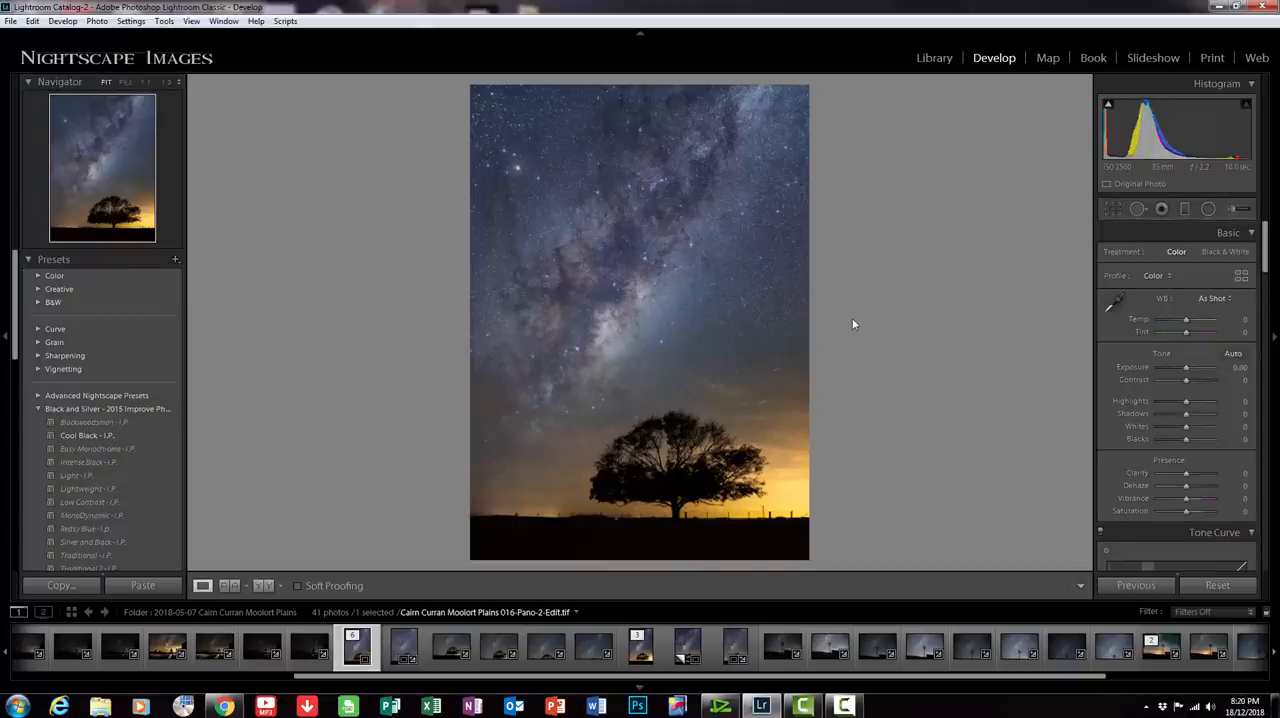
mouse_move(862, 346)
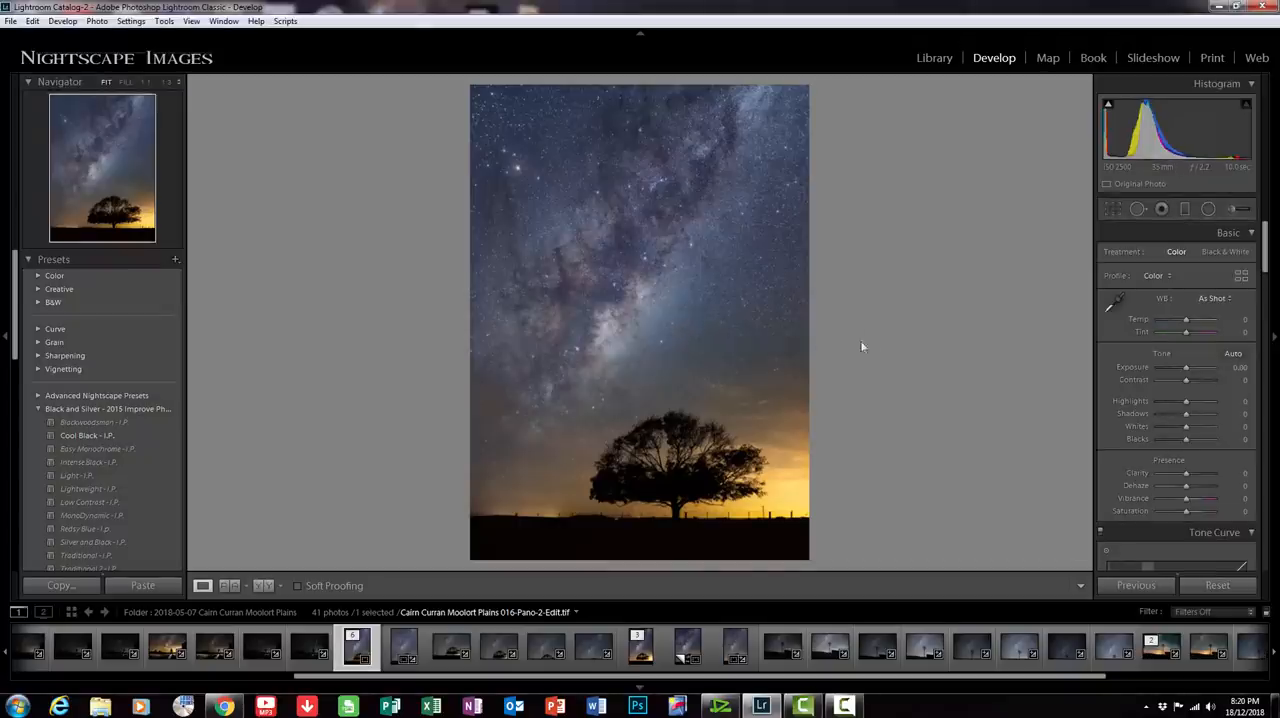